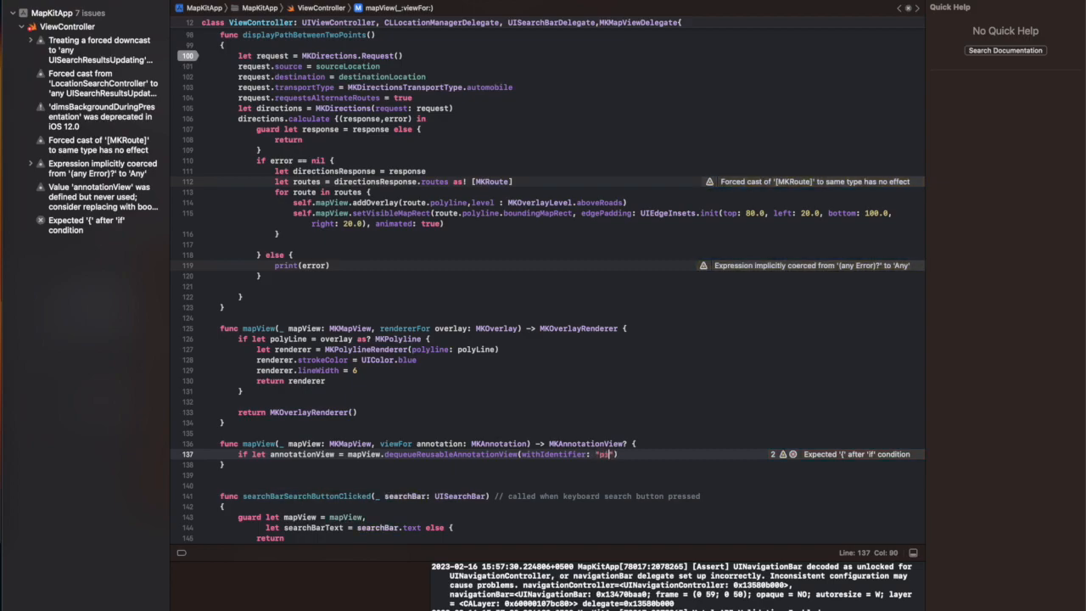
- Return the reused annotationView inside the if branch of viewFor annotation
key(Return)
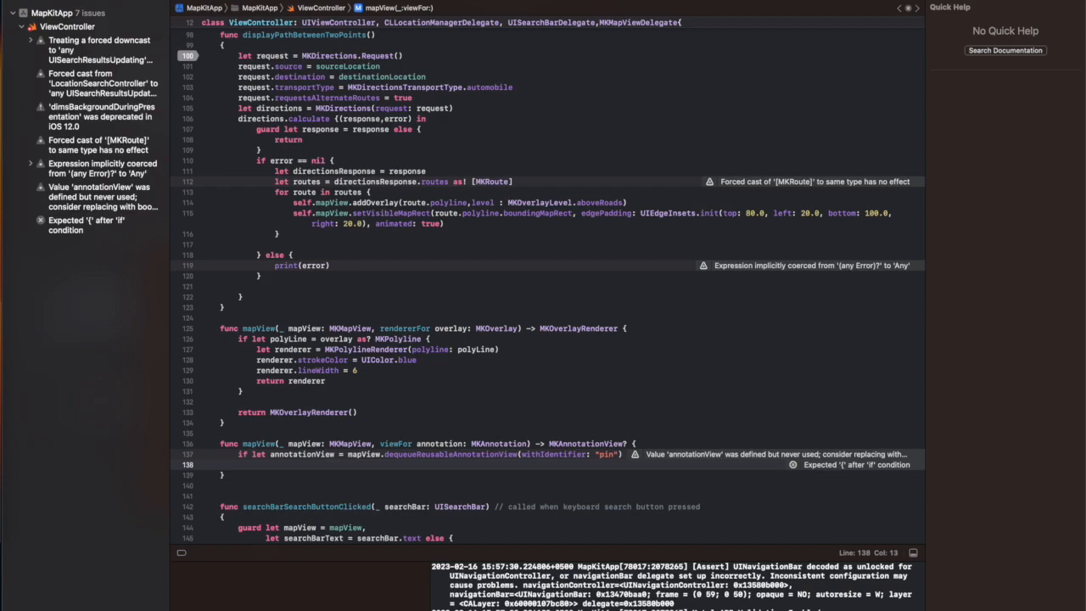
text(retur)
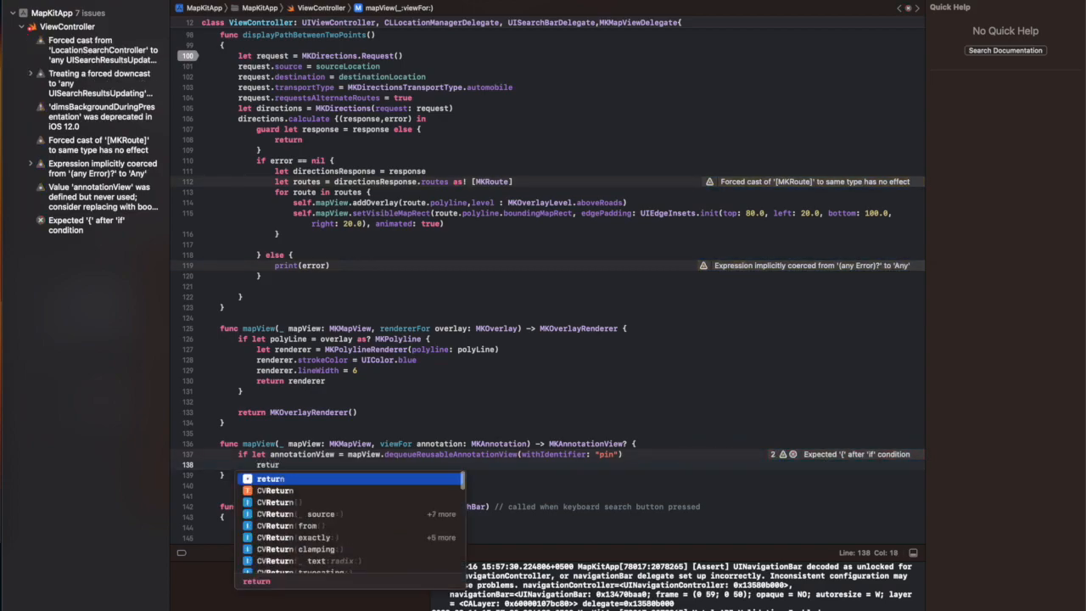
text(an)
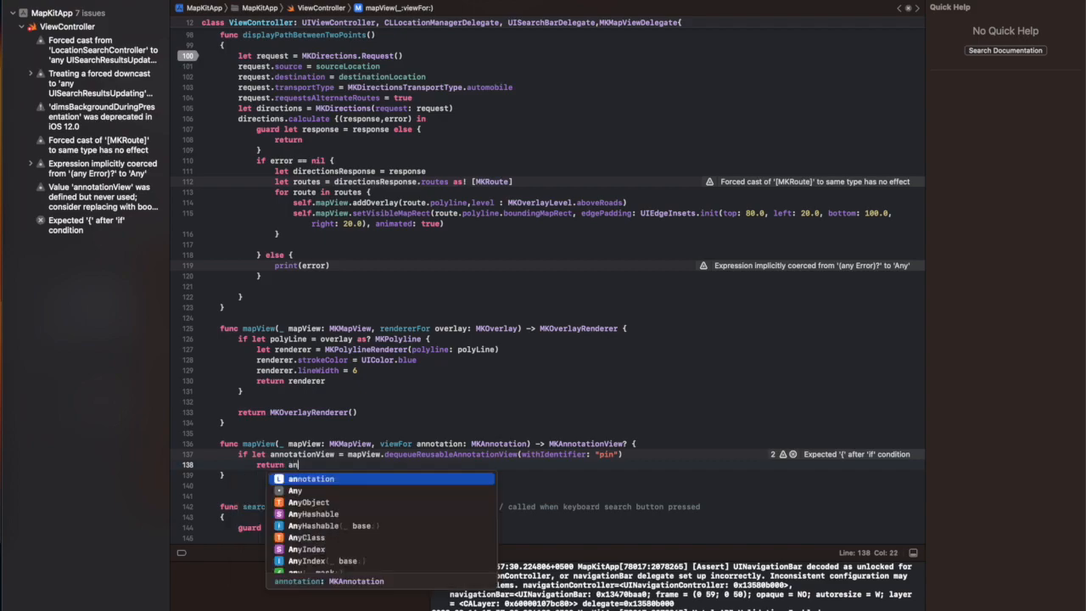
text(nnotationView)
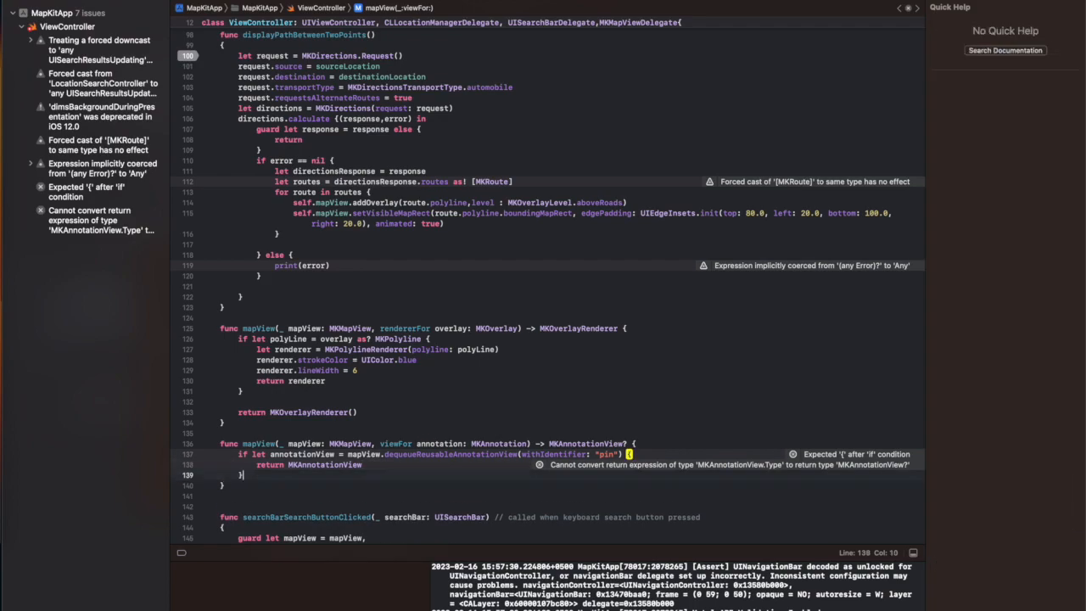
- Add an else branch creating an MKPinAnnotationView with reuseIdentifier "pin" that shows callouts
text(else {)
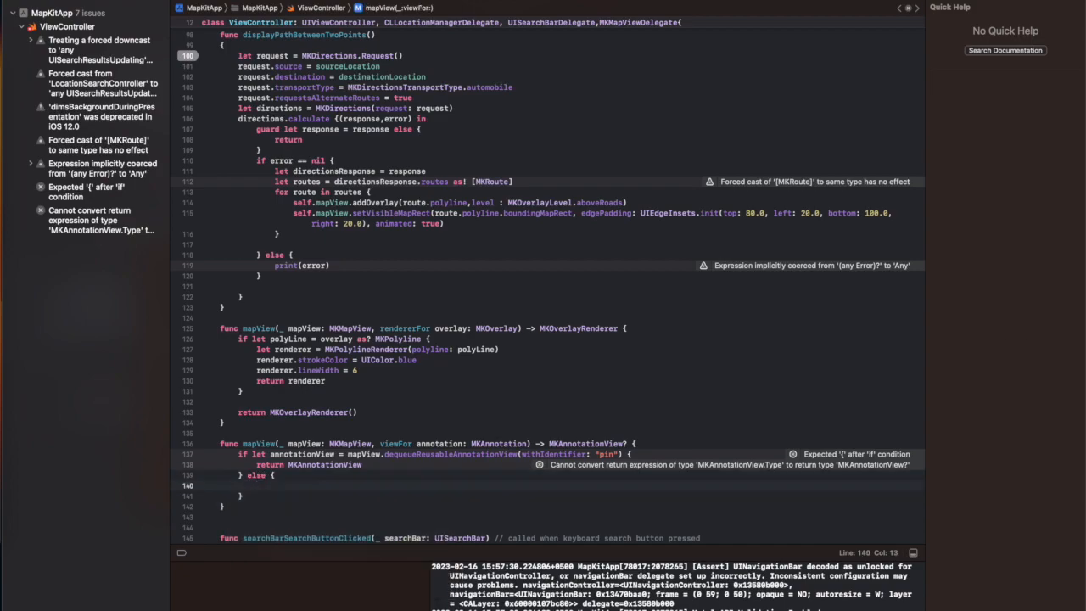
text(let a)
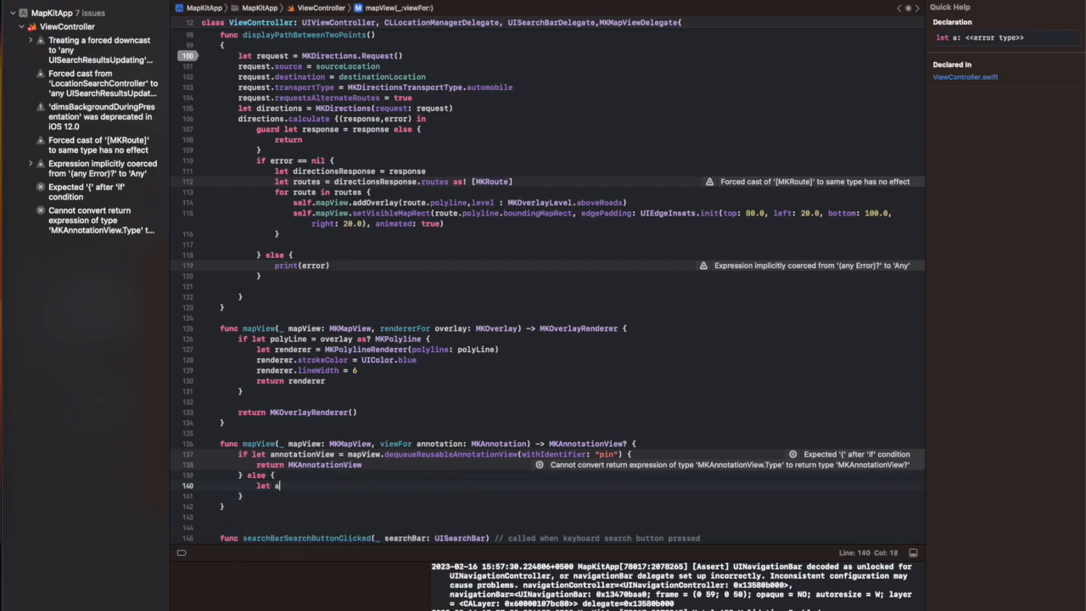
text(nnotationv)
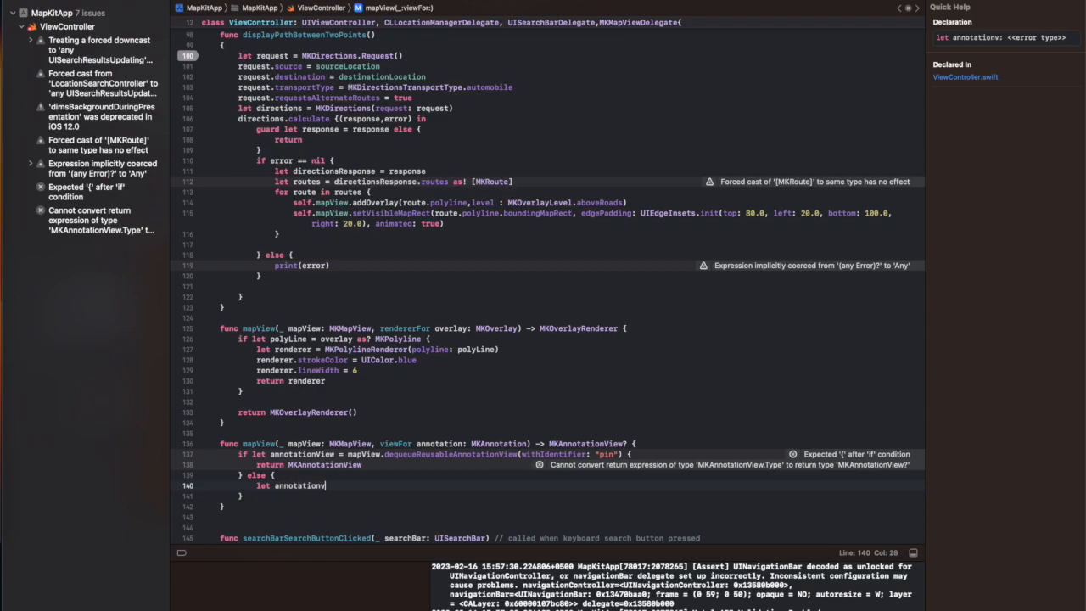
text(i)
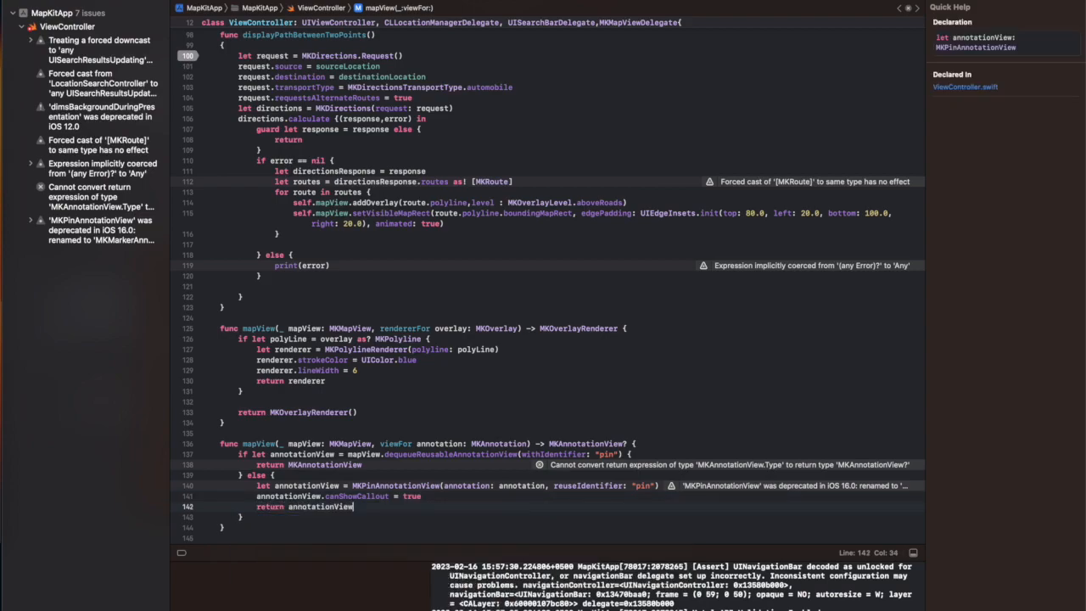
mouse_move(563, 397)
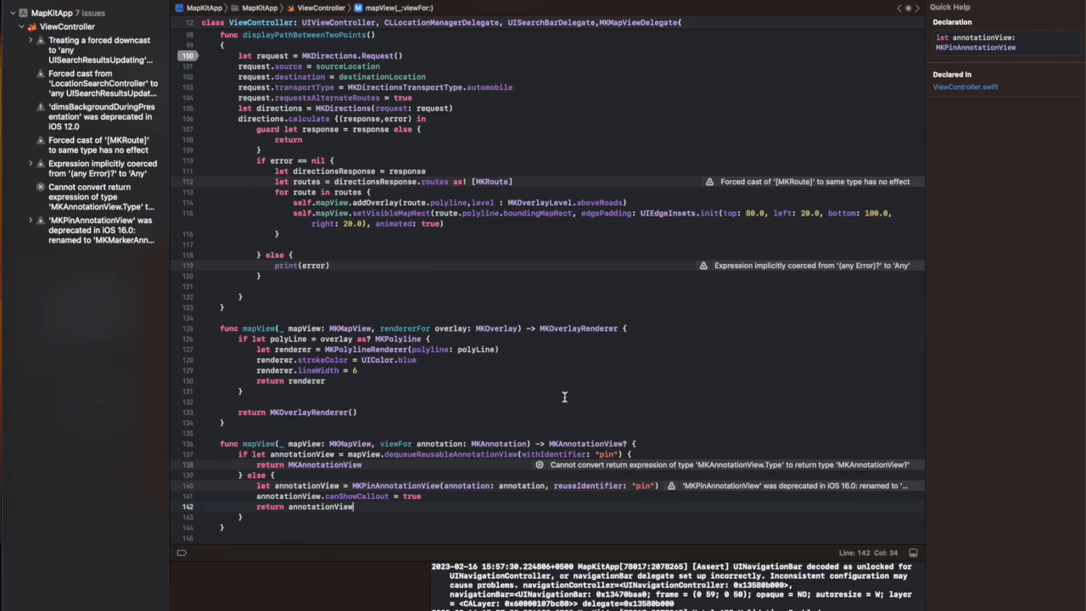
scroll(down, 3)
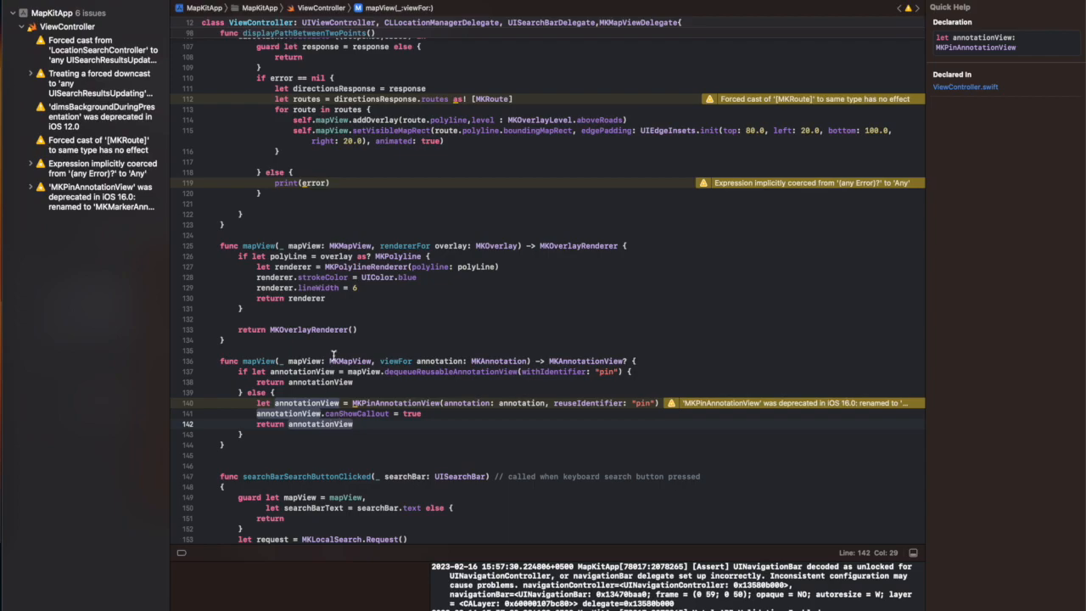
scroll(up, 3)
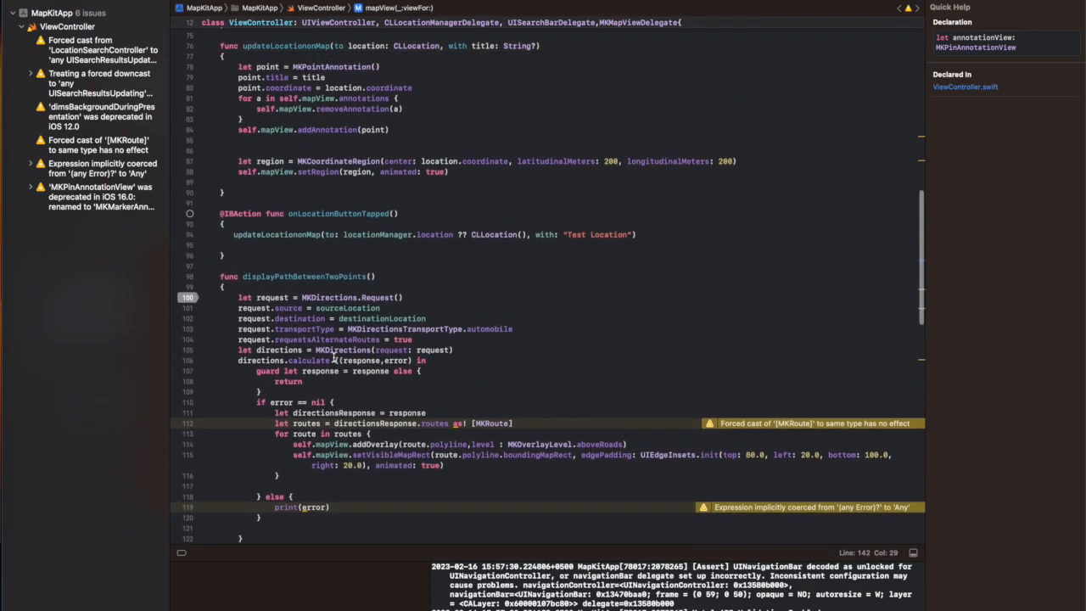
scroll(up, 3)
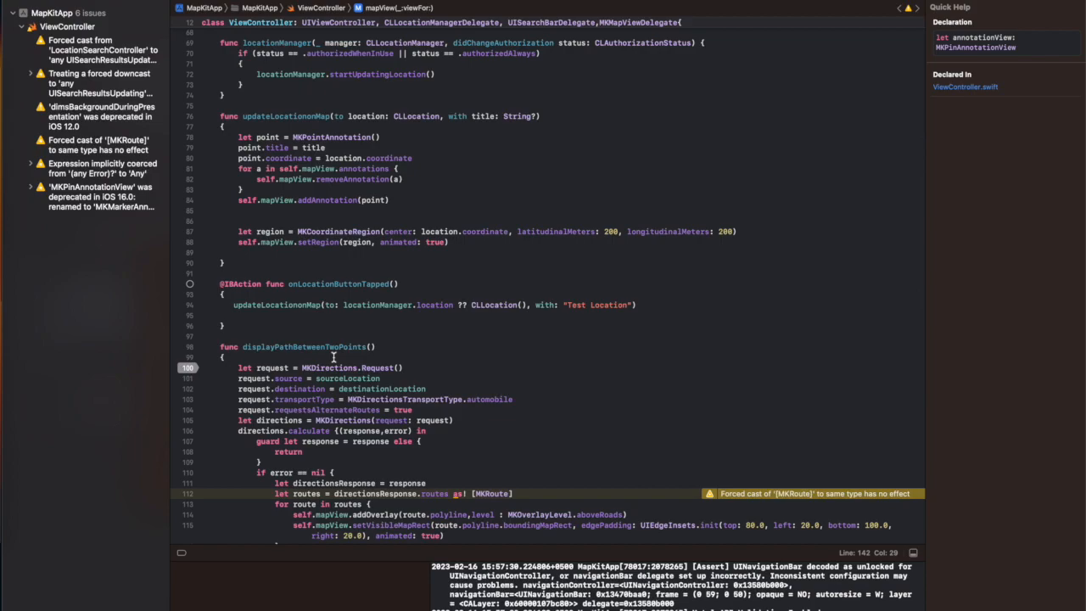
scroll(down, 3)
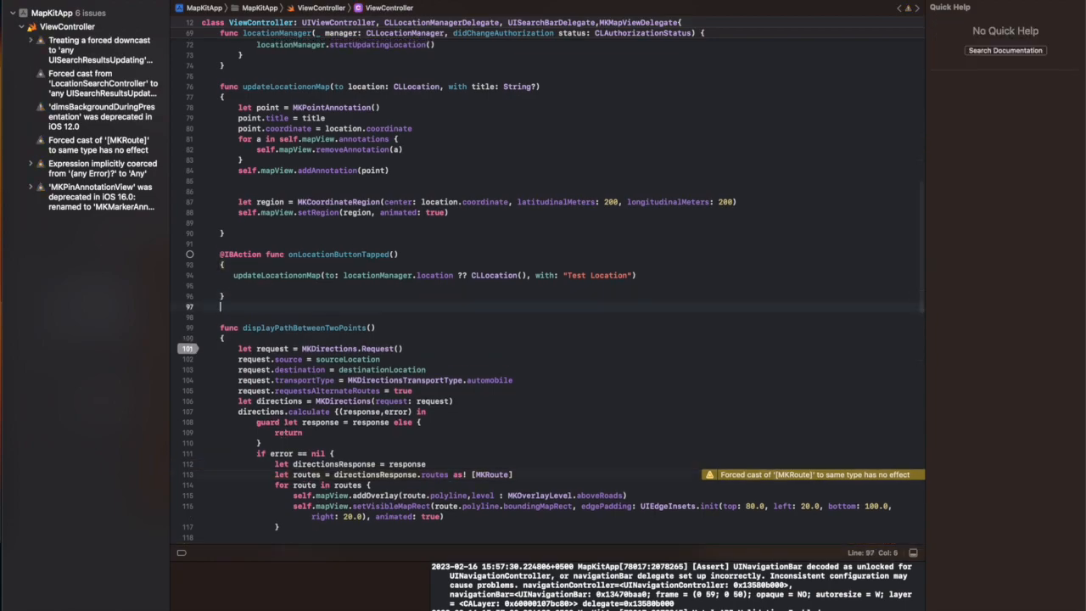
text(@objc)
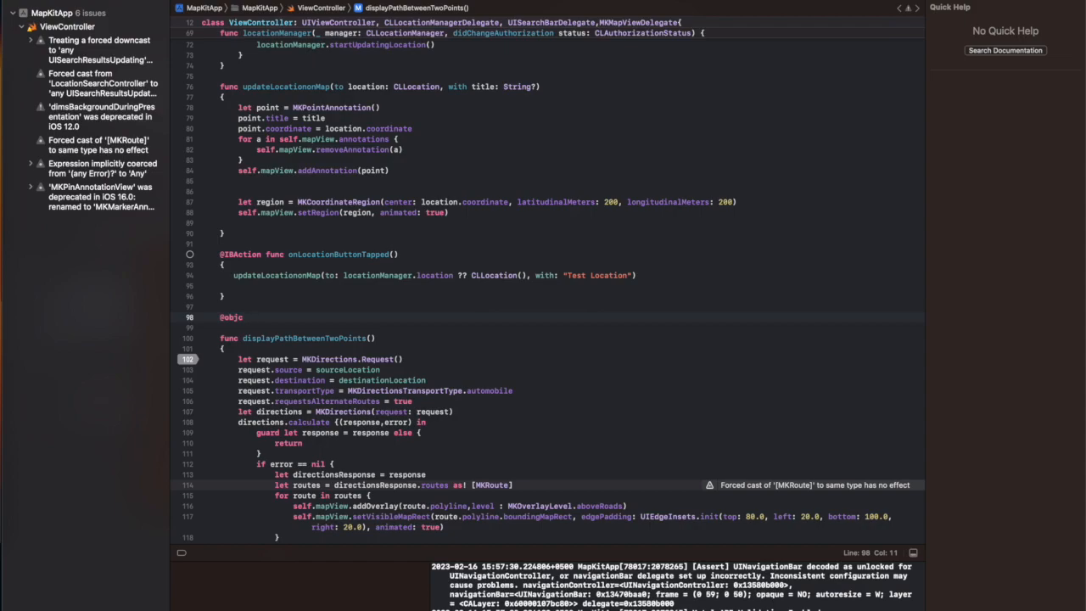
text(func a)
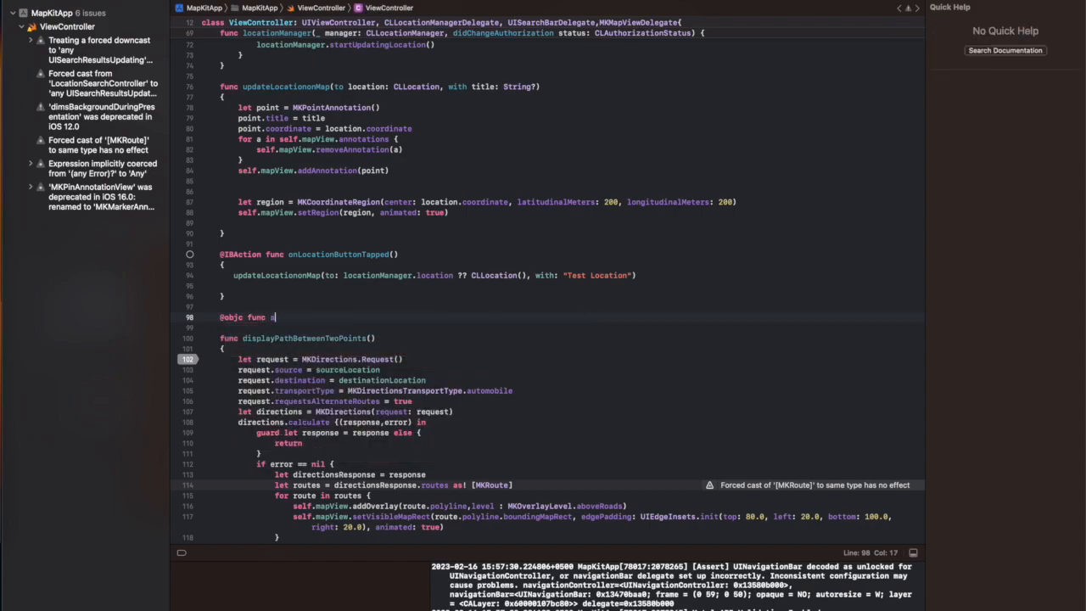
text(addAnnot)
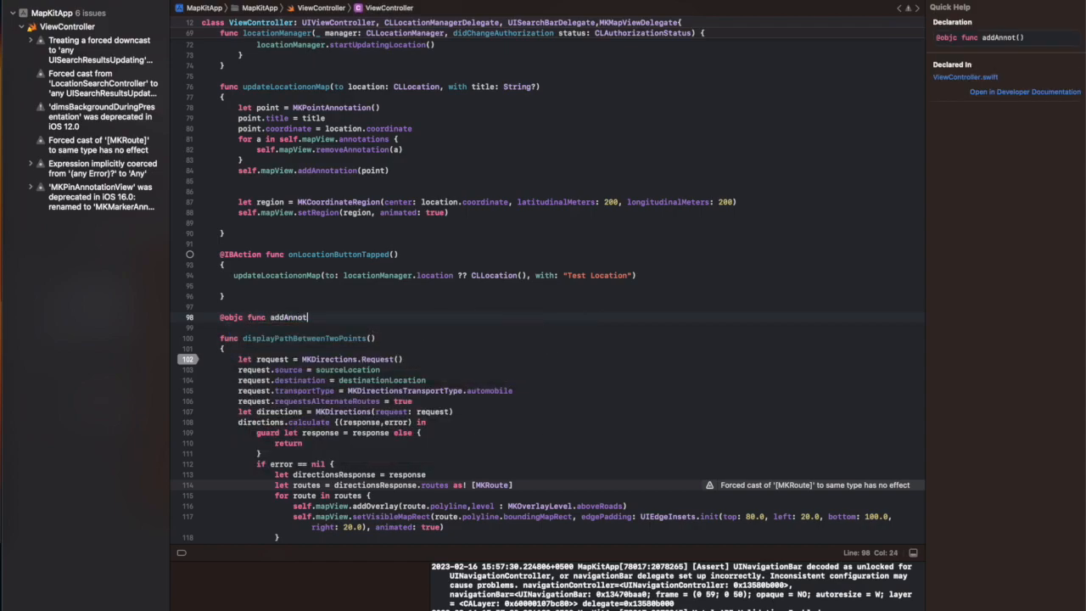
text(ation)
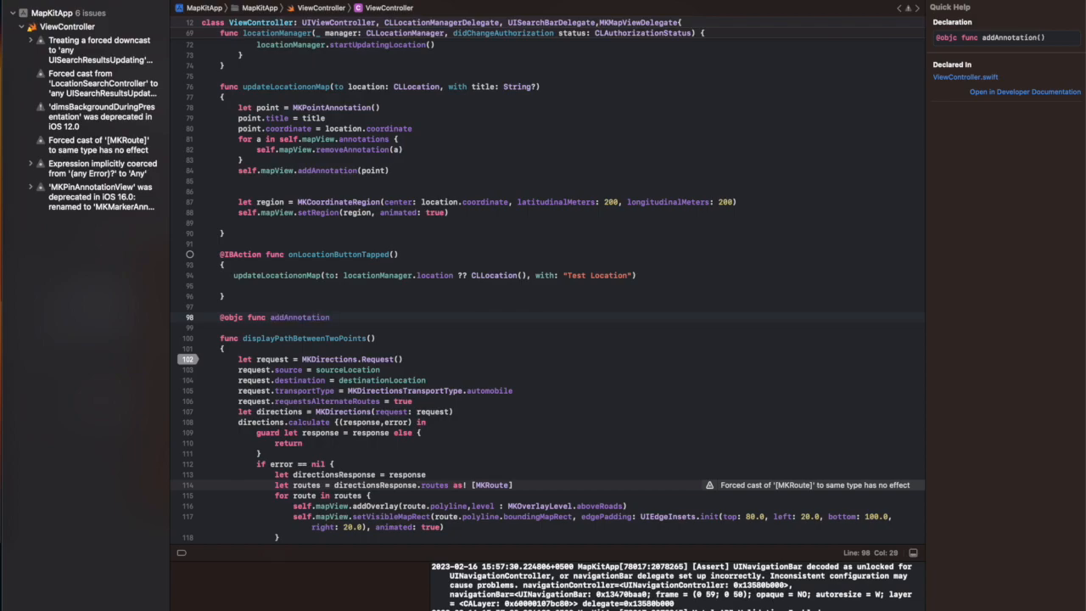
text(_ recognizer :))
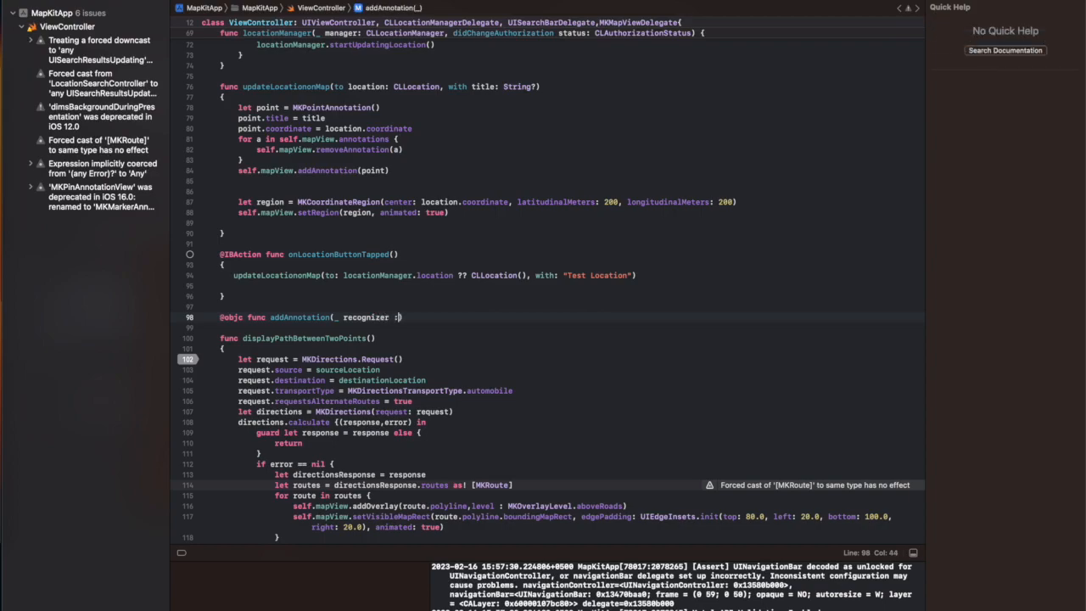
text(UIL)
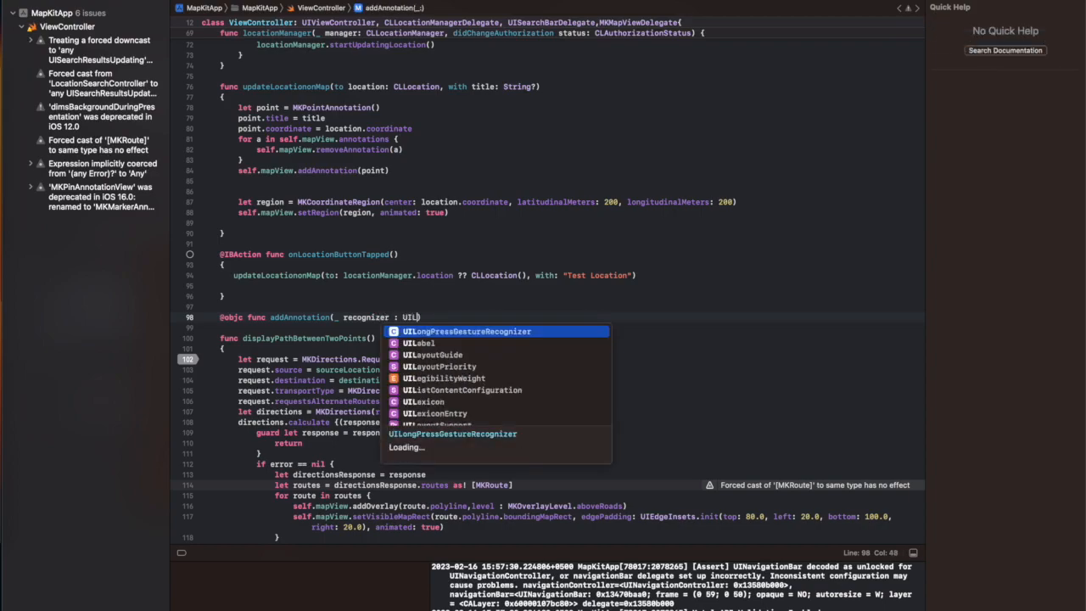
click(466, 330)
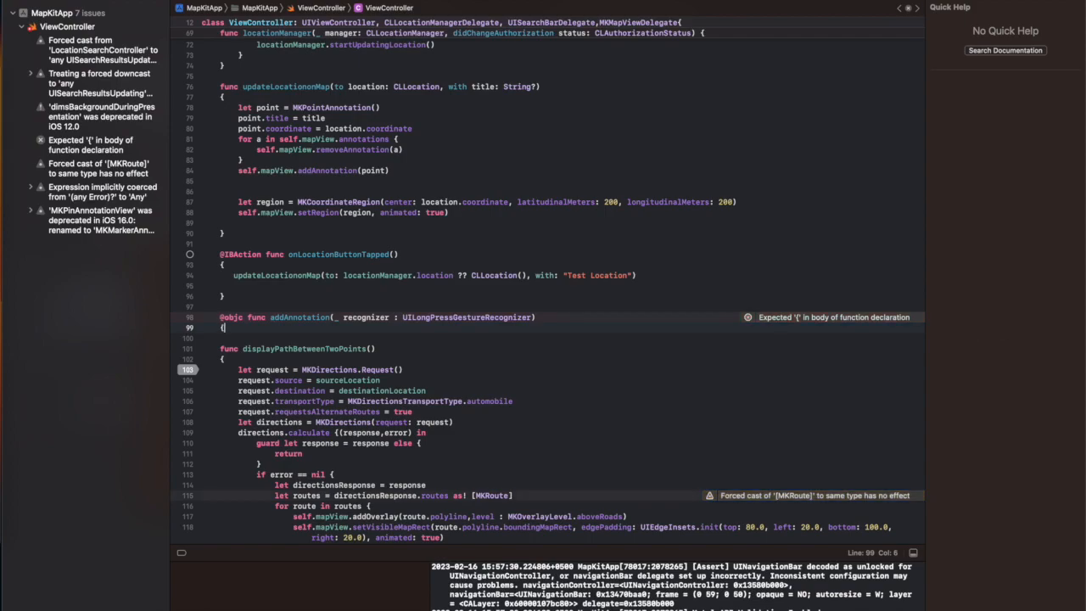
- Open addAnnotation's body with an if recognizer.state == .began check
key(Return)
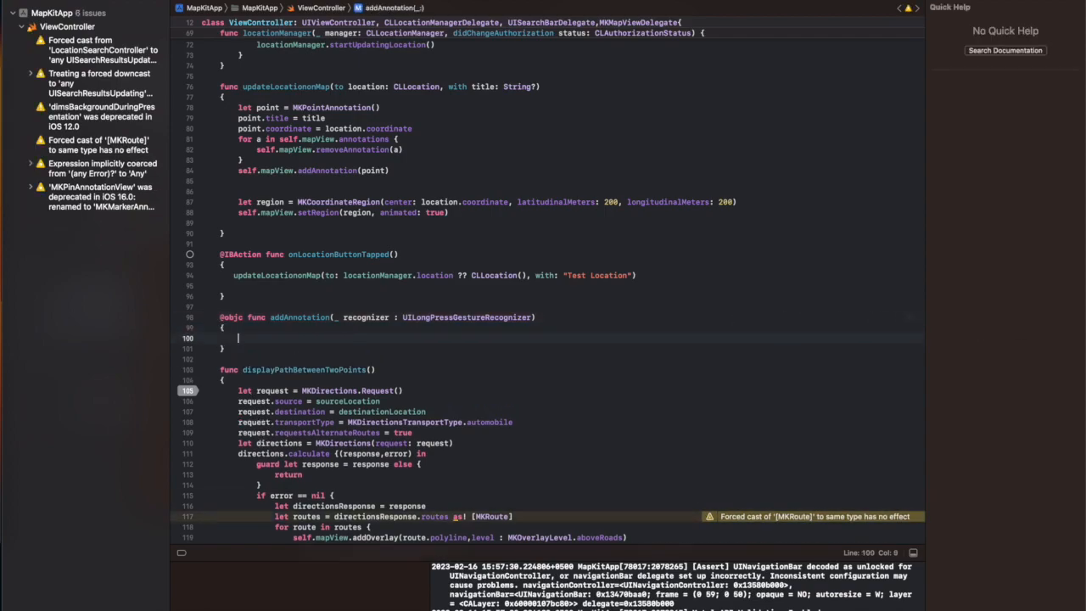
text(if recognizer)
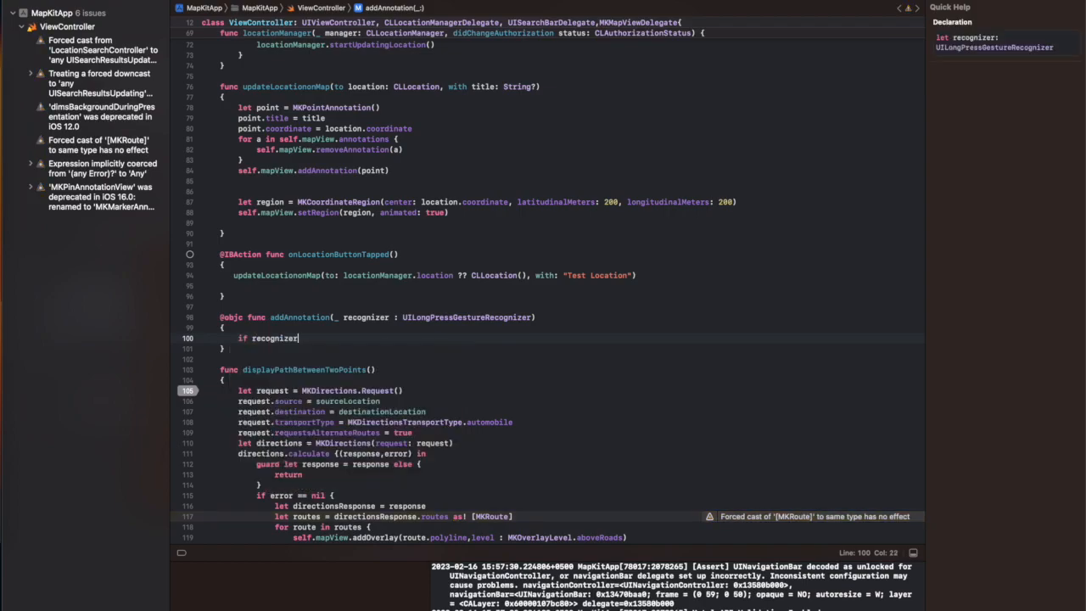
text(.state)
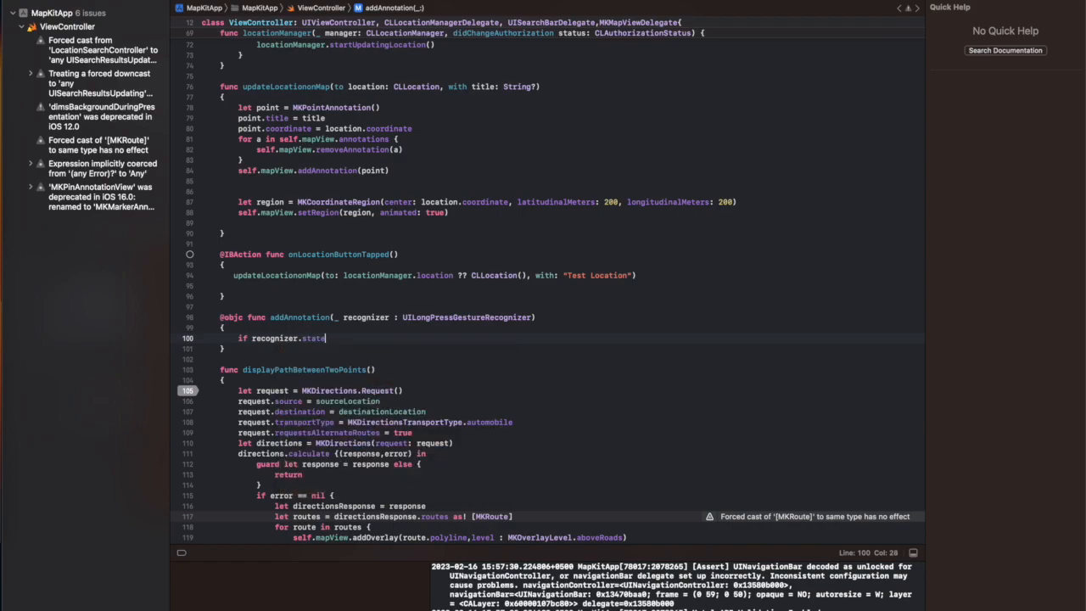
text(== .began)
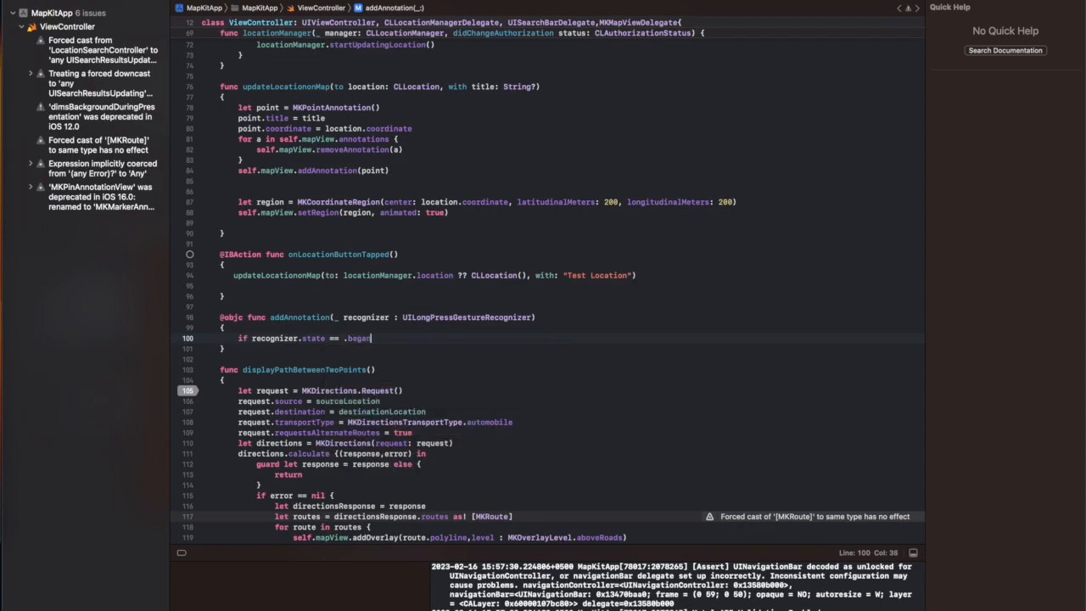
key(Return)
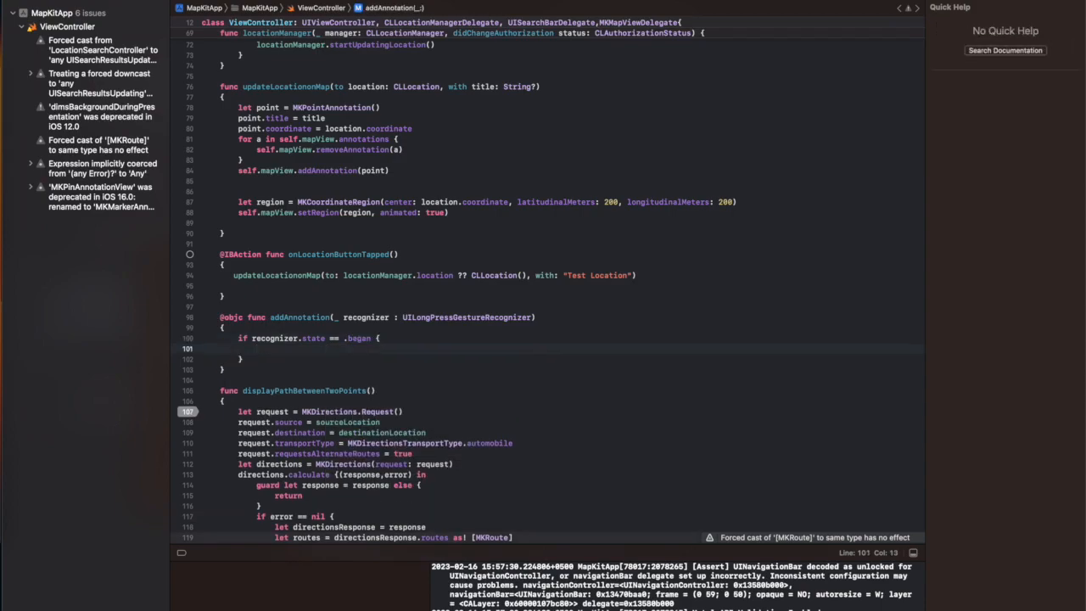
- Capture let point = recognizer.location(in: mapView) and begin the coordinate line
text(let poi)
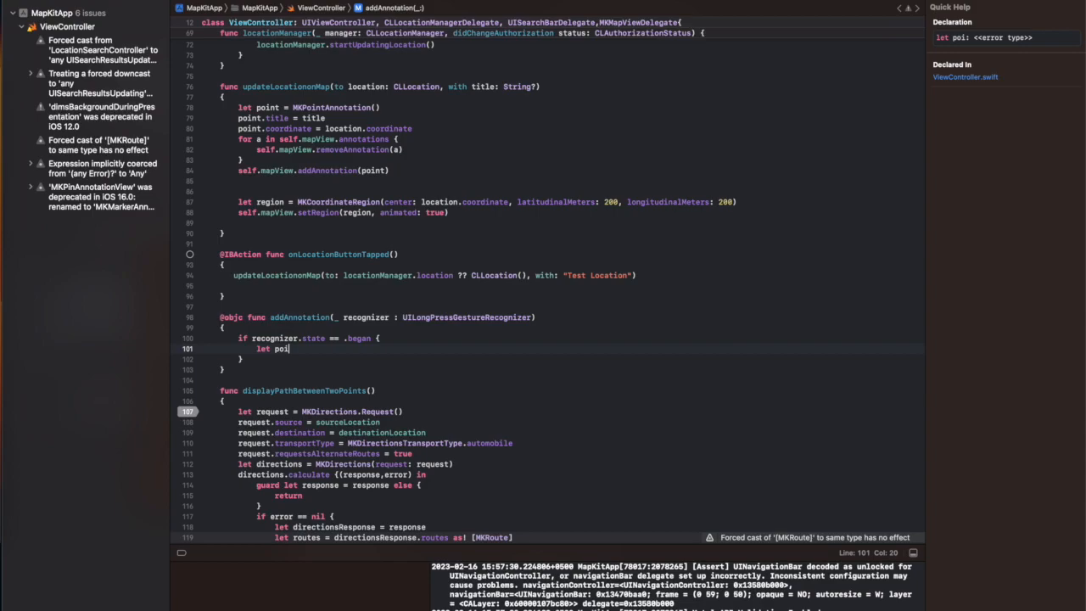
text(nt = r)
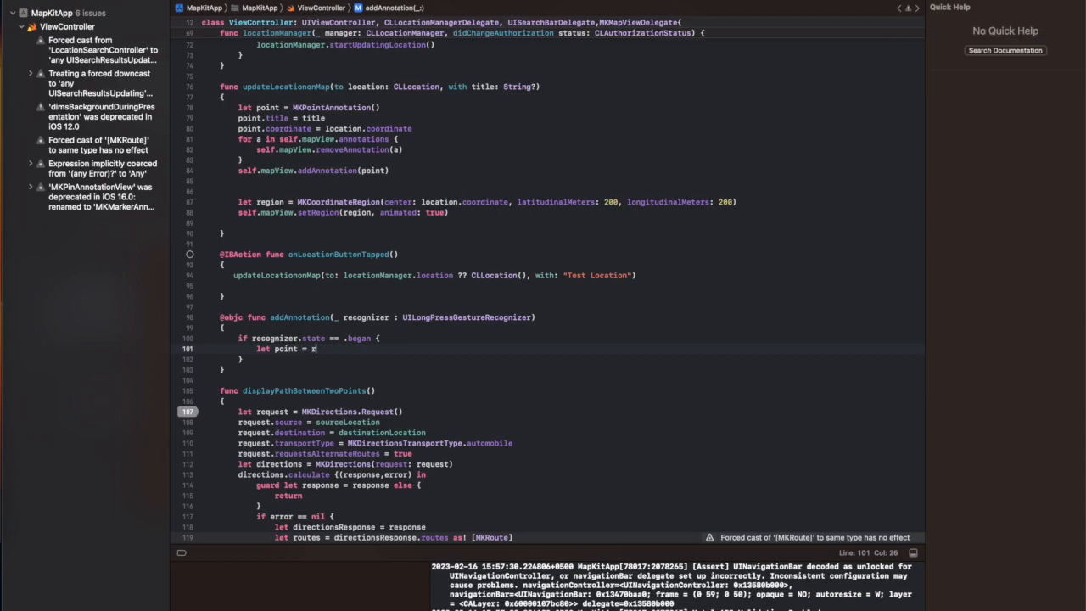
text(ecognizer.location(in: s)
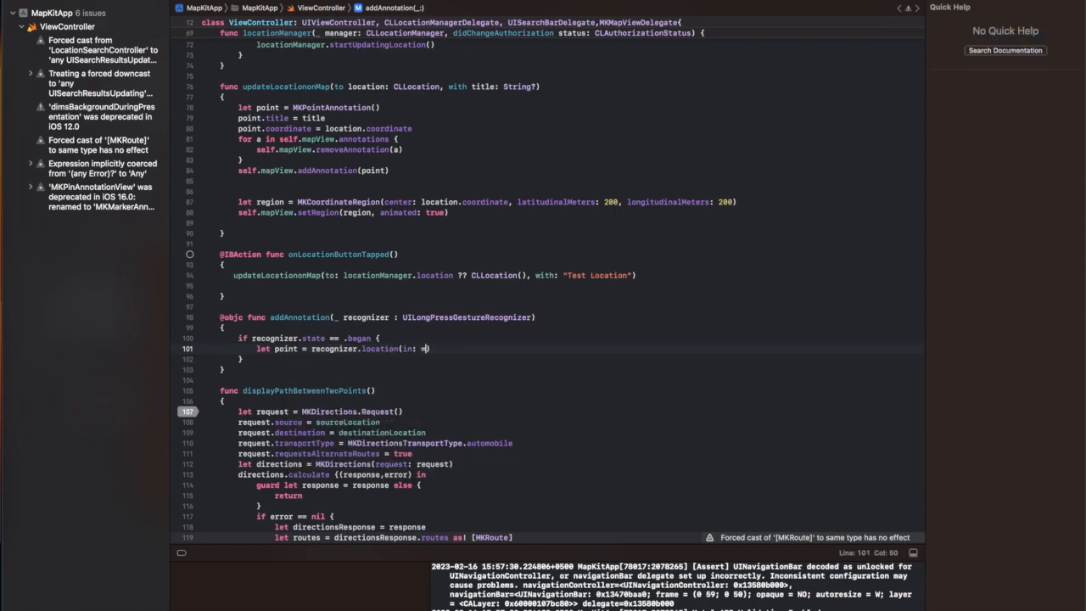
text(ma)
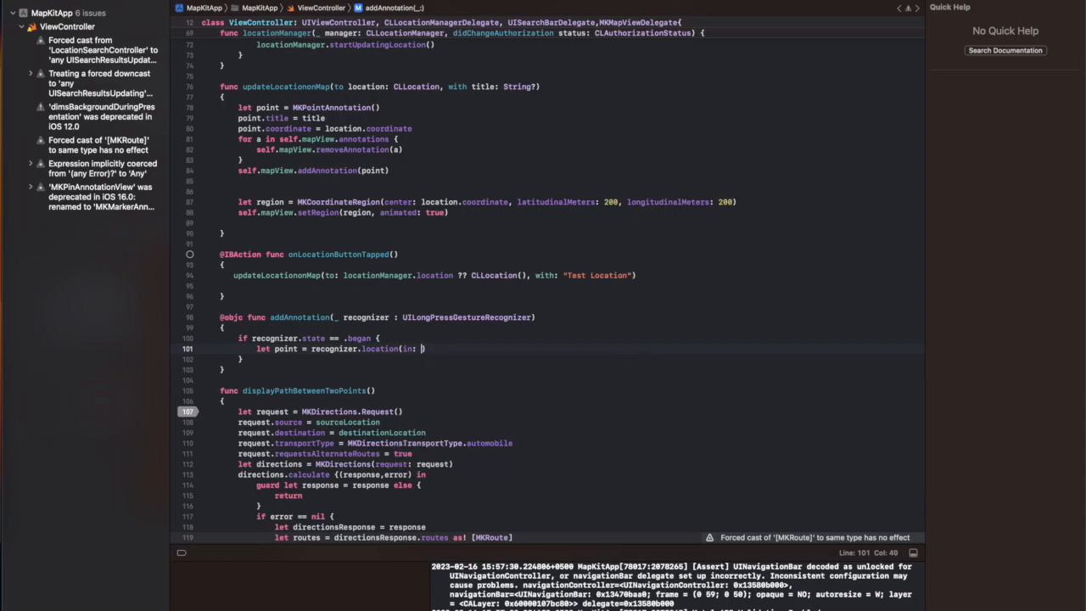
text(mapView)
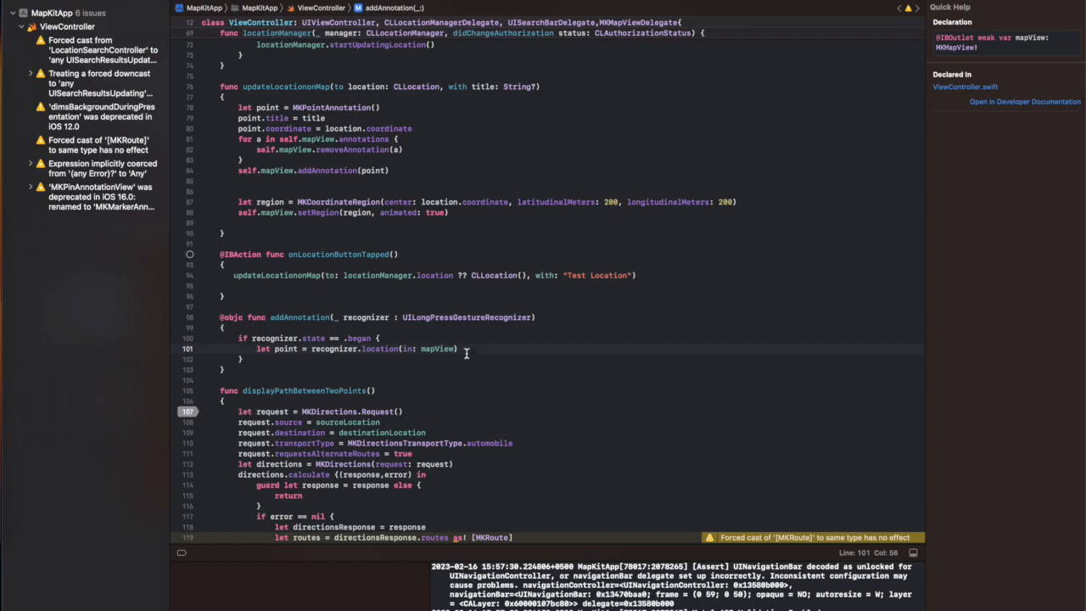
text(let coordinate =)
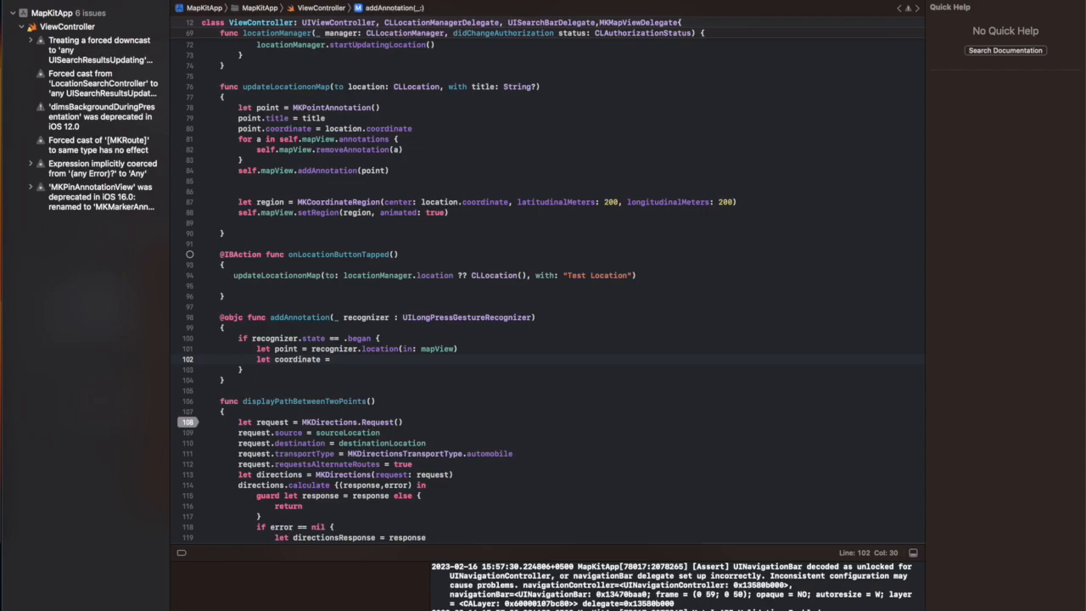
- Write let coordinate = mapView.convert(point, toCoordinateFrom: mapView)
click(331, 359)
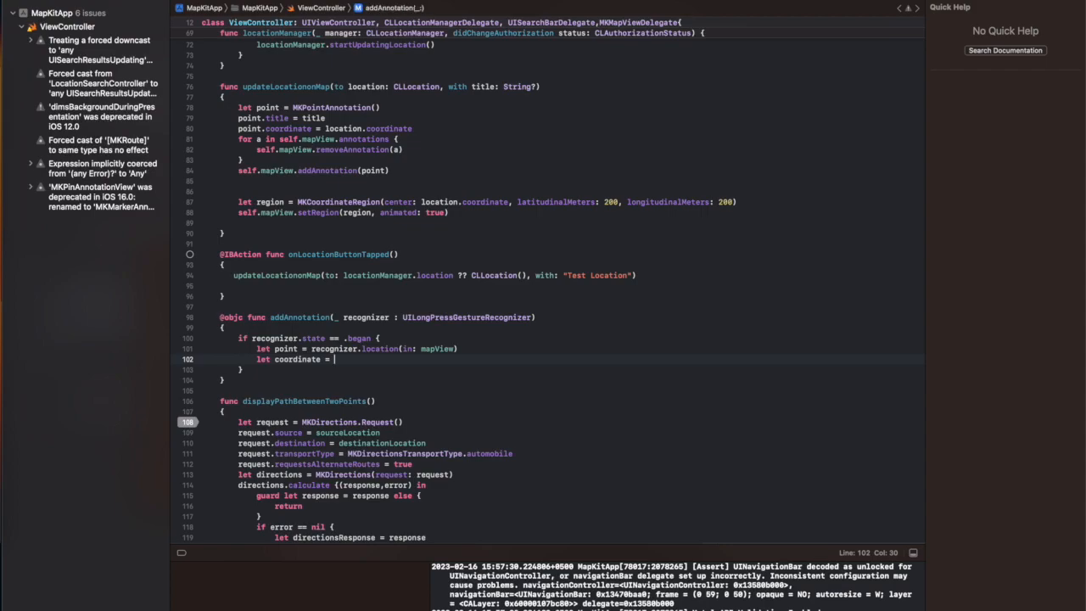
text(mapView.con)
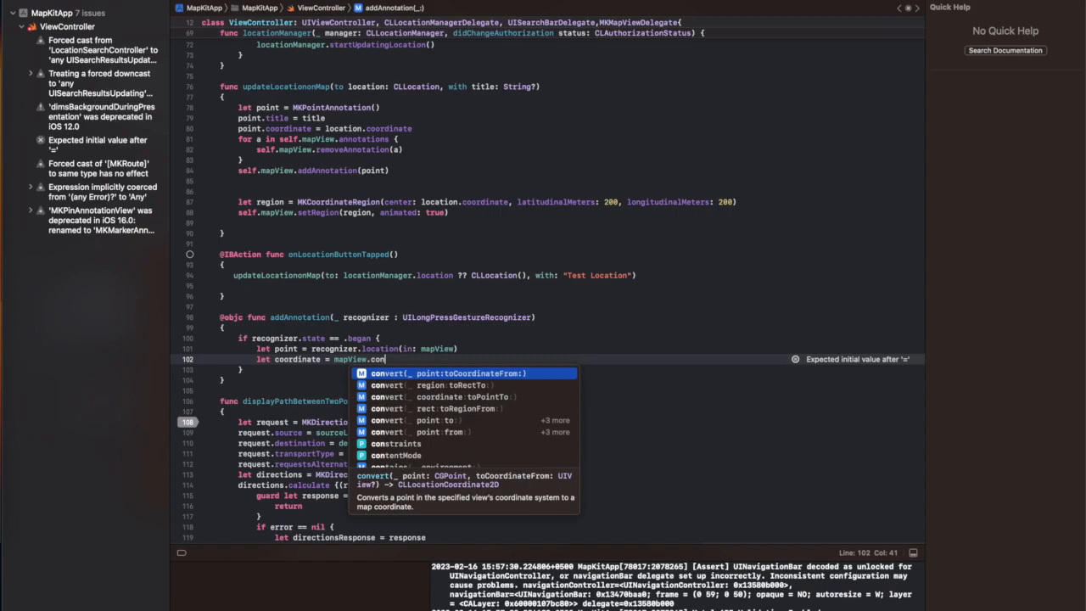
click(439, 373)
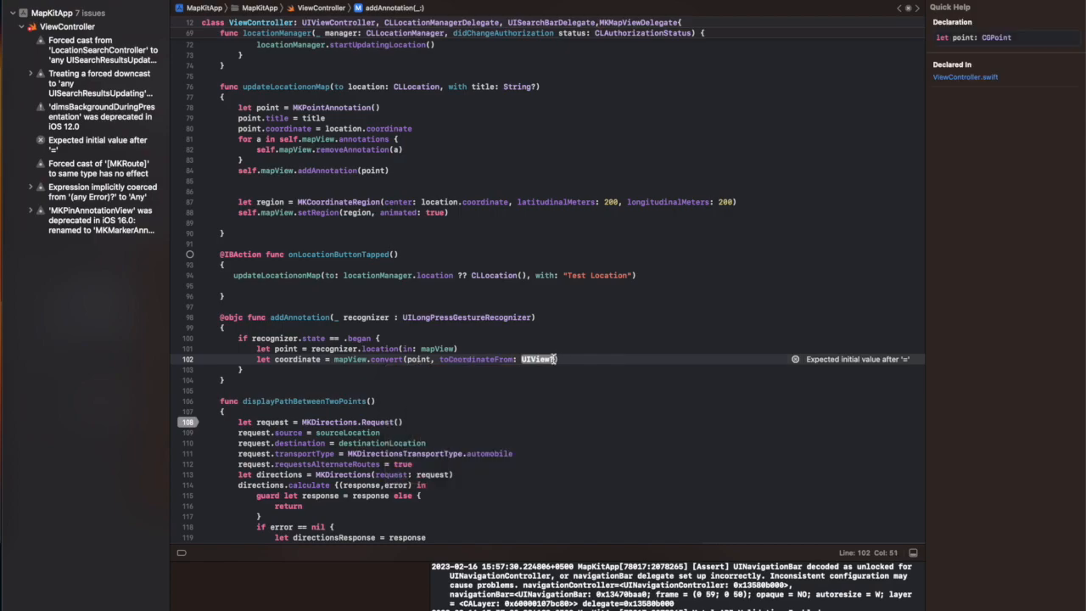
text(mapView)
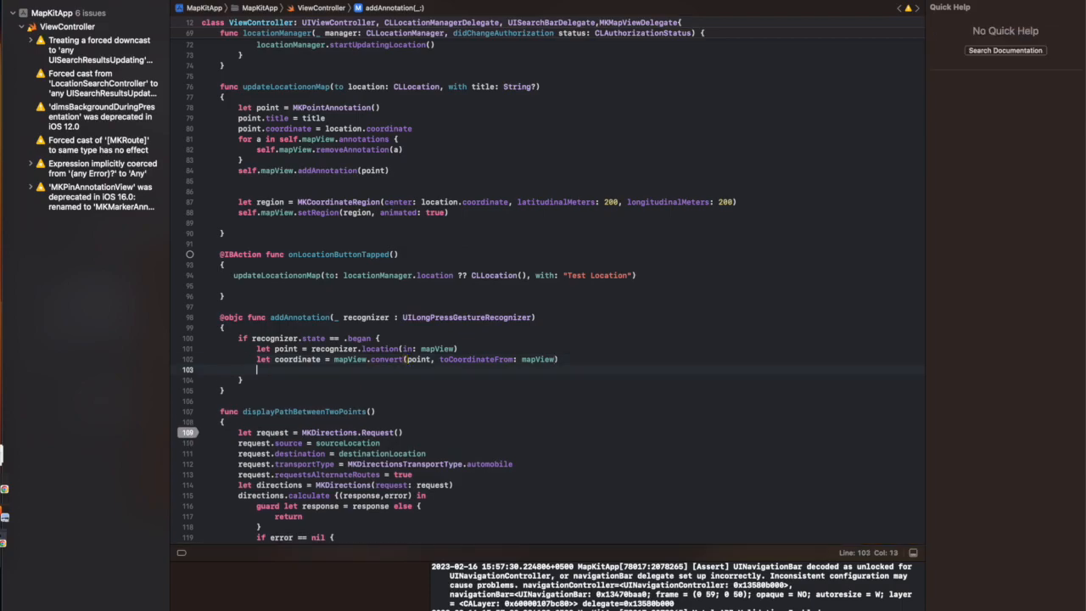
- Remove the old annotation from mapView and reassign annotation = MKPointAnnotation()
text(mapView)
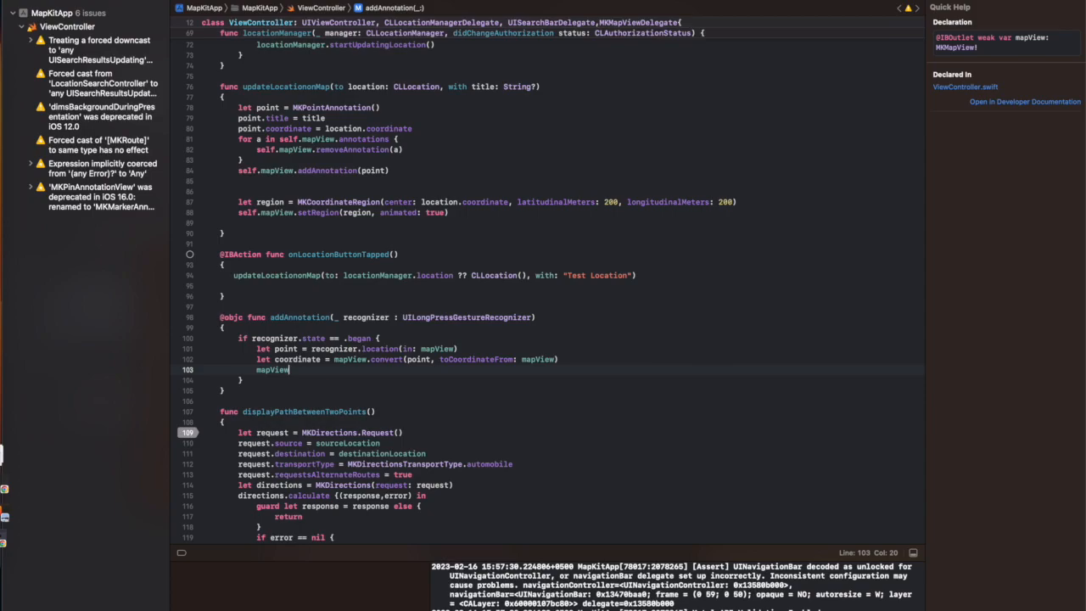
text(.re)
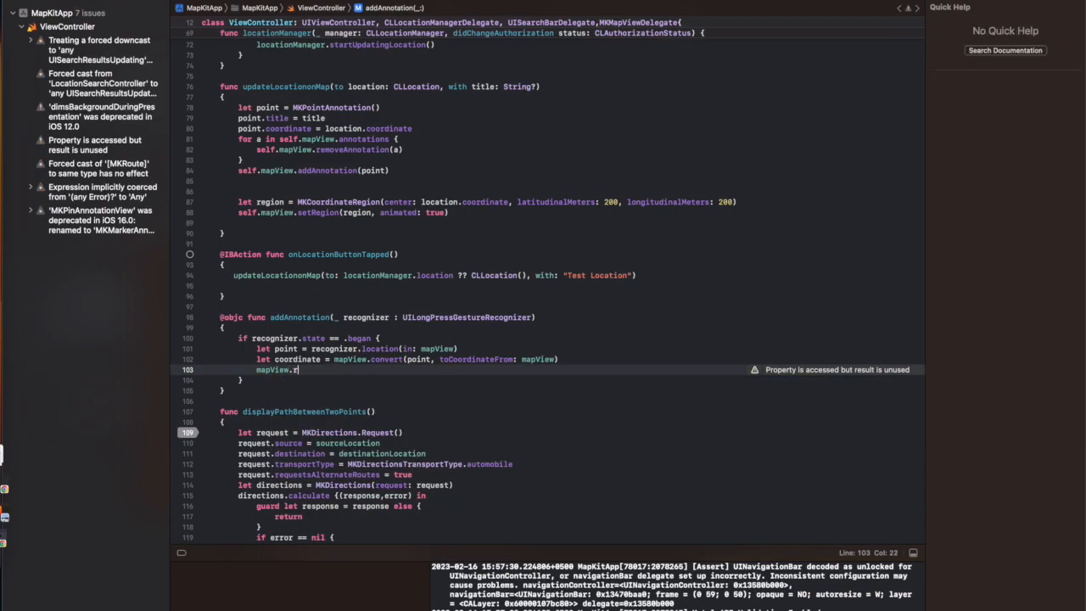
text(moveAnnotation(annotation)
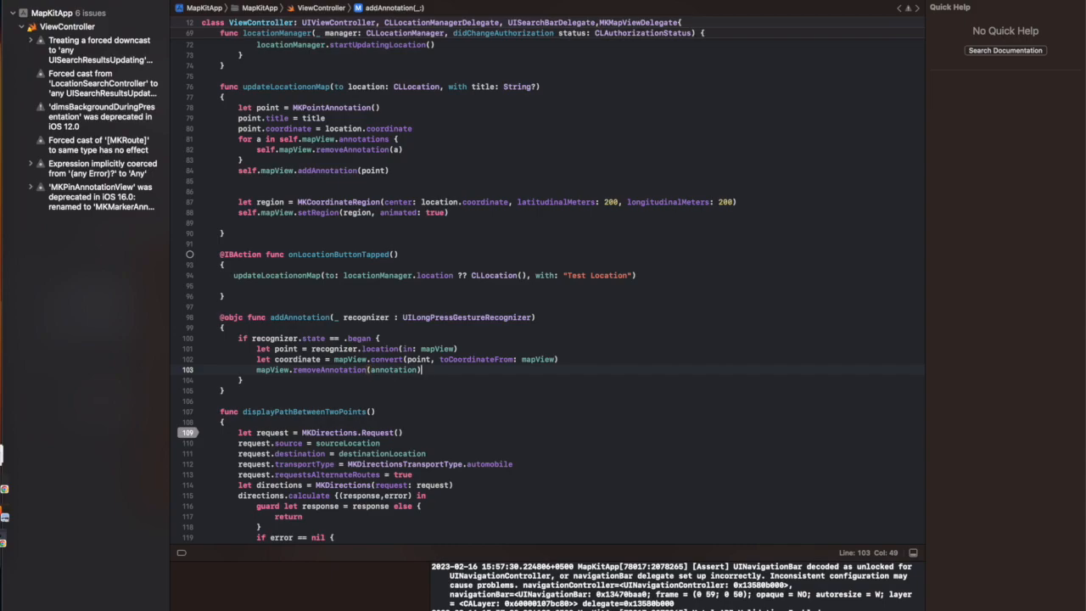
text(annotation =)
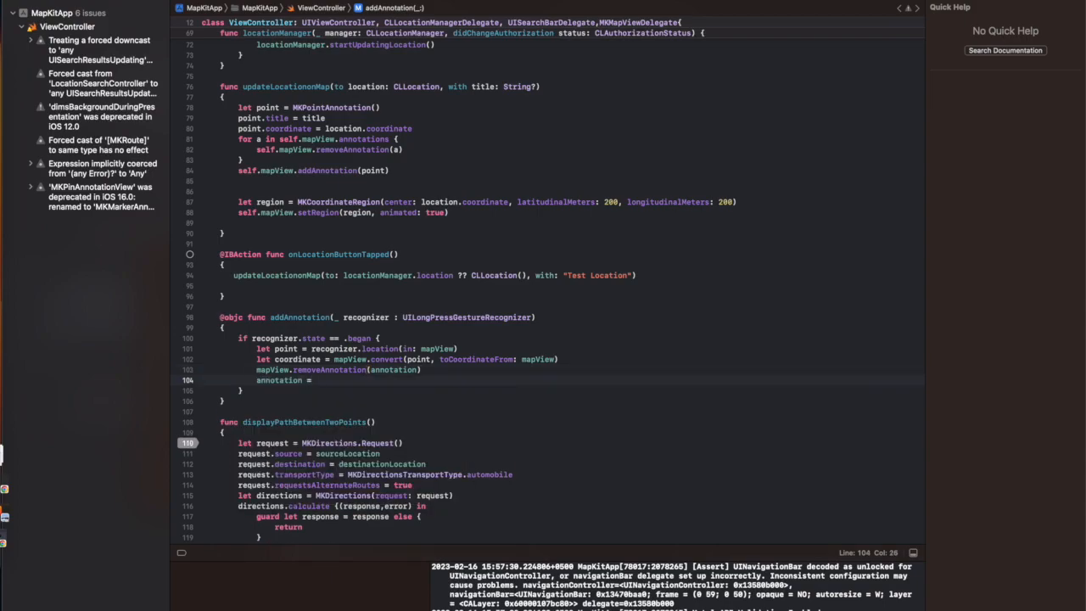
text(M)
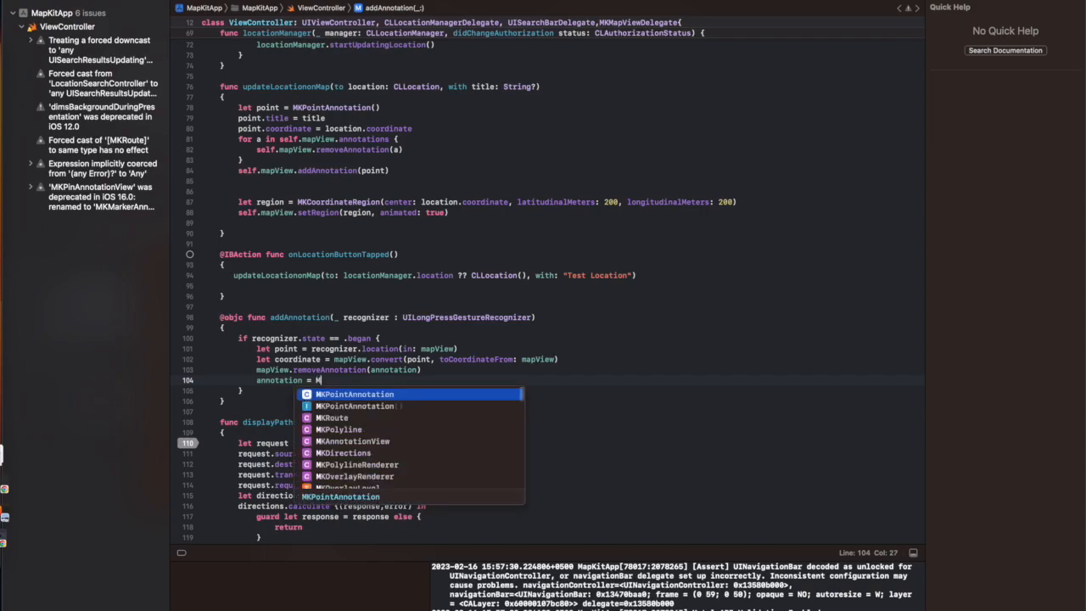
click(353, 394)
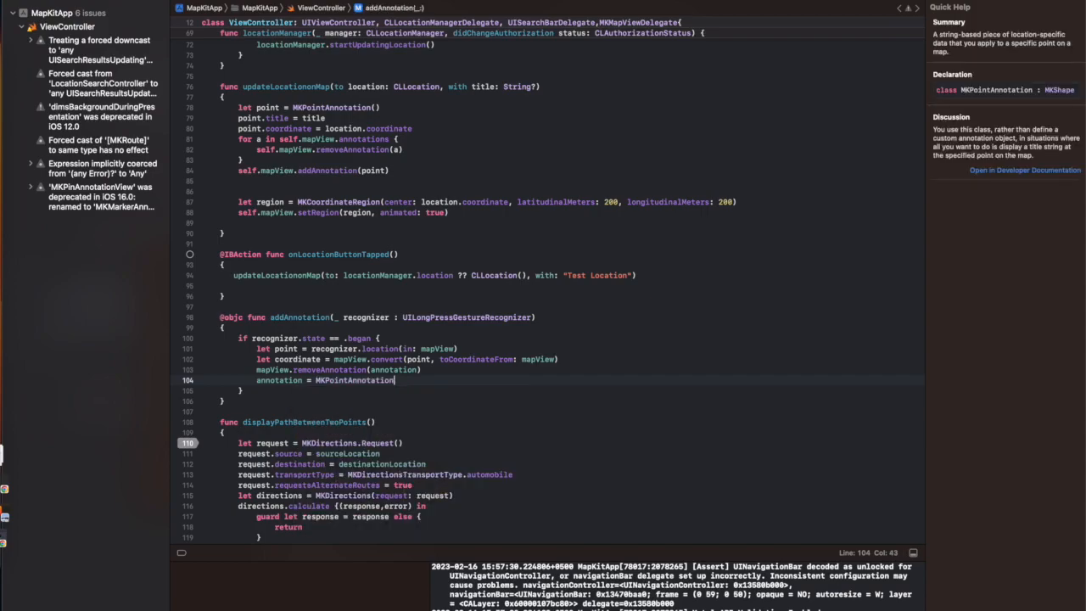
click(576, 245)
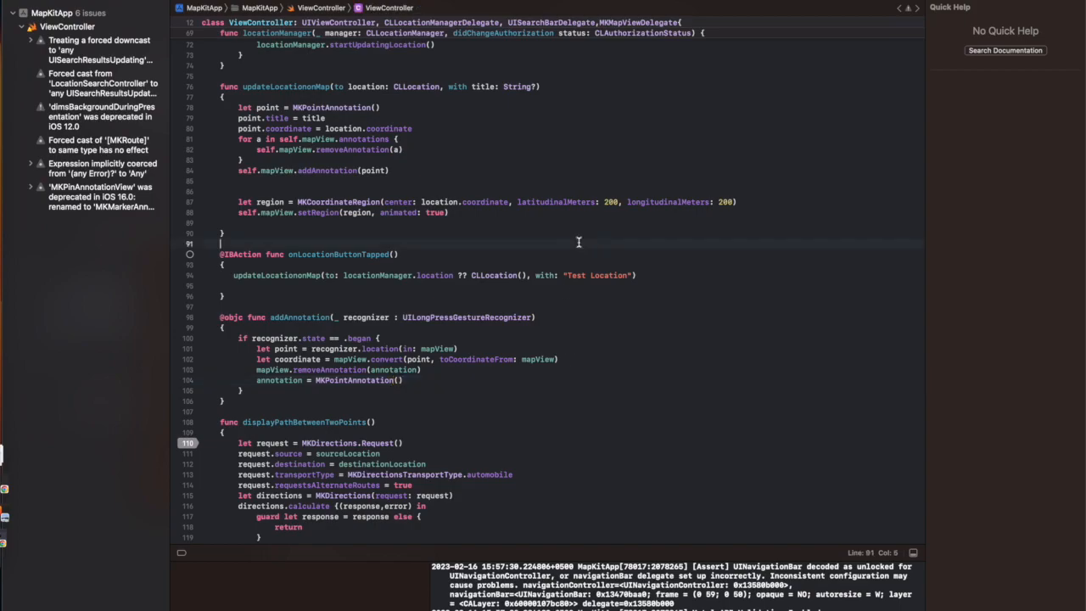
scroll(up, 3)
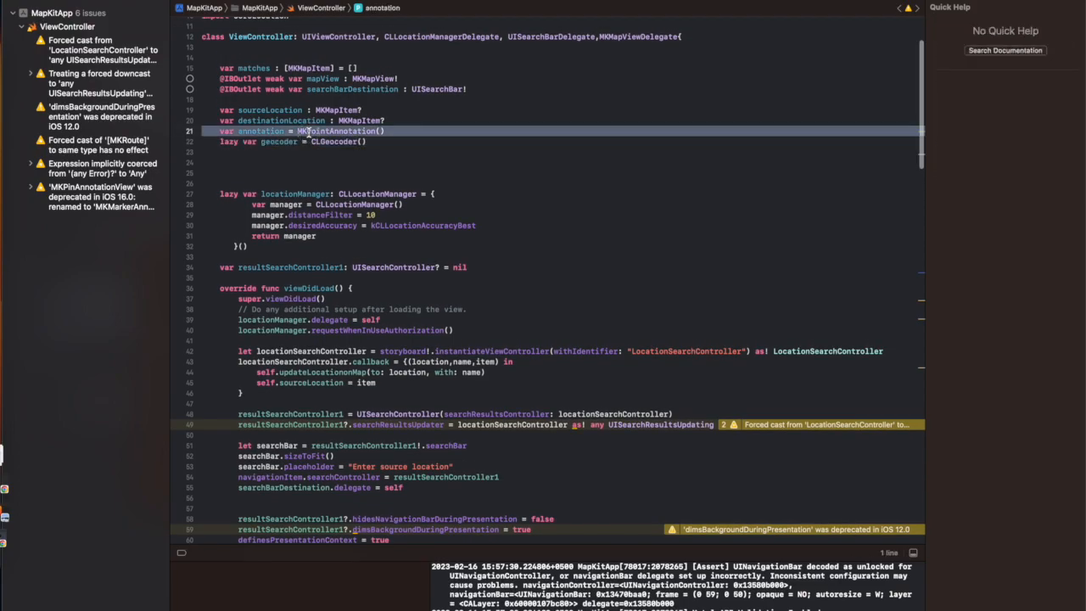
scroll(down, 3)
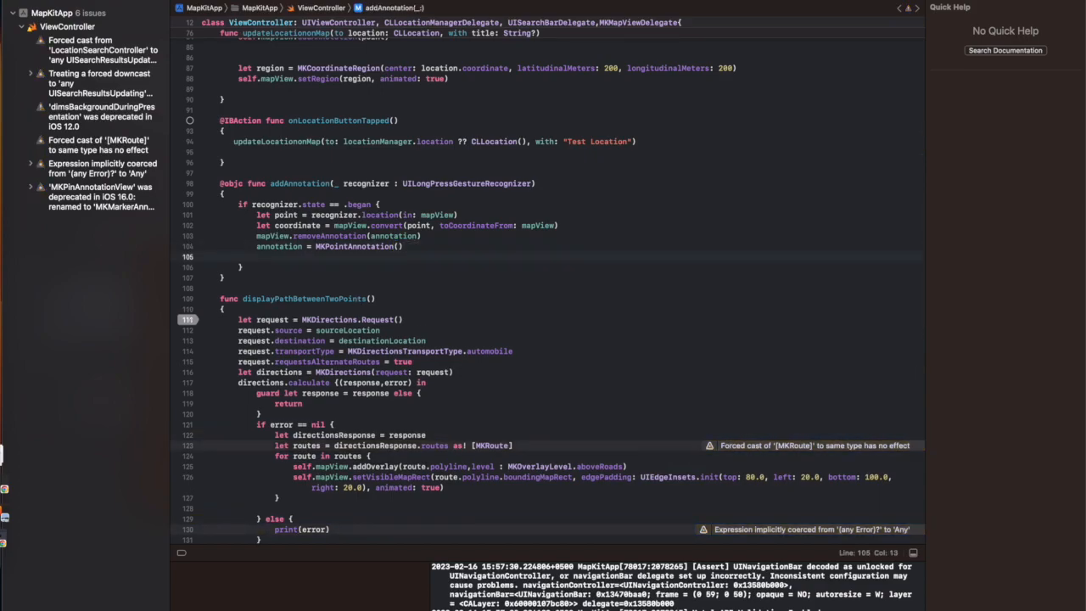
- Write var location = CLLocation(latitude: coordinate.latitude, longitude: coordinate.longitude)
text(var)
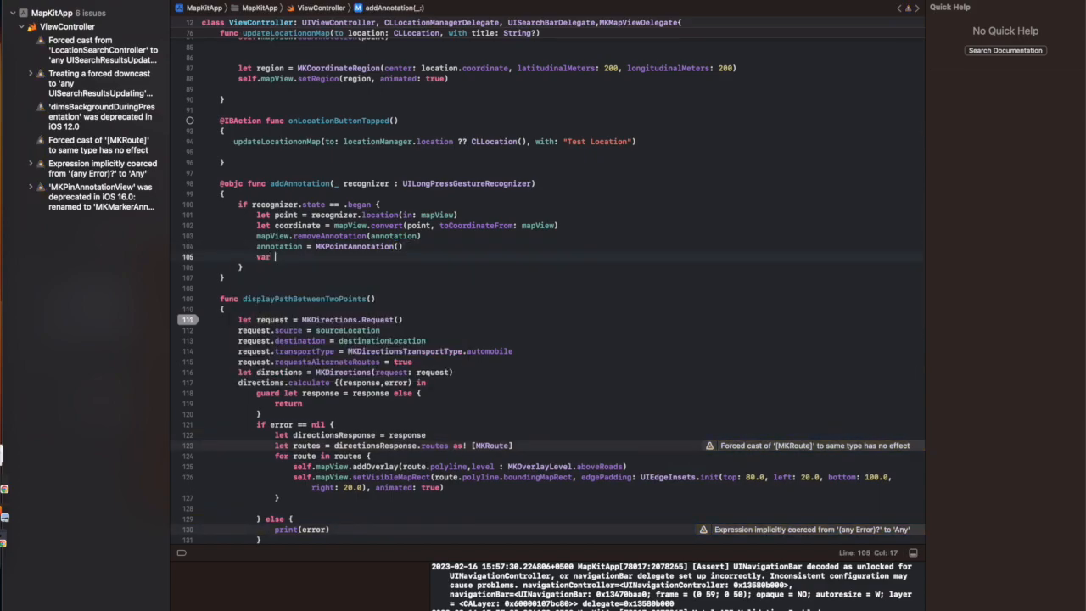
text(location)
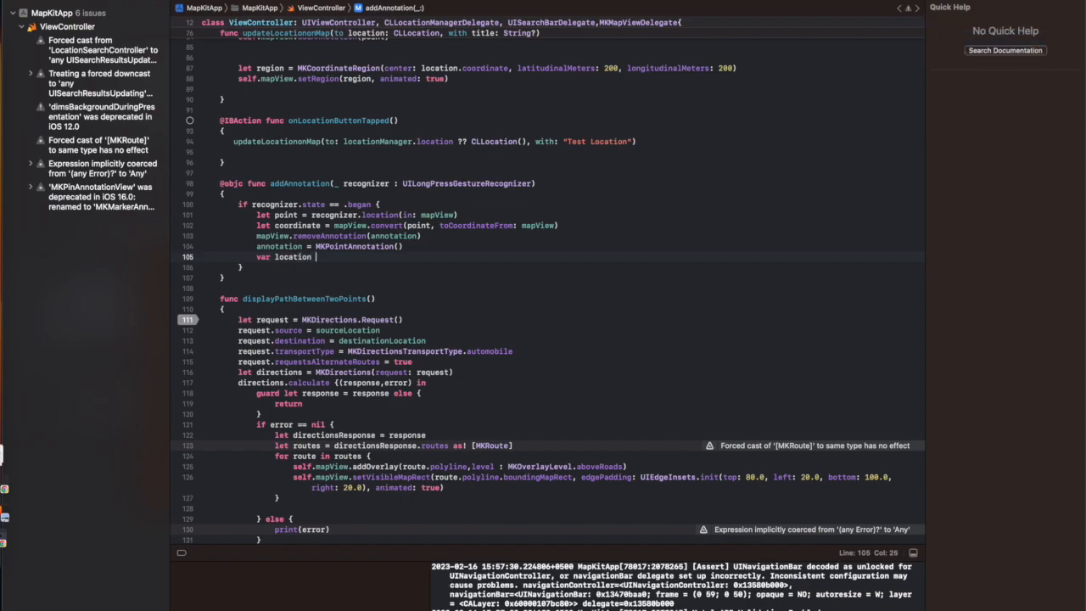
text(=)
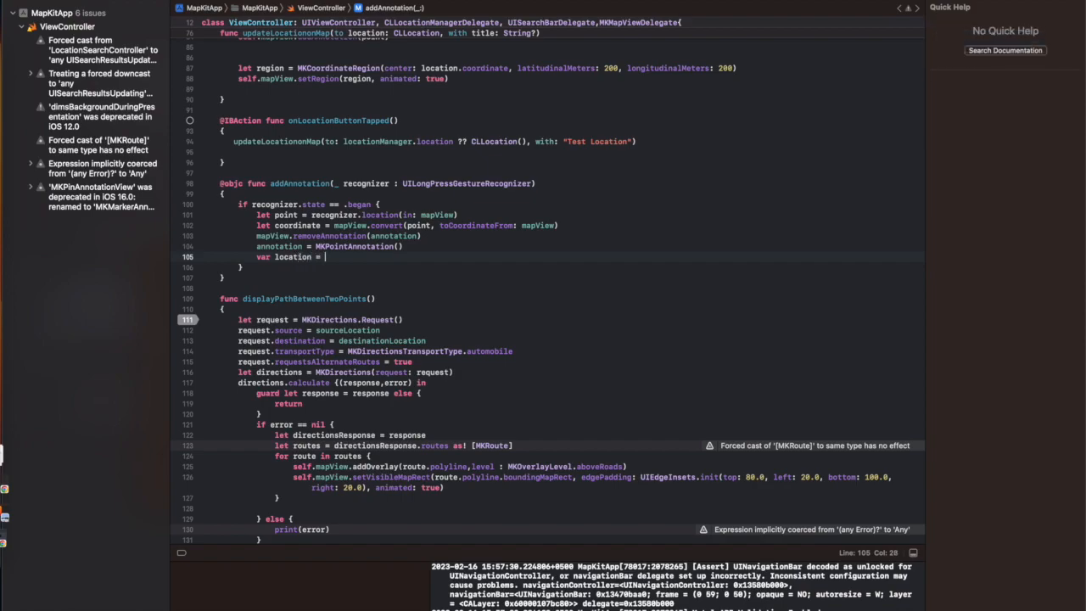
text(CLL)
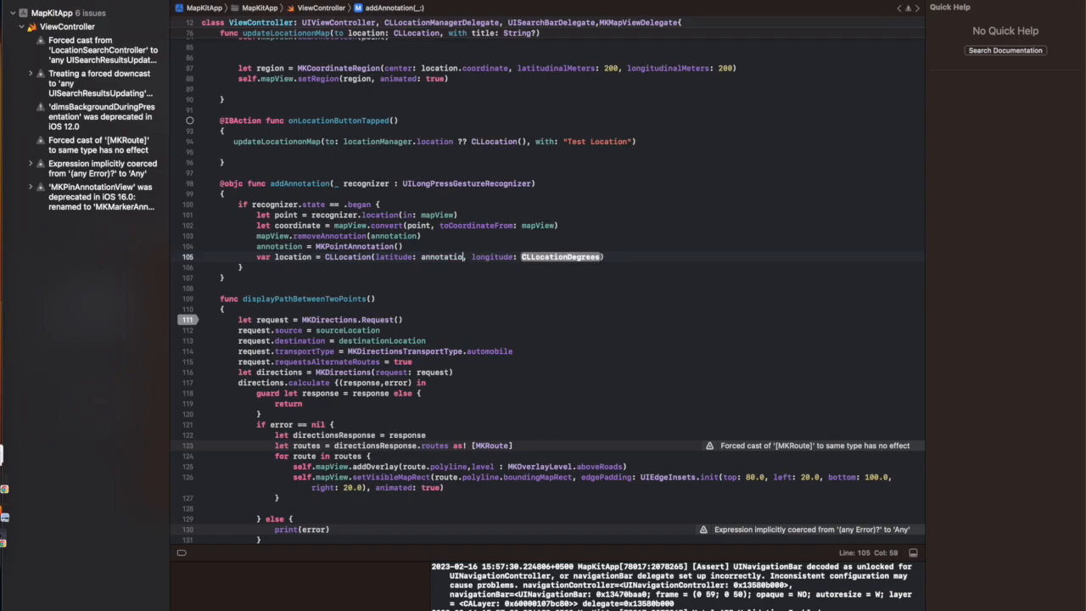
text(coordinate.l)
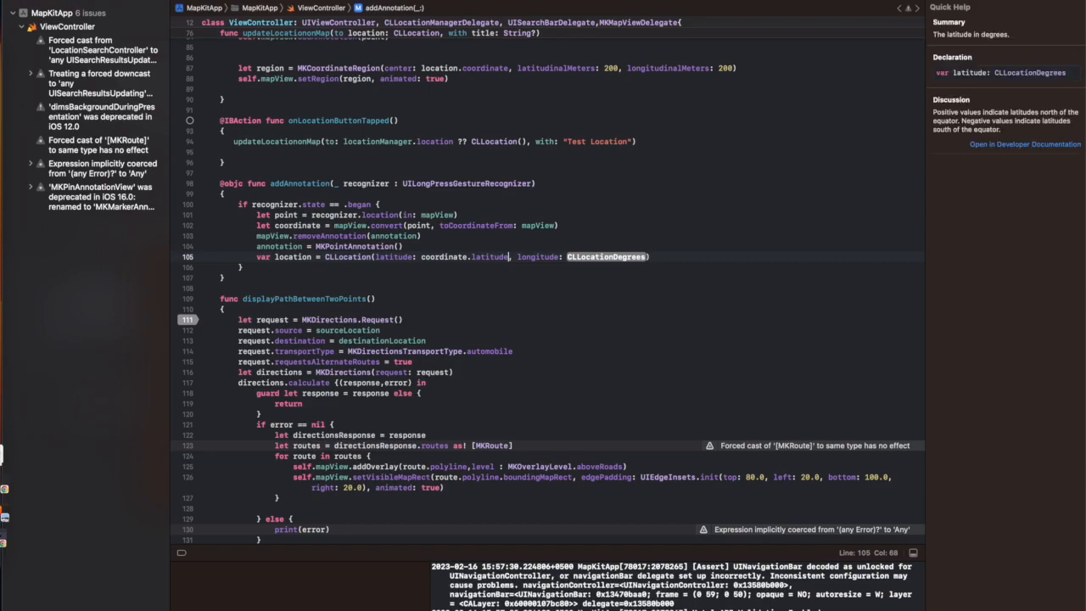
text(coordinate.longitude)
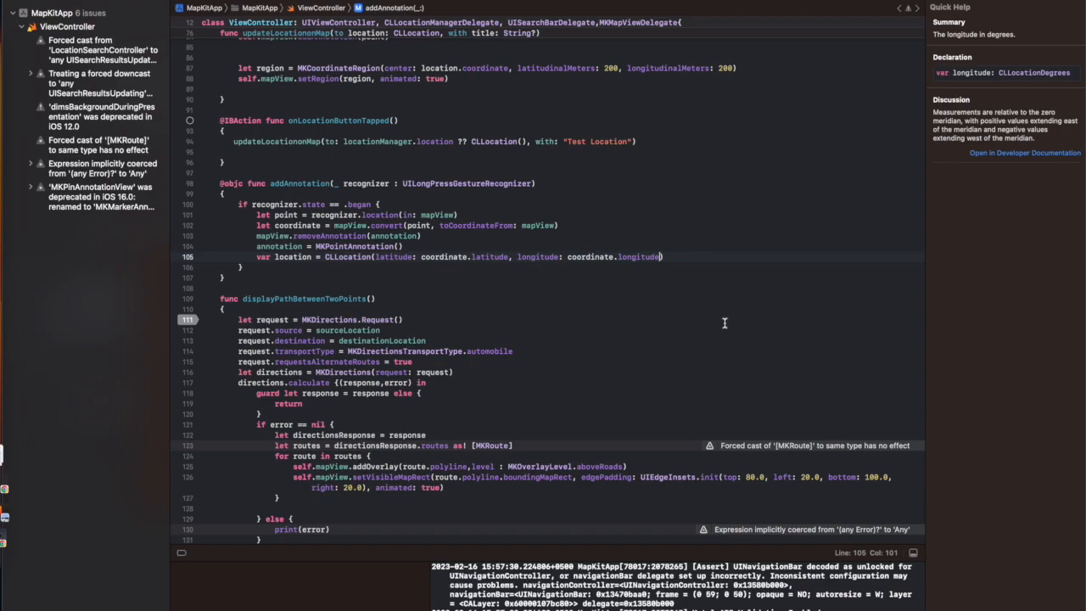
text(ge)
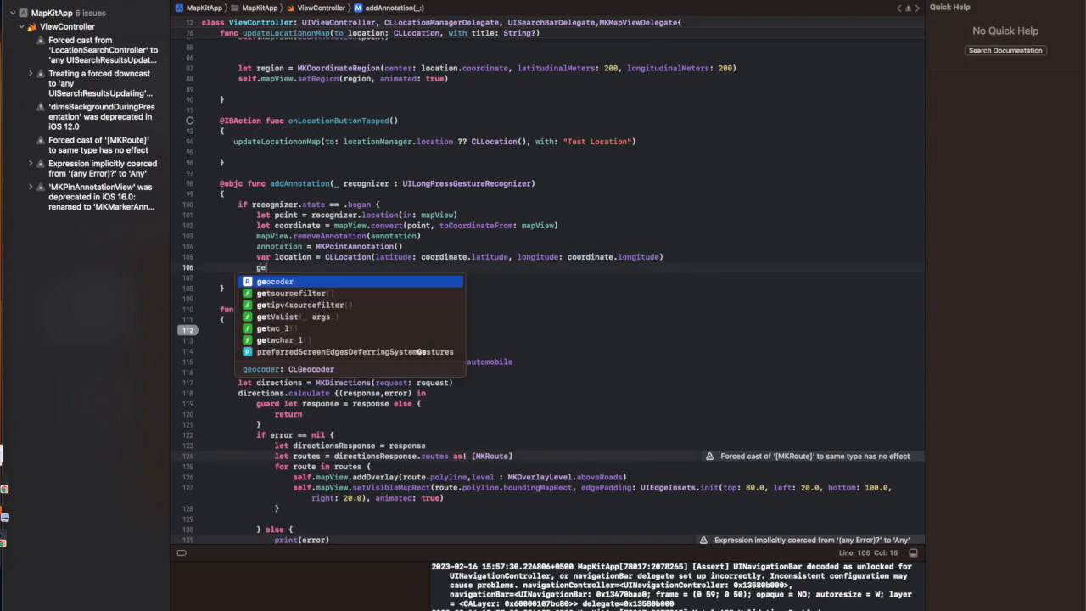
- Call geocoder.reverseGeocodeLocation(location) with a closure receiving placemark and error
text(.r)
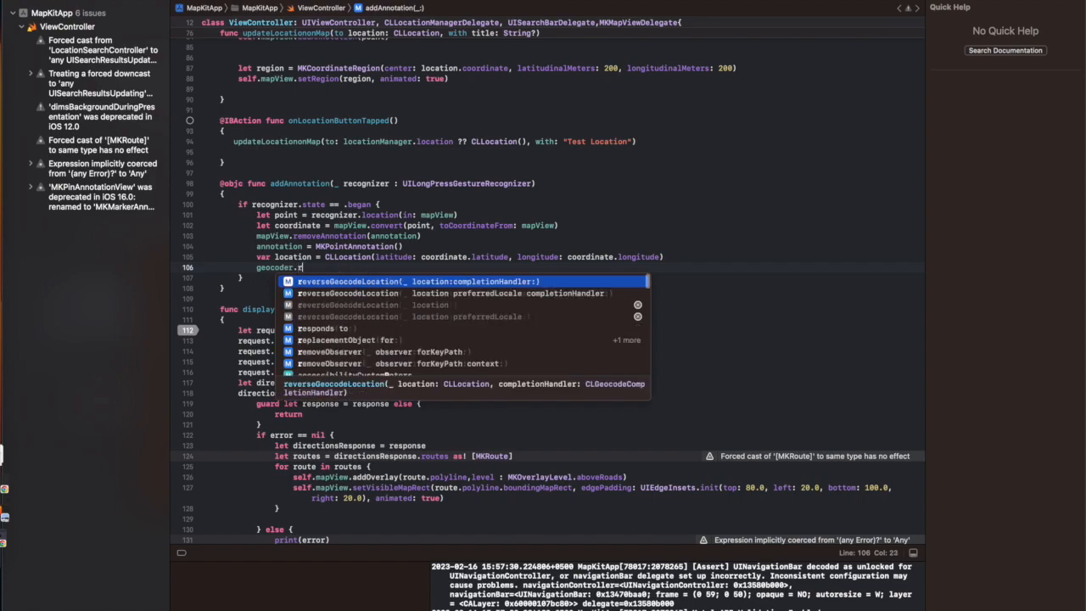
text(e)
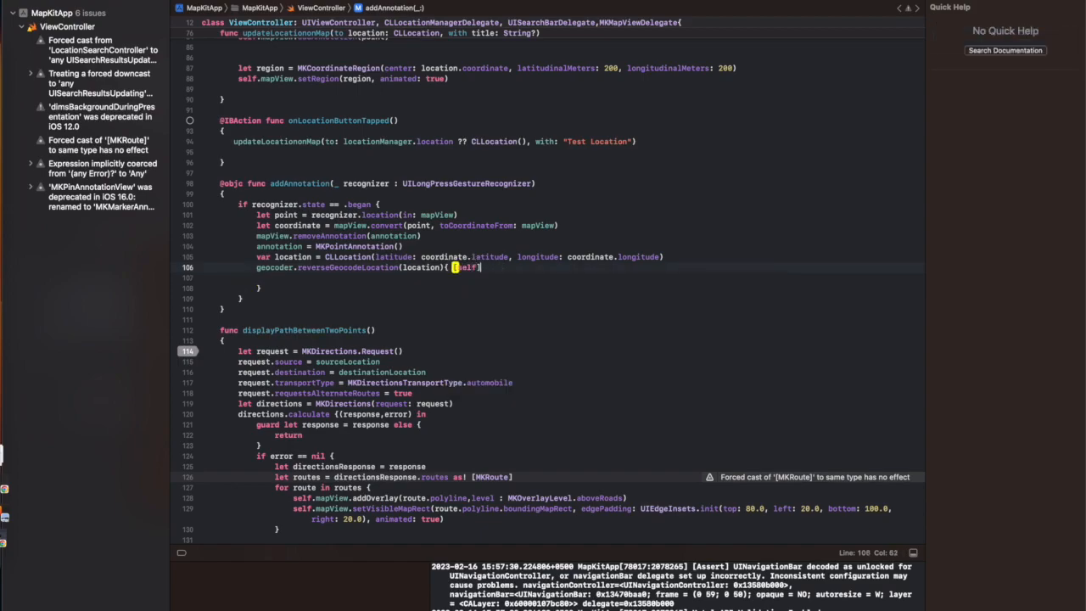
text(placemark, e))
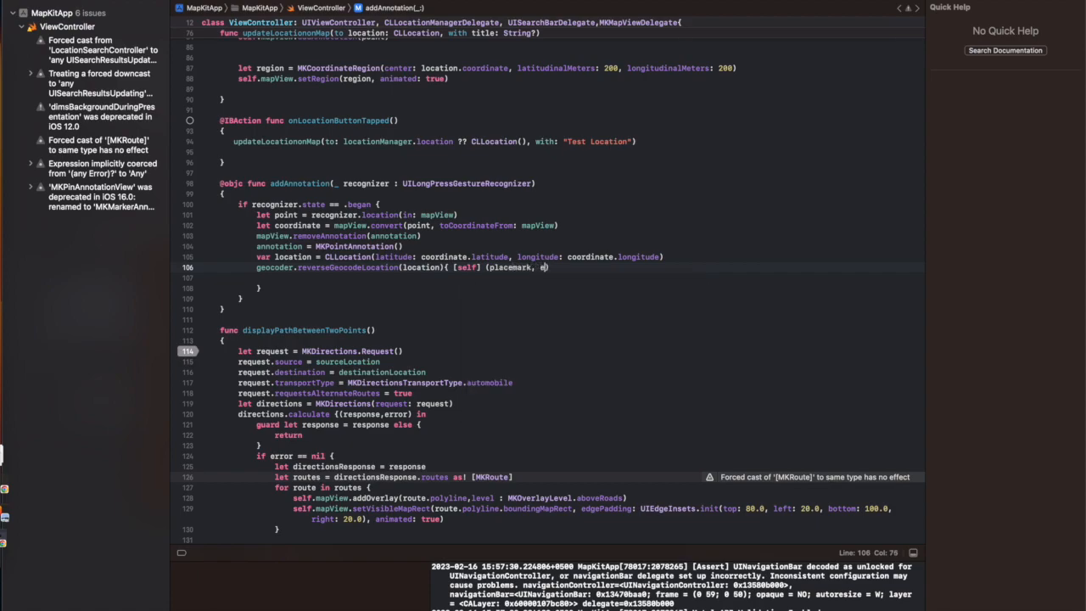
text(error)
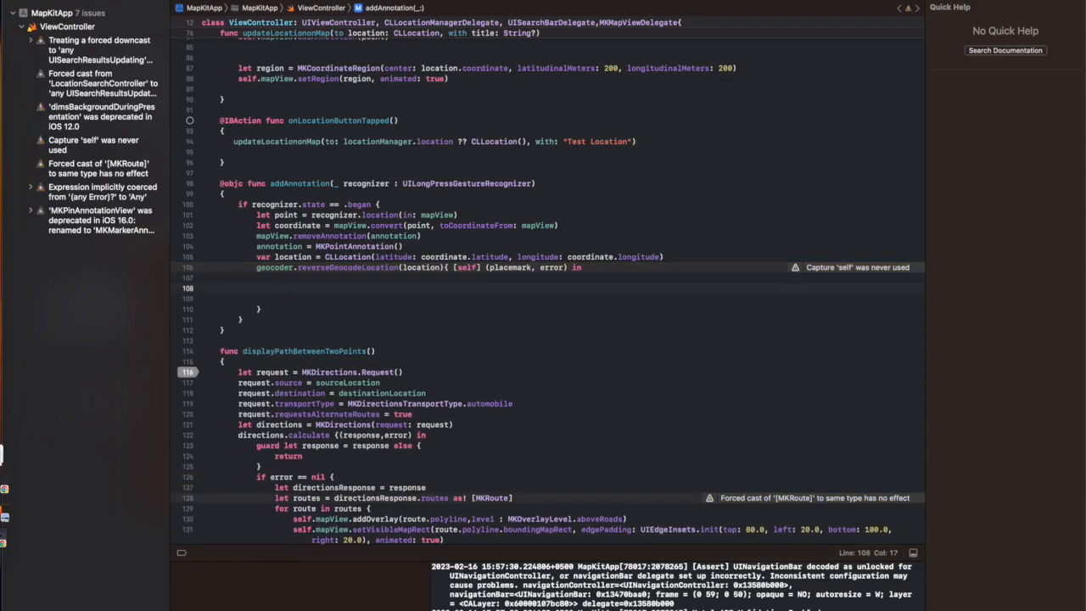
- Print "Unable to reverse code location" when if let error = error succeeds, then open an else branch
text(if let error = error {)
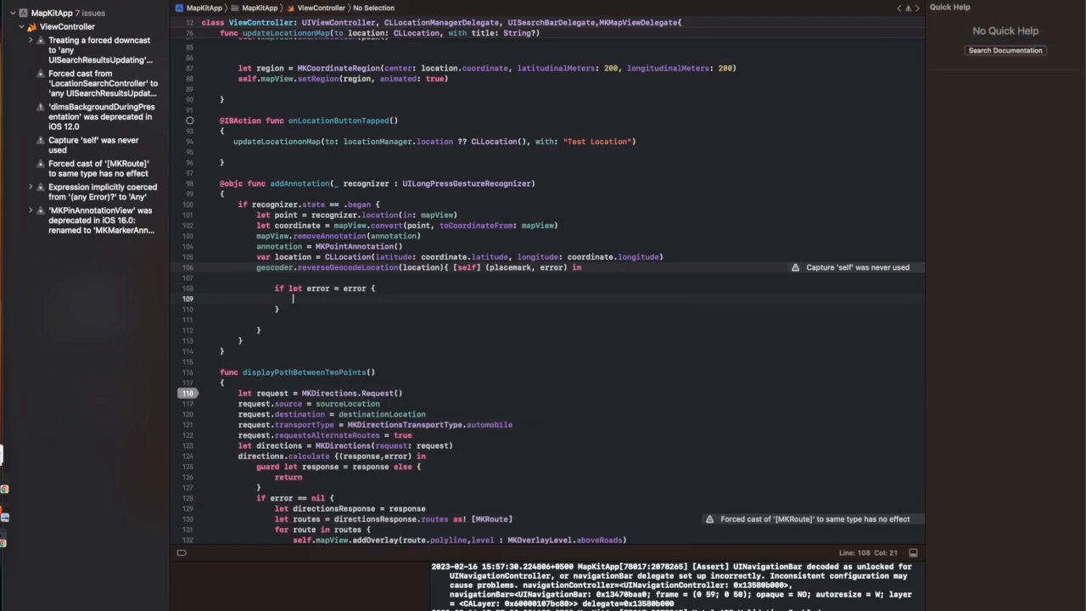
text(print ()
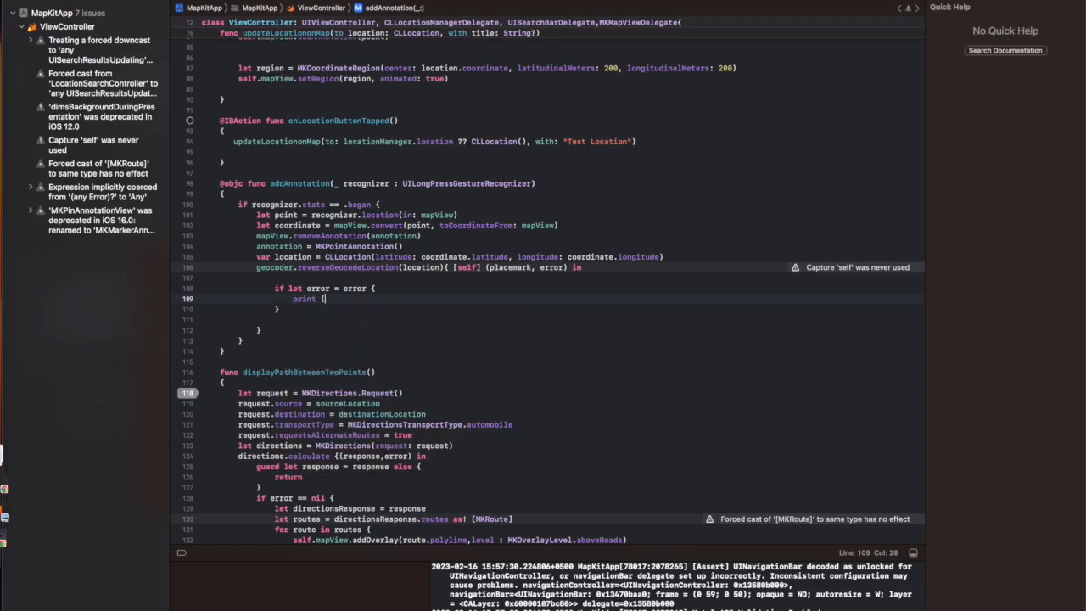
text(""))
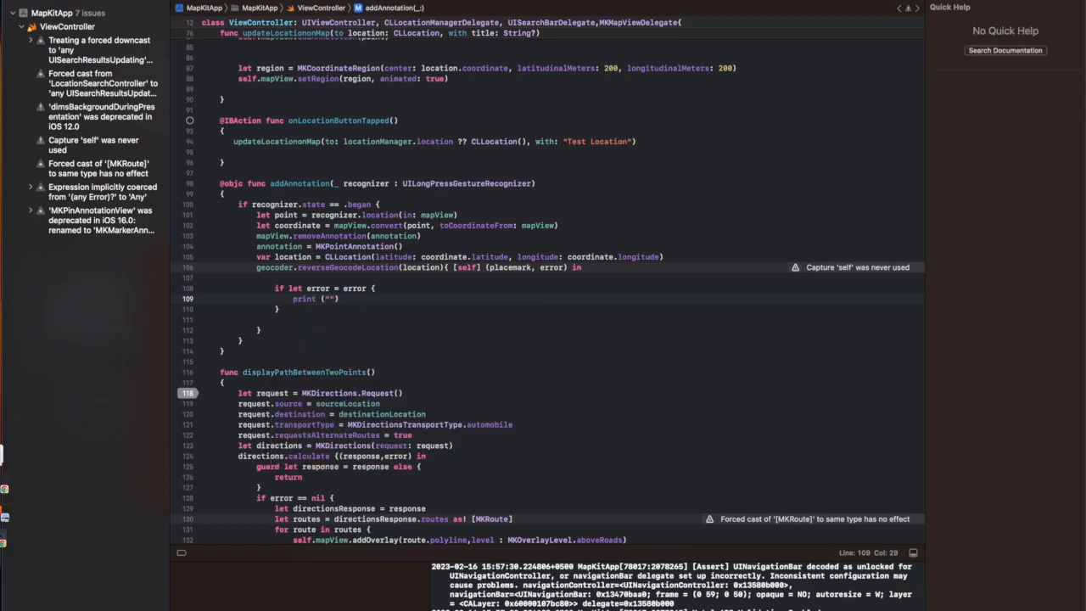
text(Unable to r)
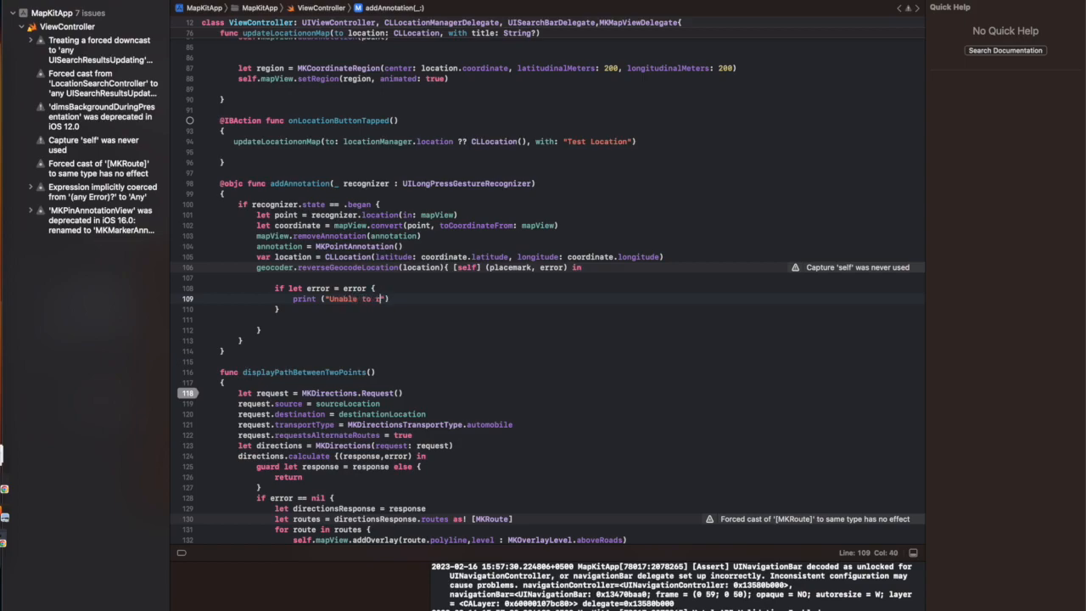
text(everse code location)
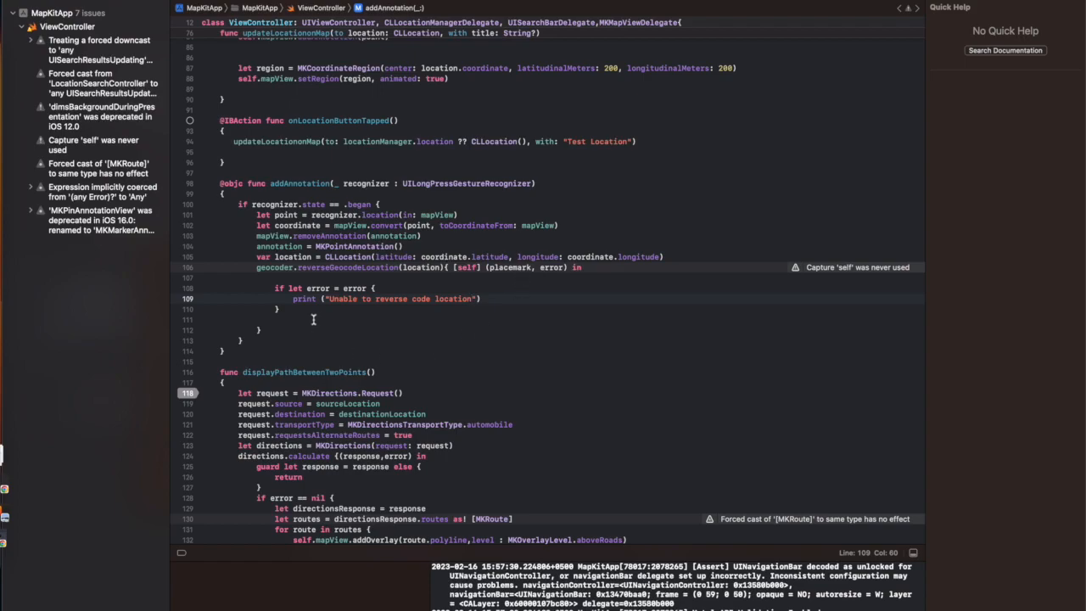
text(else {)
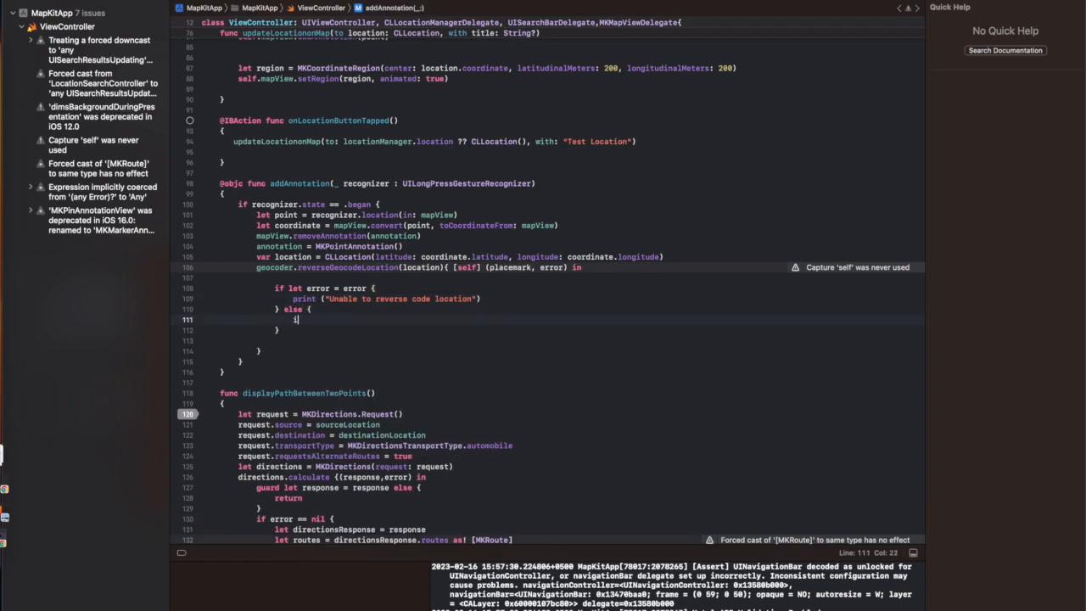
- Unwrap placemarks.first and set self.searchBarDestination.text = placemark.name
text(if let)
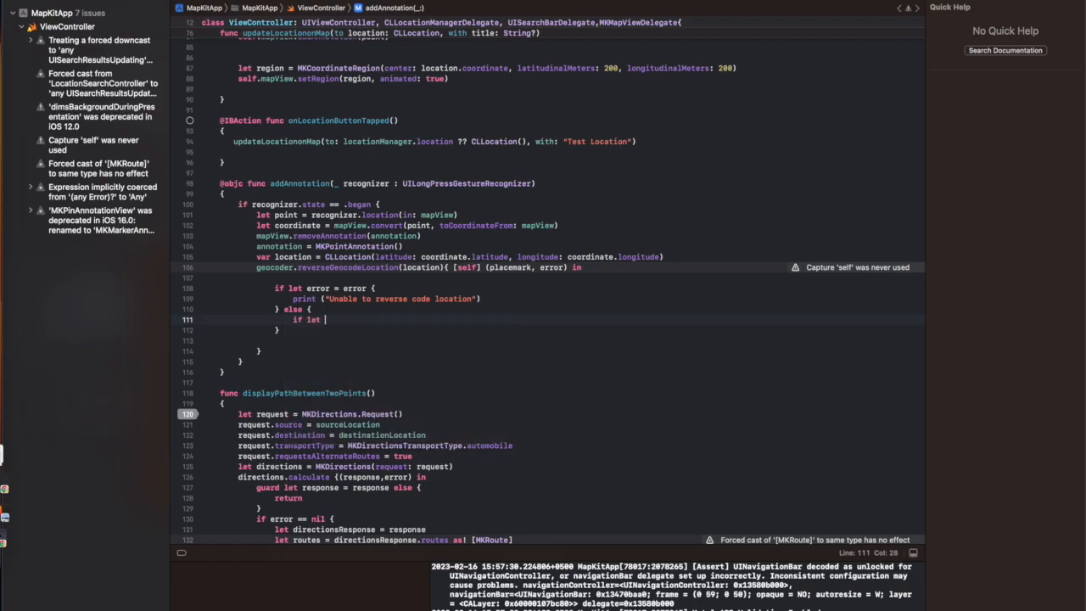
text(placemark = placemark)
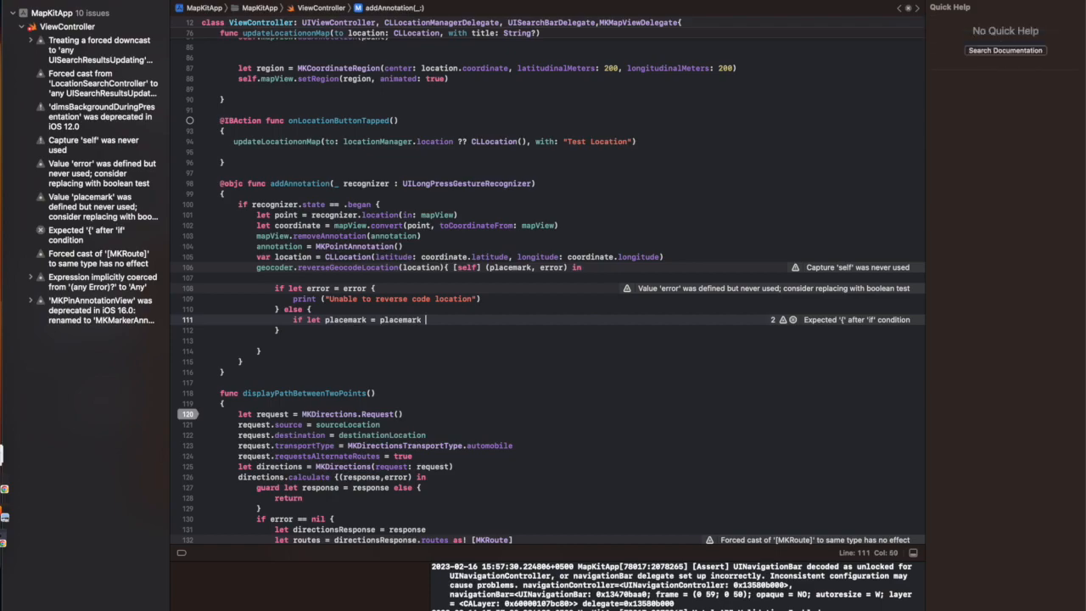
text(, let)
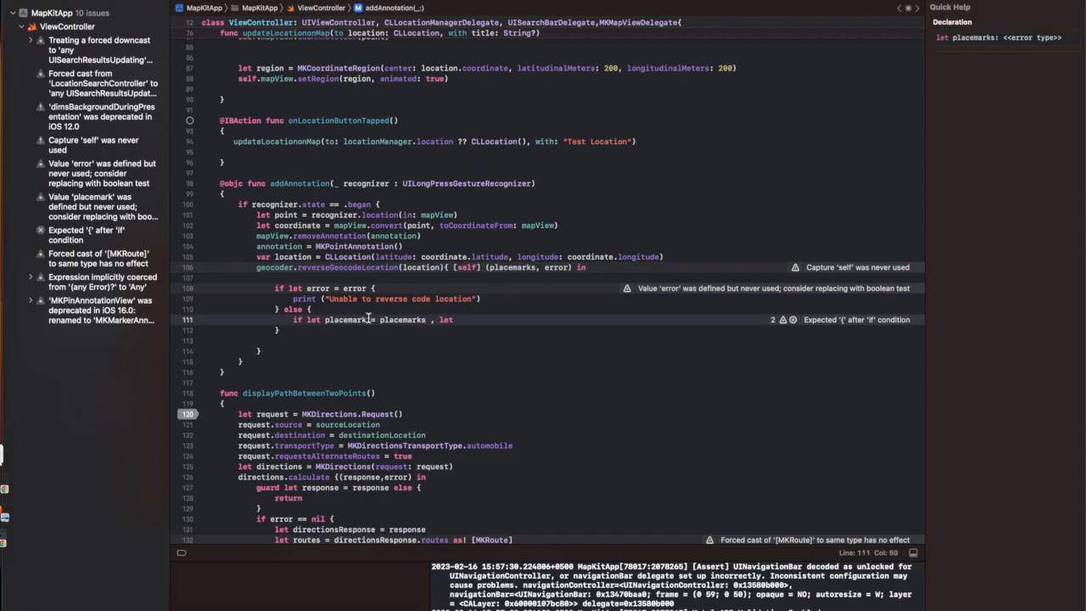
text(placemark)
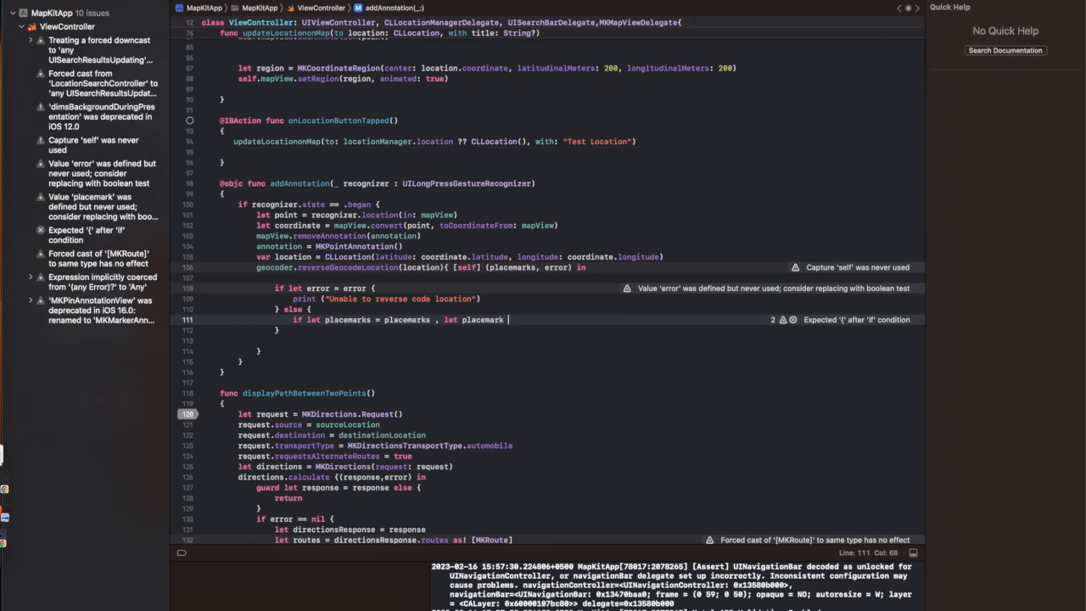
text(=)
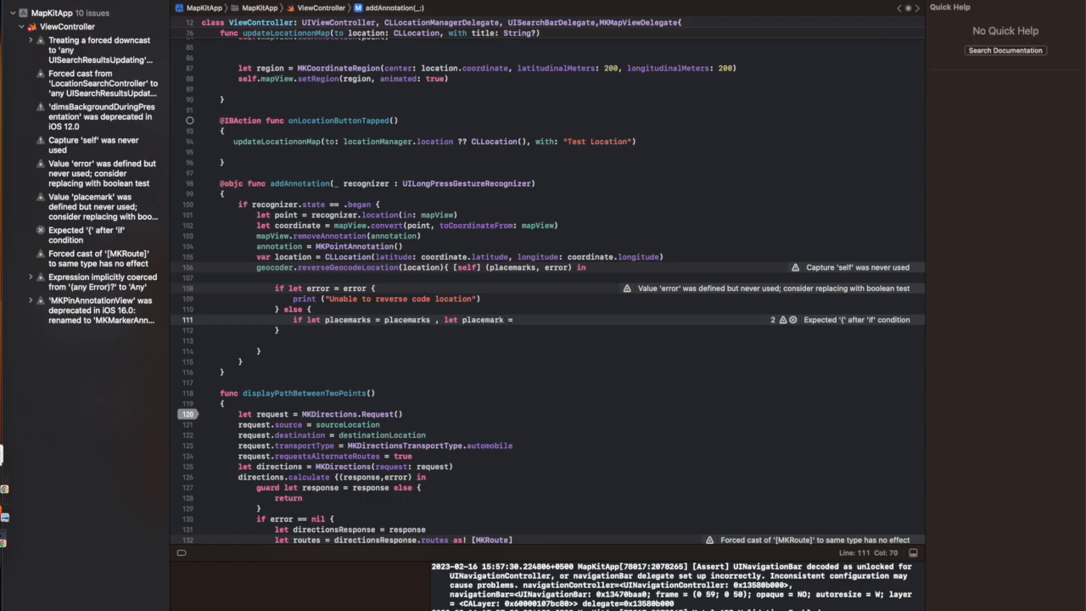
text(placemarks)
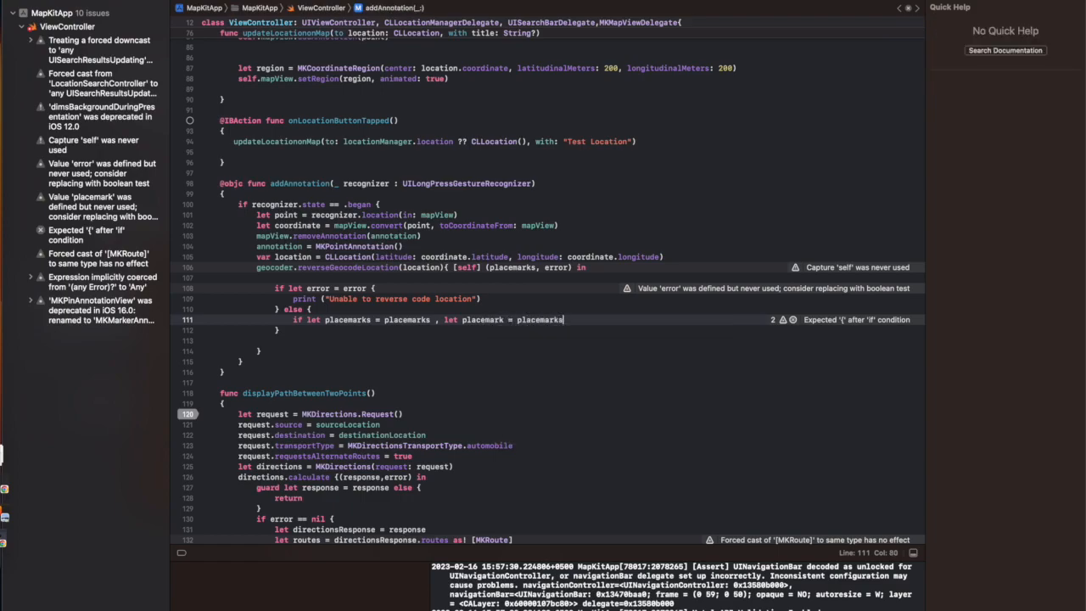
text(.first {)
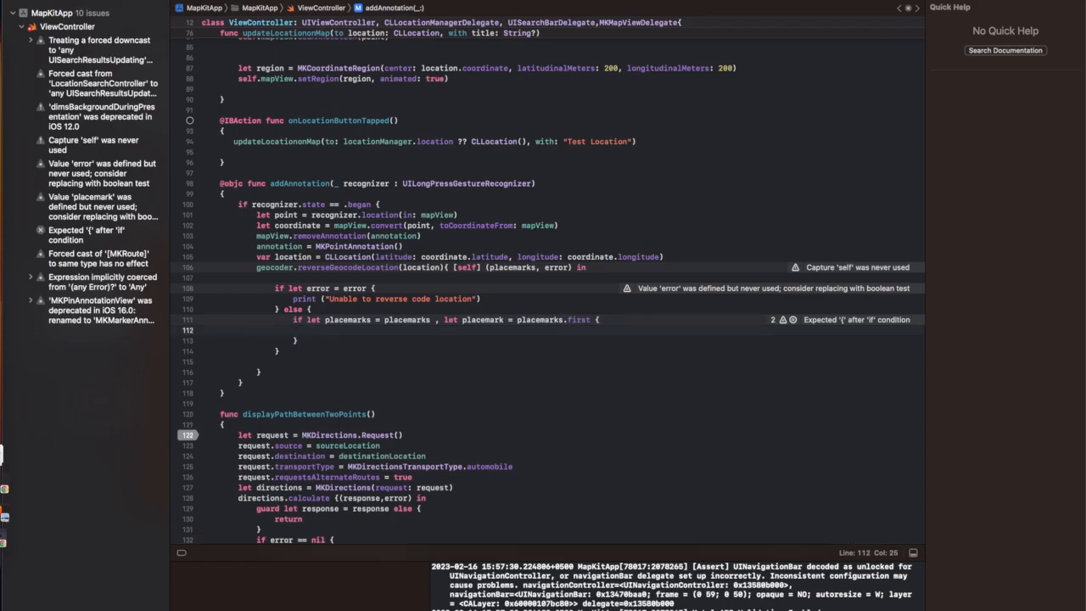
text(self.searchBarDestination)
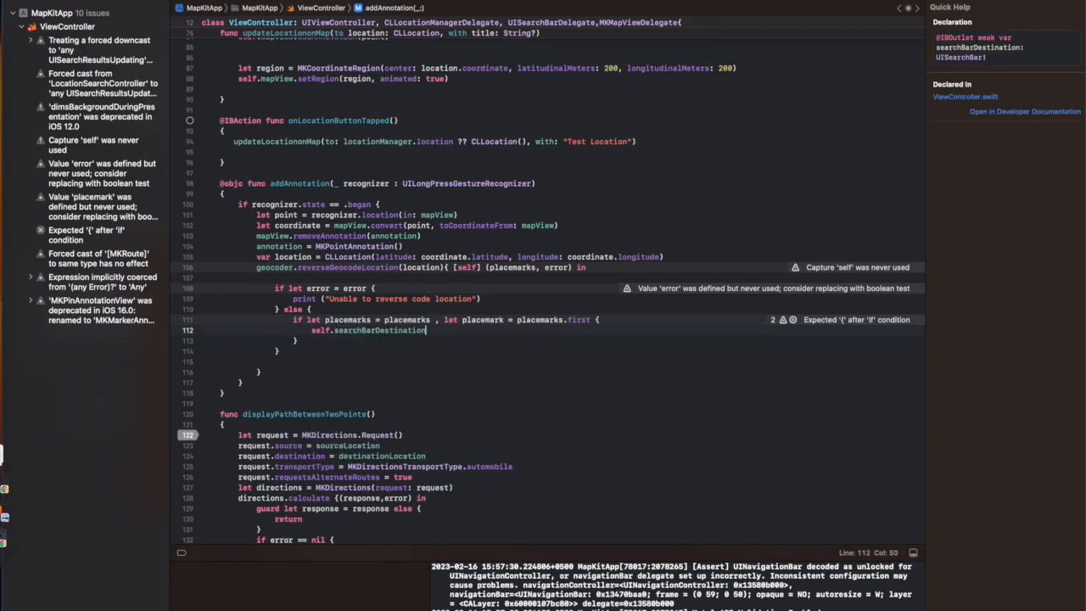
text(.text)
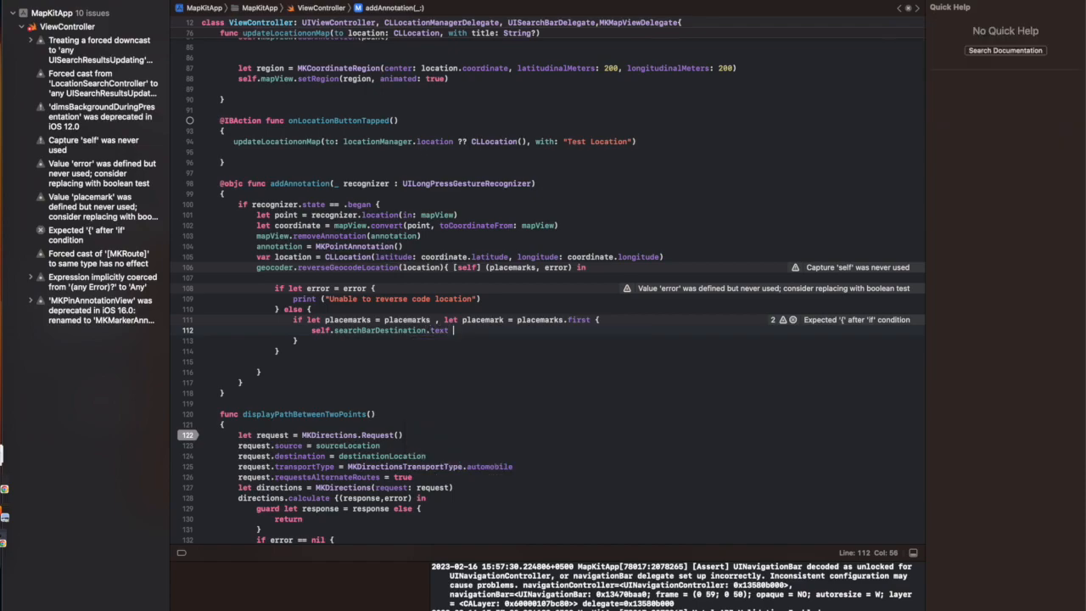
text(placemark.name)
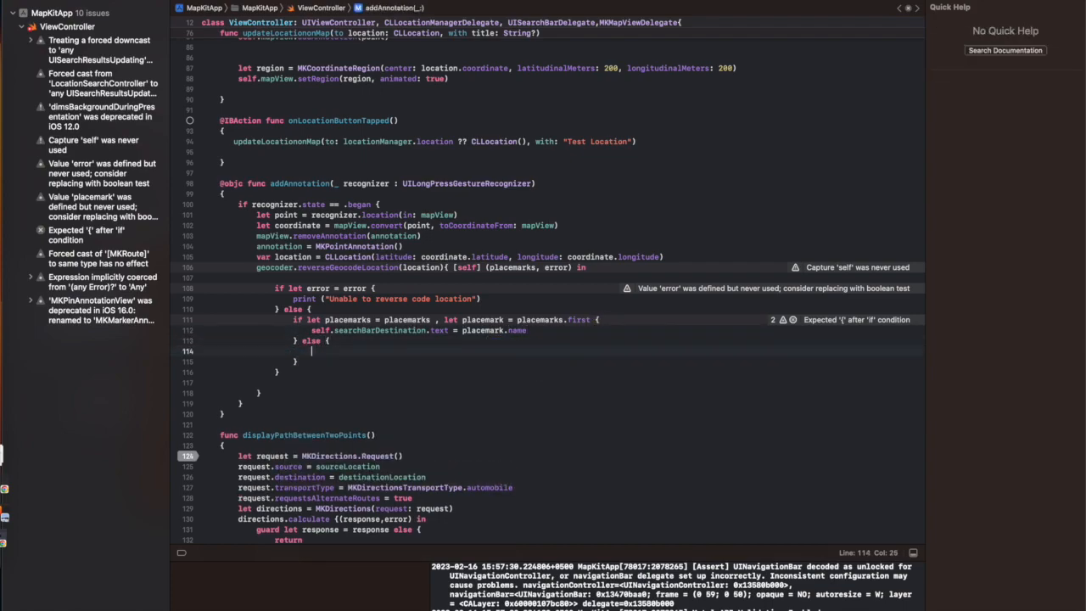
- In the else branch set self.searchBarDestination.text = "No Address Found"
text(self.)
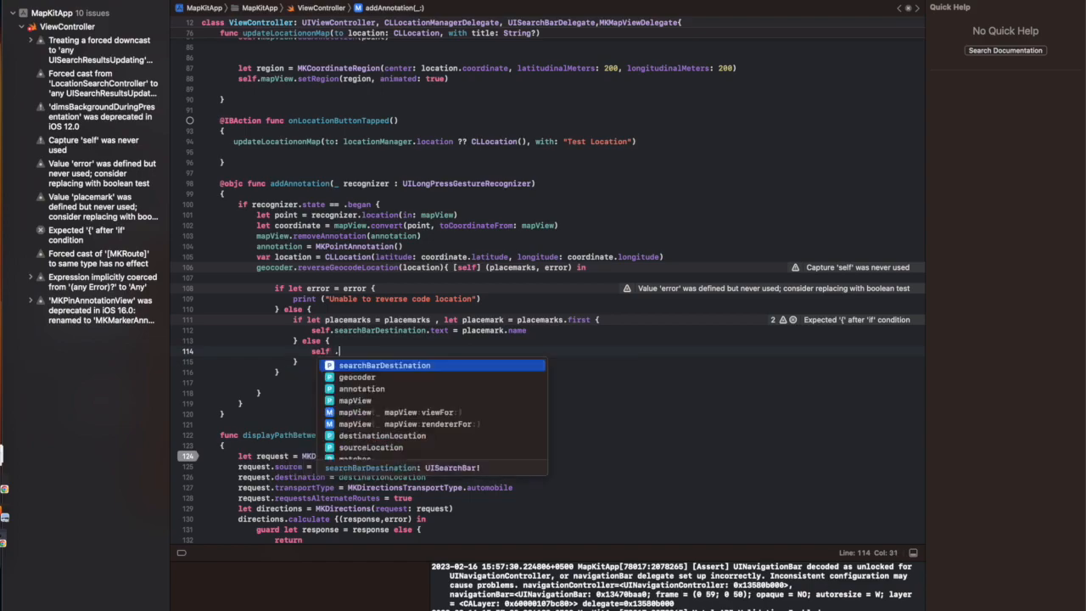
key(Escape)
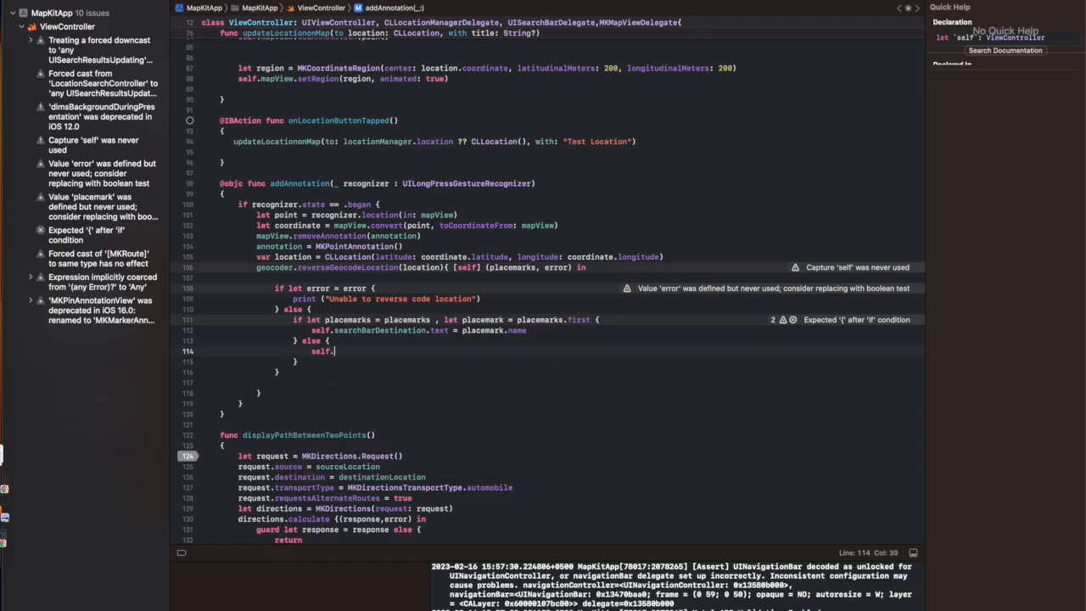
text(searchBarDestination)
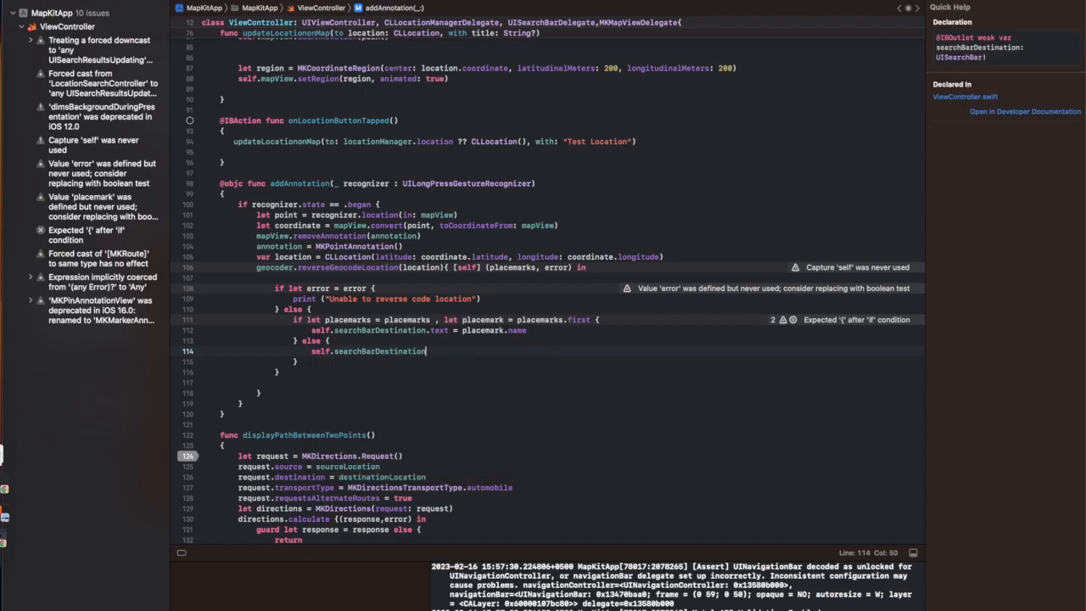
text(.text)
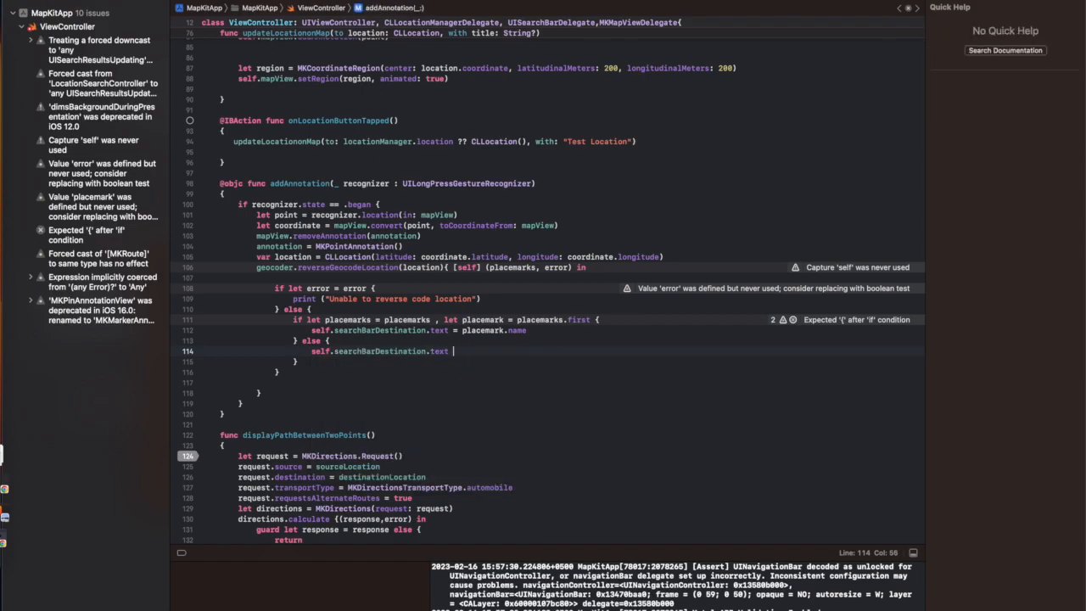
text(= ")
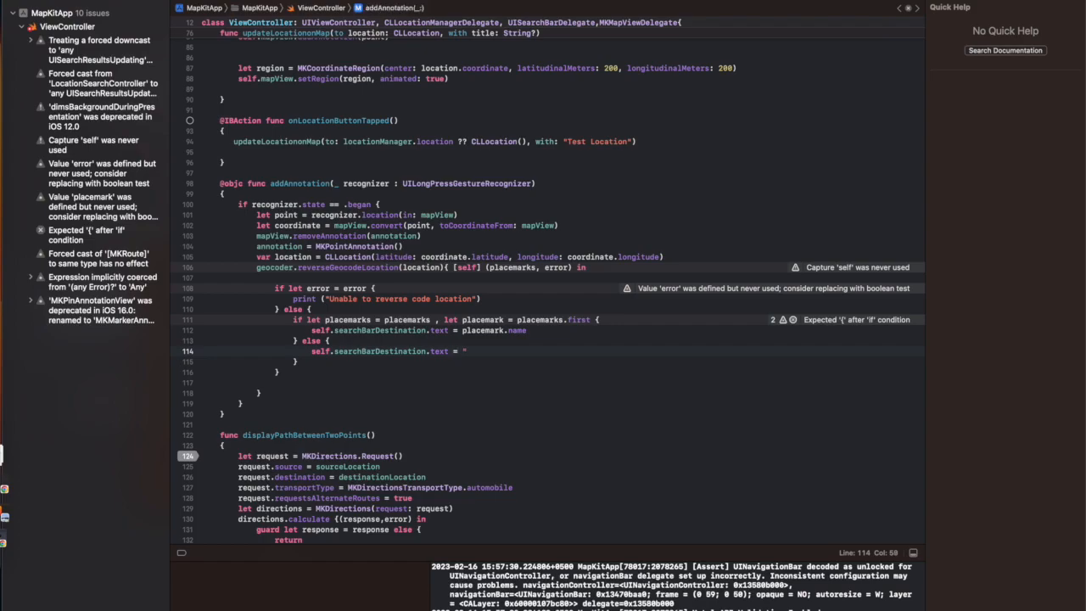
text(No Address)
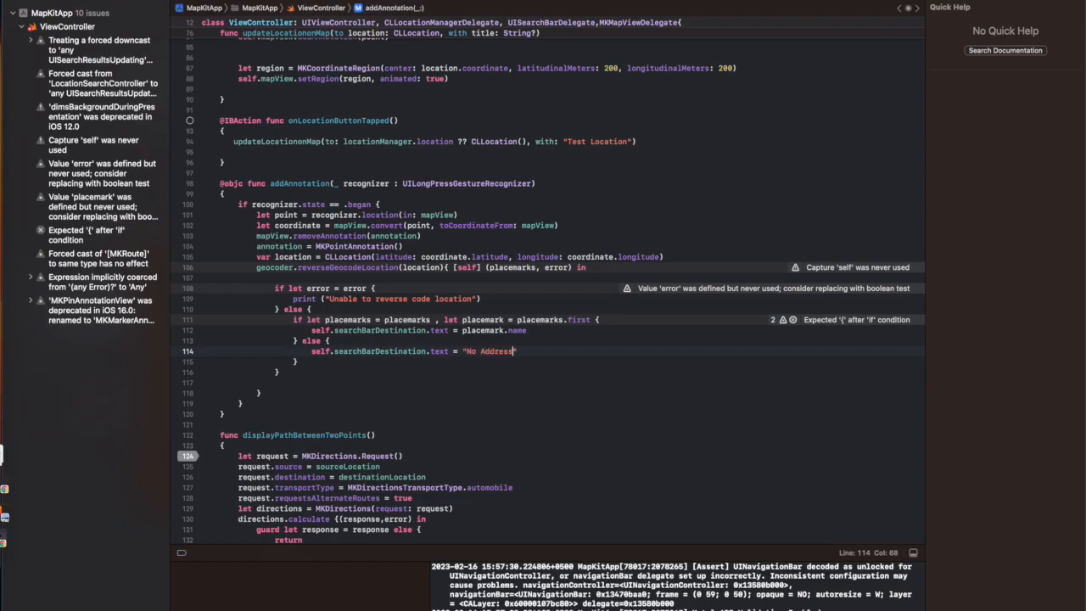
text(Found)
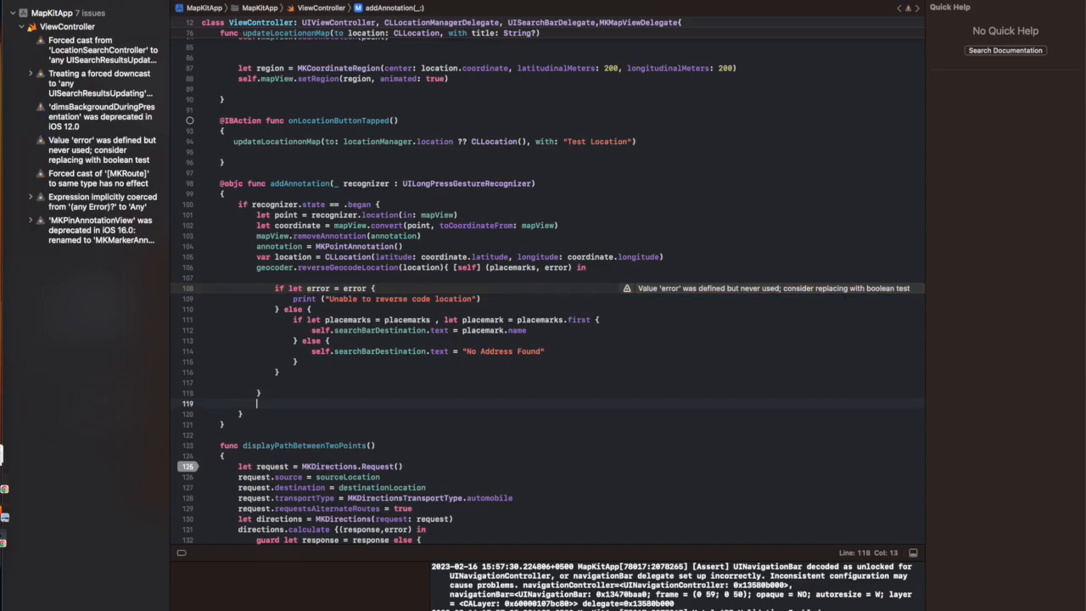
- Add mapView.addAnnotation(annotation), a commented destinationLocation line, and call displayPathBetweenTwoPoints()
text(mapView)
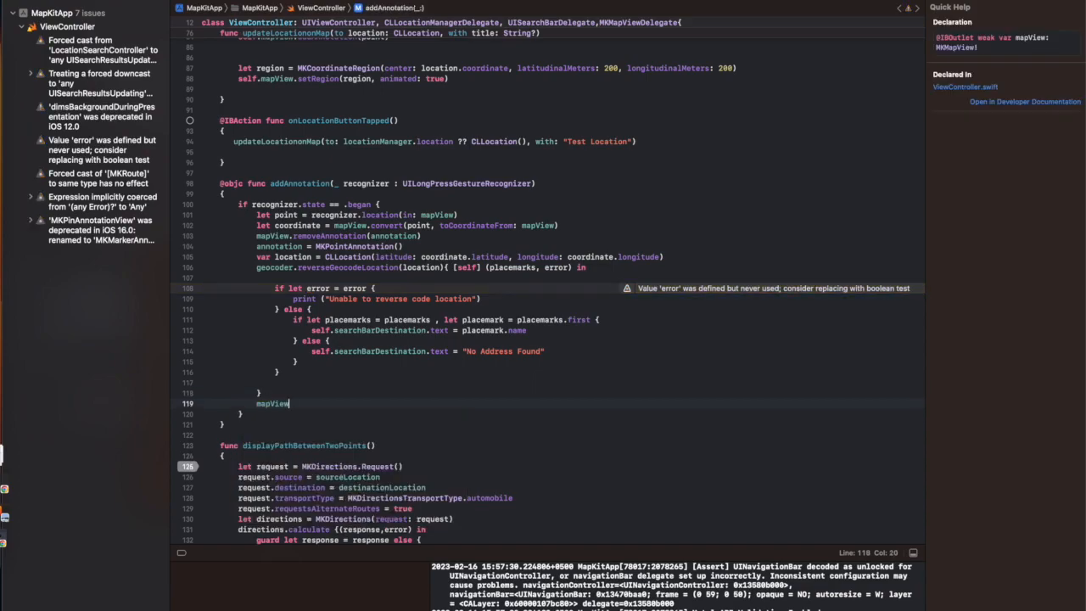
text(.add)
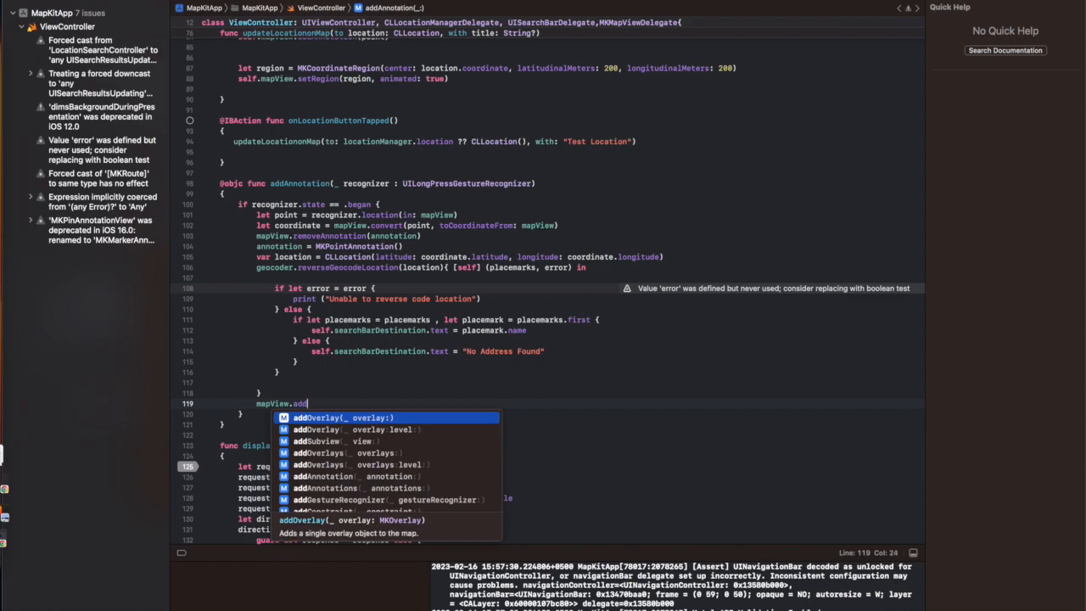
click(322, 475)
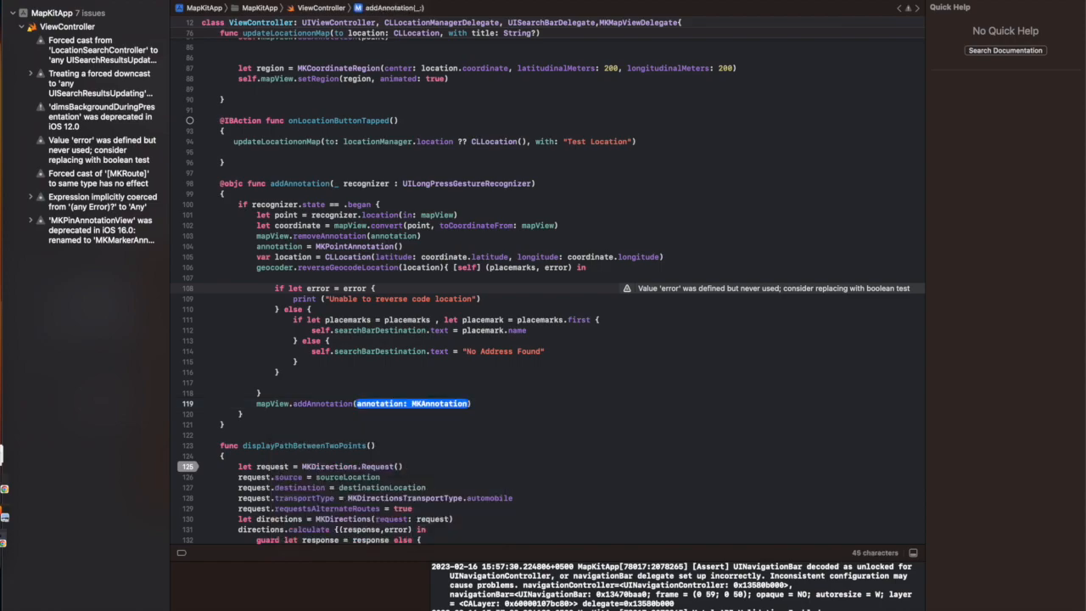
text(ann)
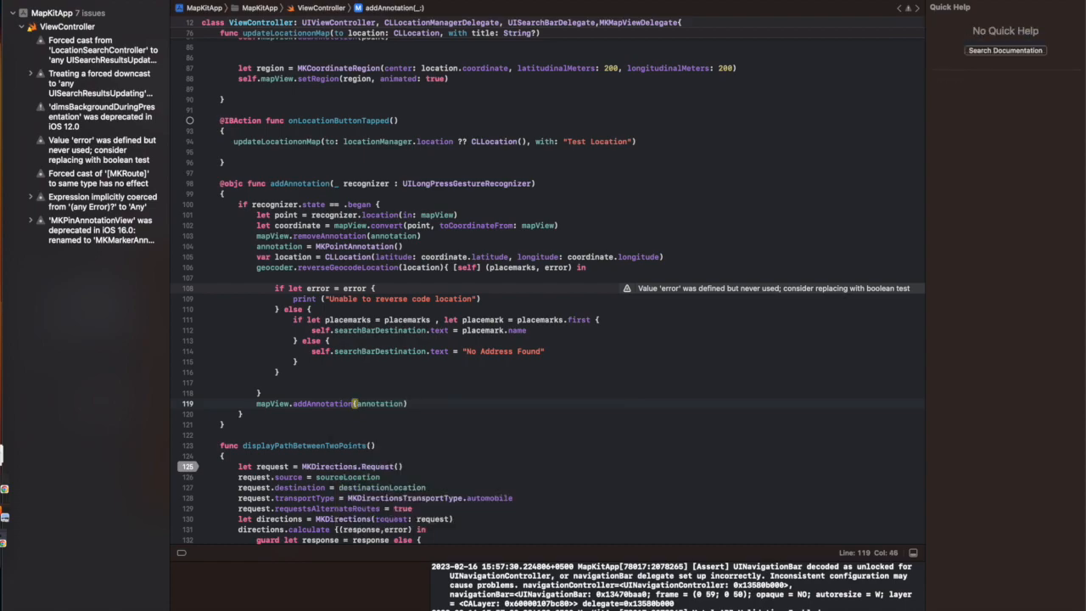
text(destinationLocation)
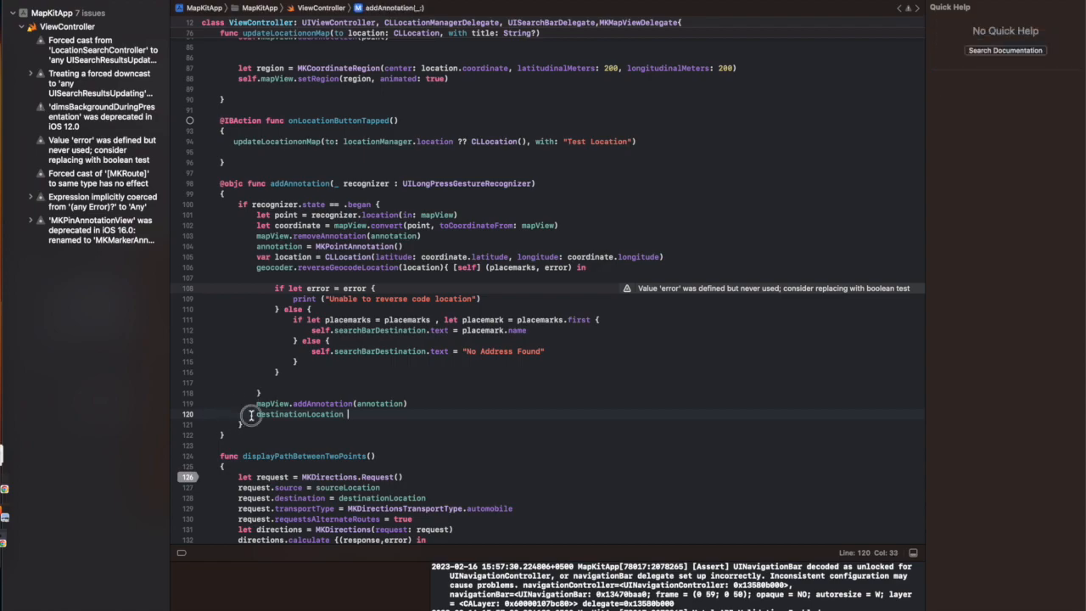
text(//)
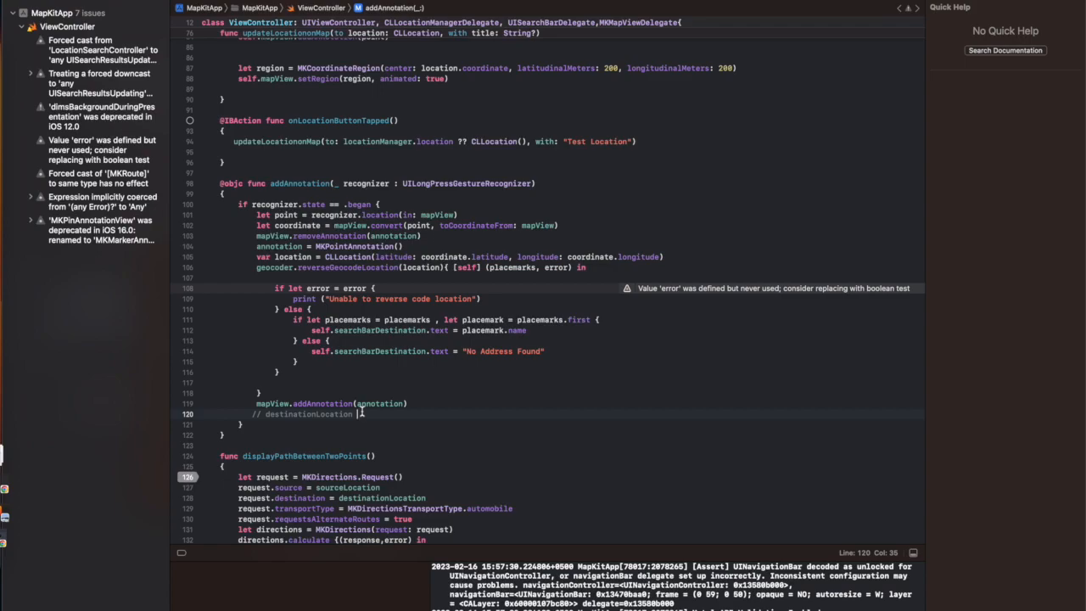
text(displayPathBetweenTwoPoints()
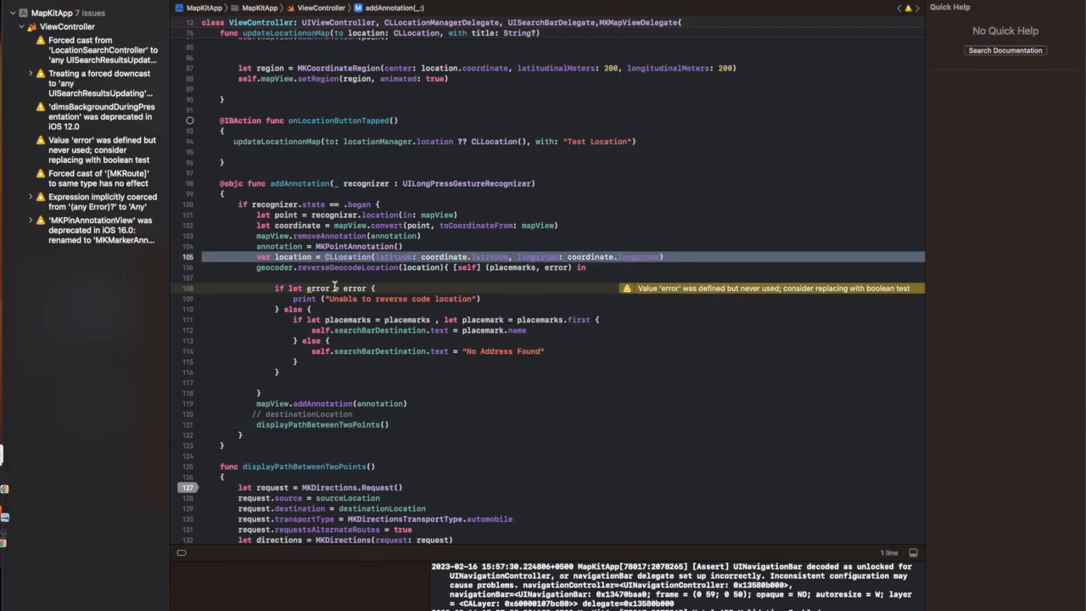
- Begin typing a new func declaration with 'annot' below addAnnotation
scroll(up, 3)
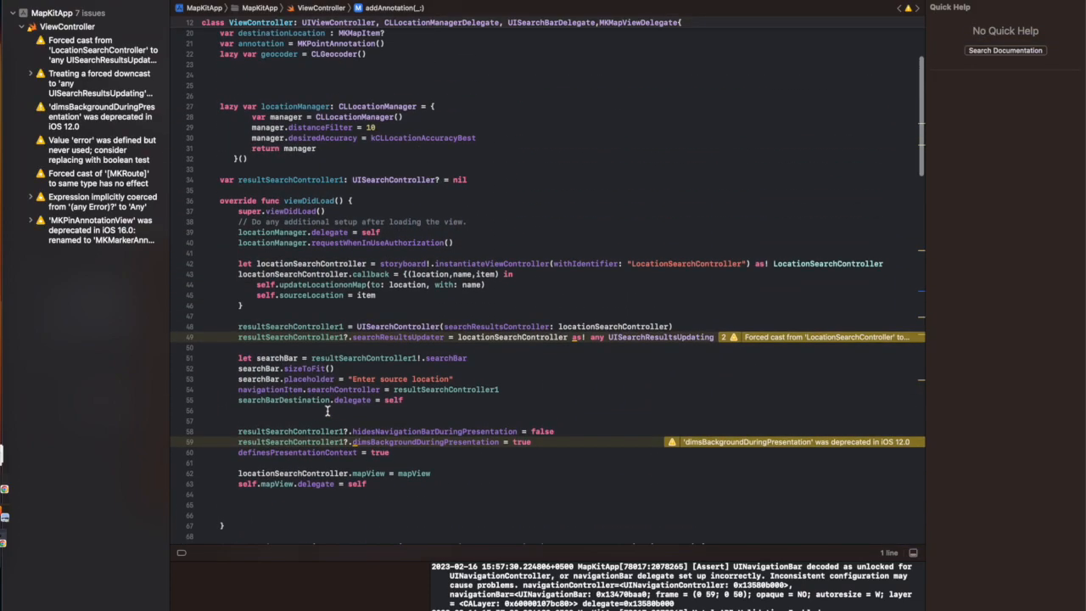
scroll(up, 3)
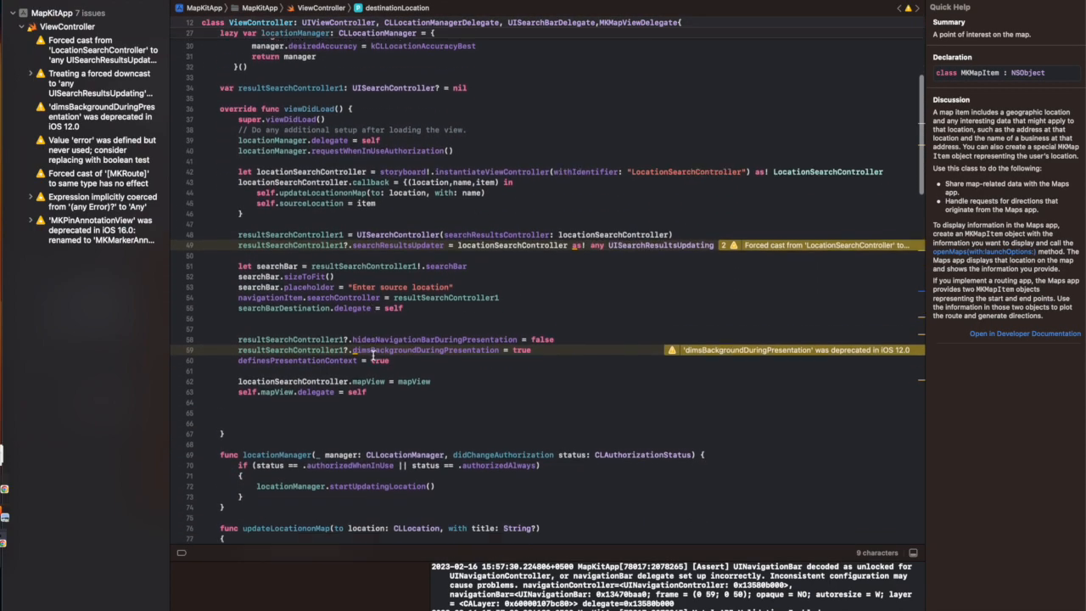
scroll(down, 3)
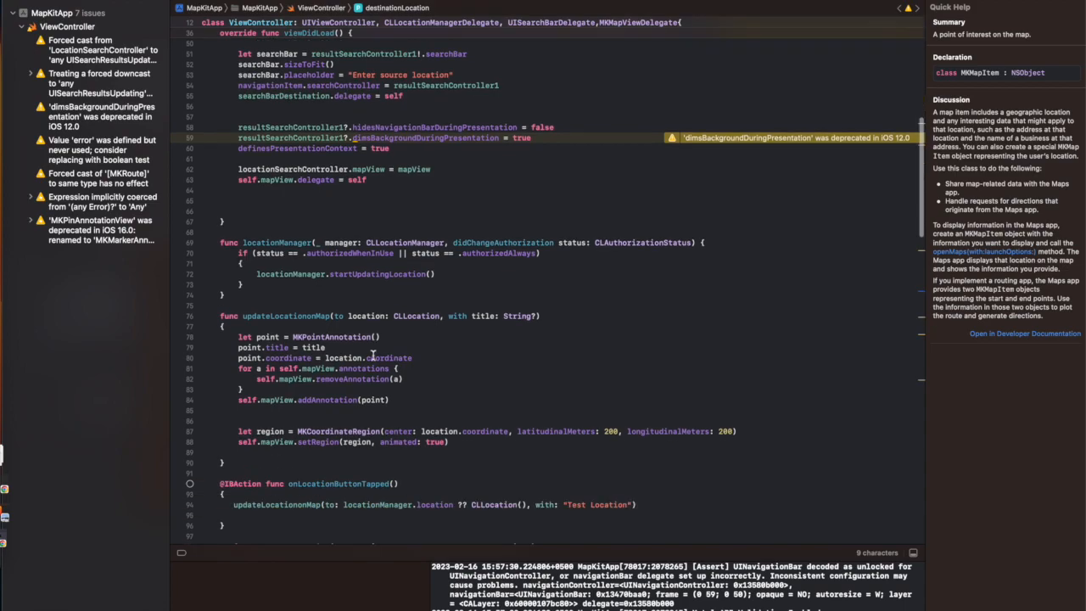
scroll(down, 3)
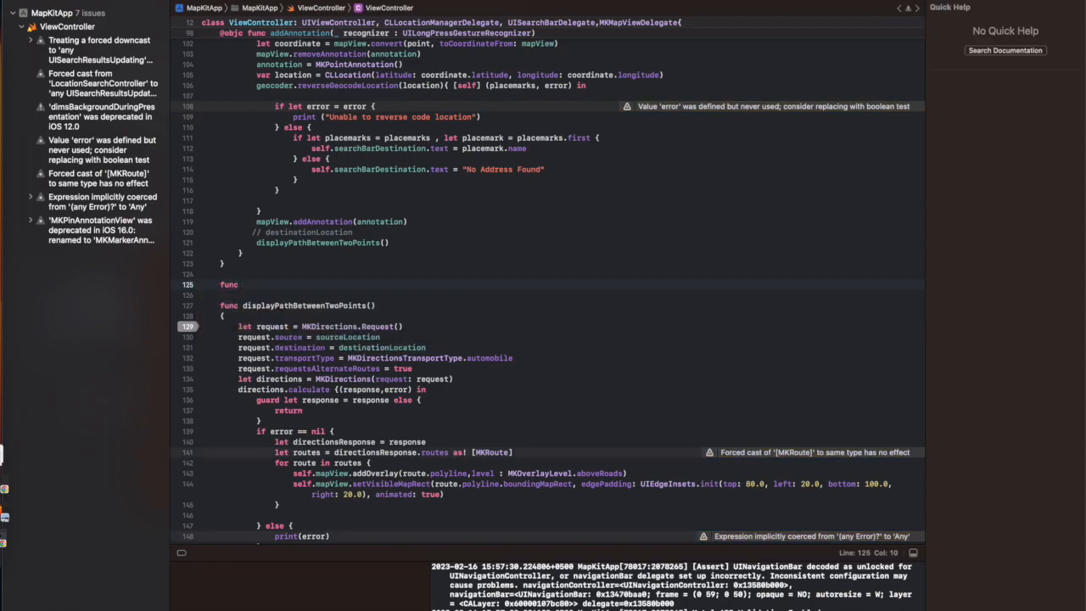
text(annotationT)
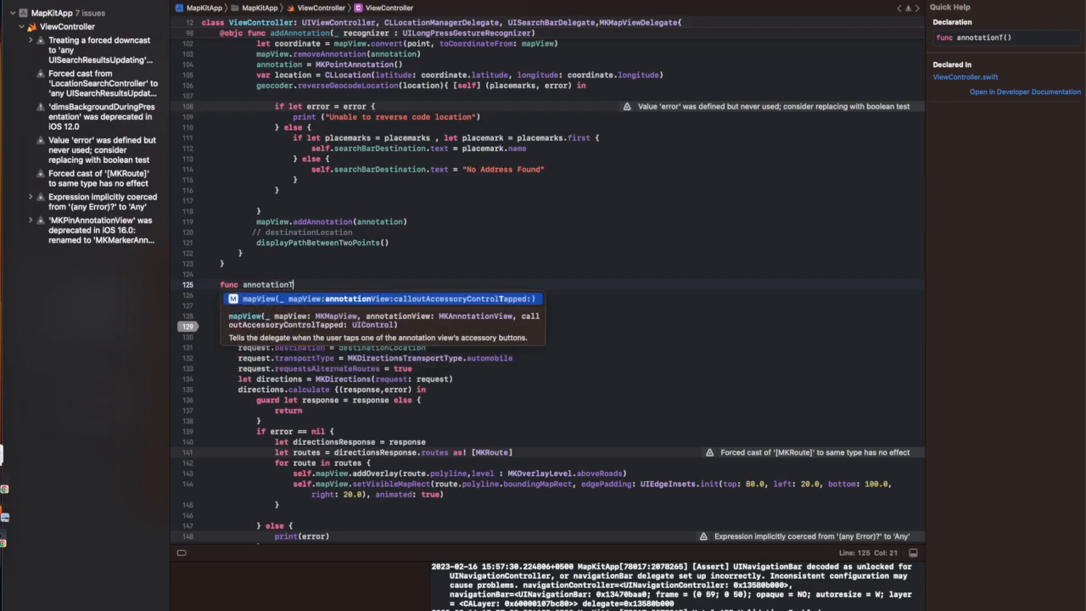
- Declare func annotationToMapItem(annotation: MKAnnotation) -> MKMapItem
text(oMa)
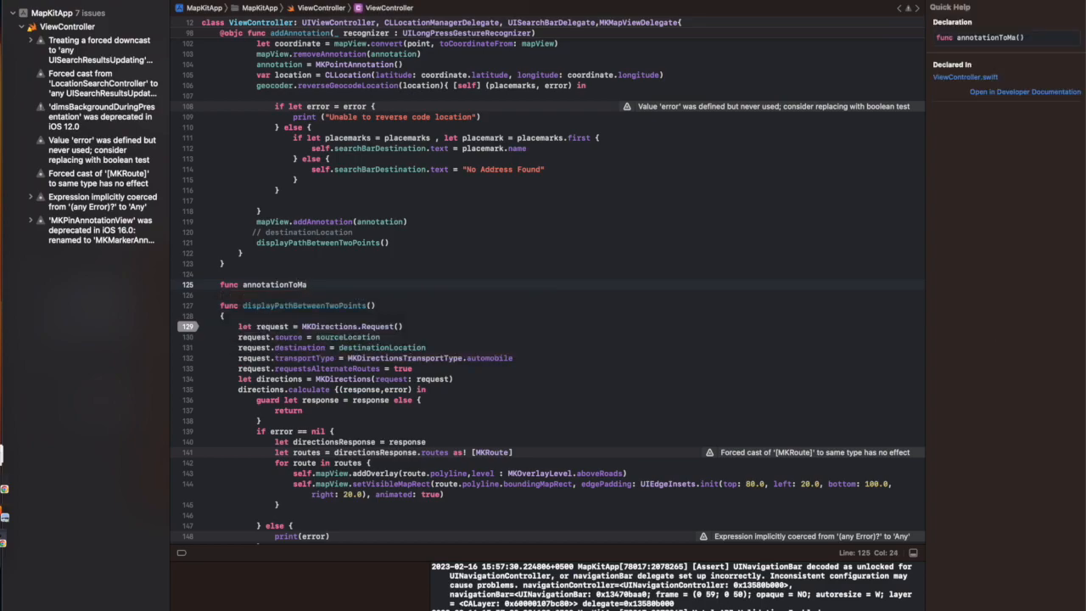
text(pItem()
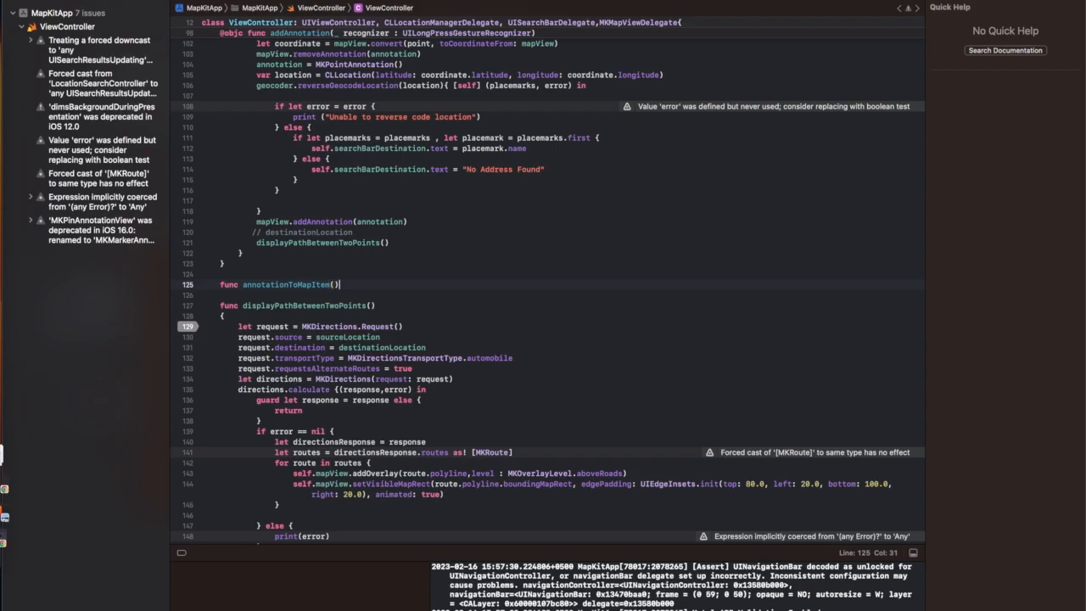
text(annotation :)
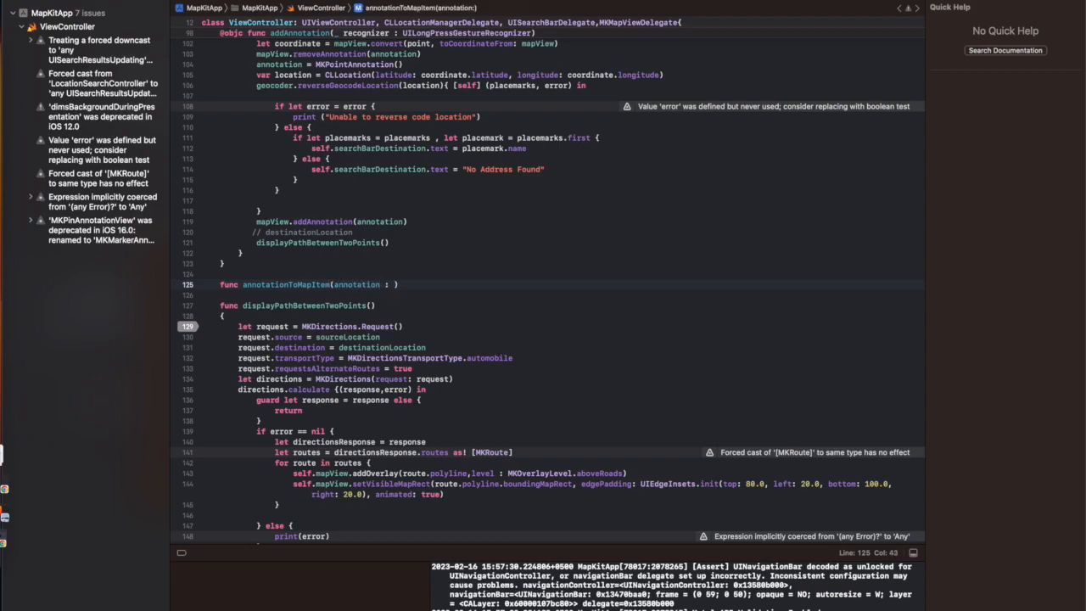
text(MKA)
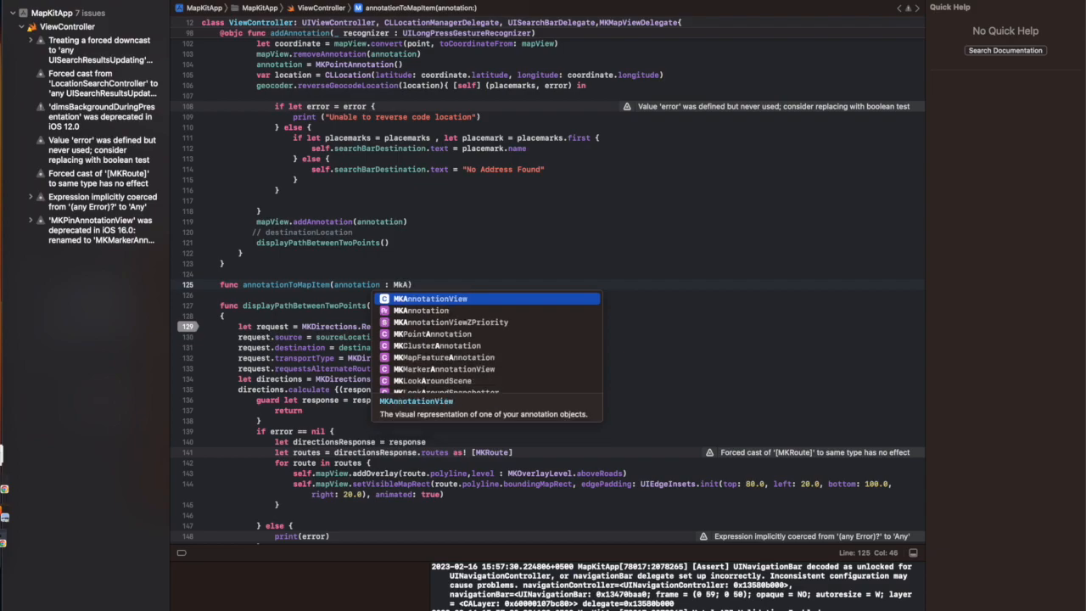
click(421, 309)
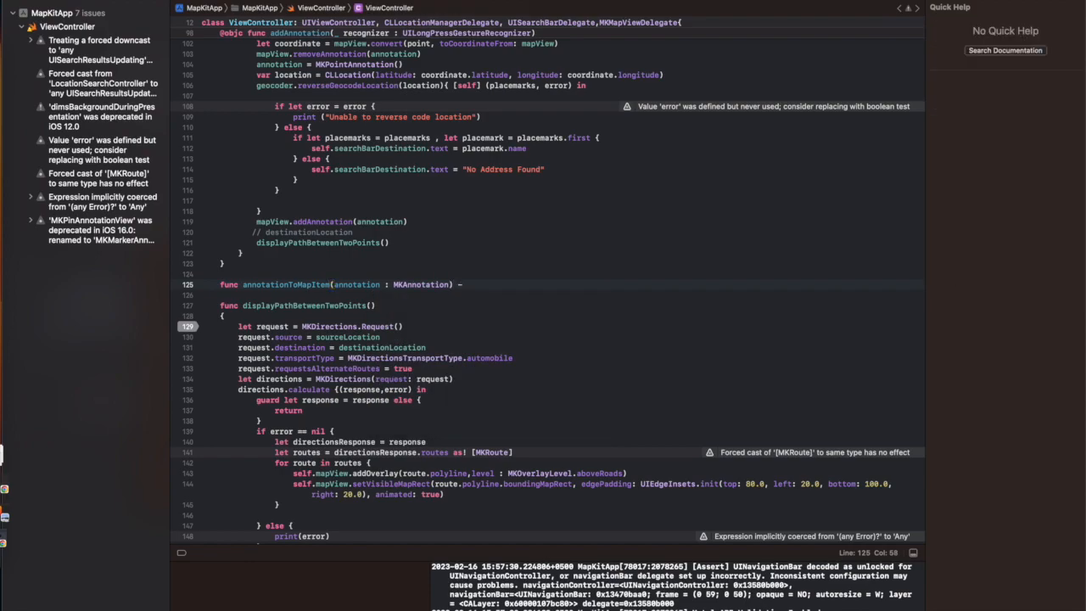
text(MKMapItem {)
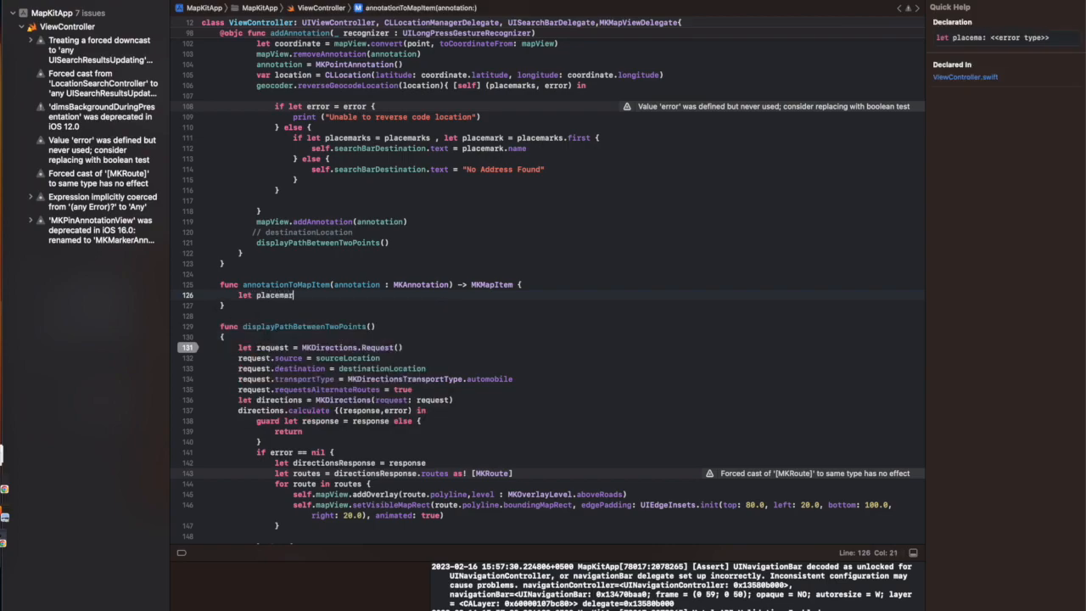
- Build an MKPlacemark from the annotation coordinate with nil addressDictionary and an MKMapItem from it
text(= MKPlacemark(coordinate: CLLocationCoordinate2D))
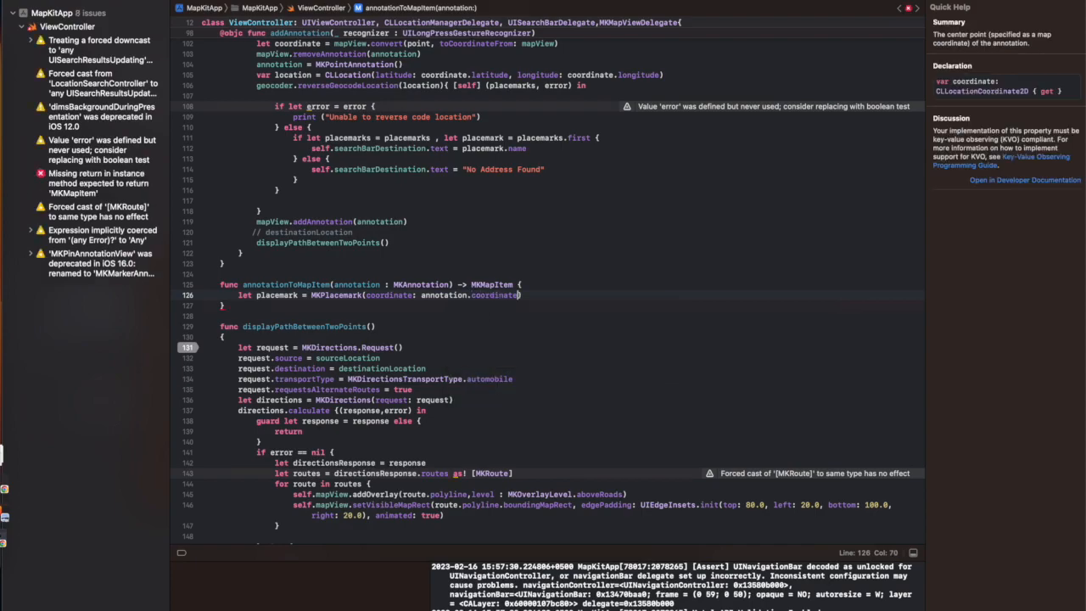
text(,a)
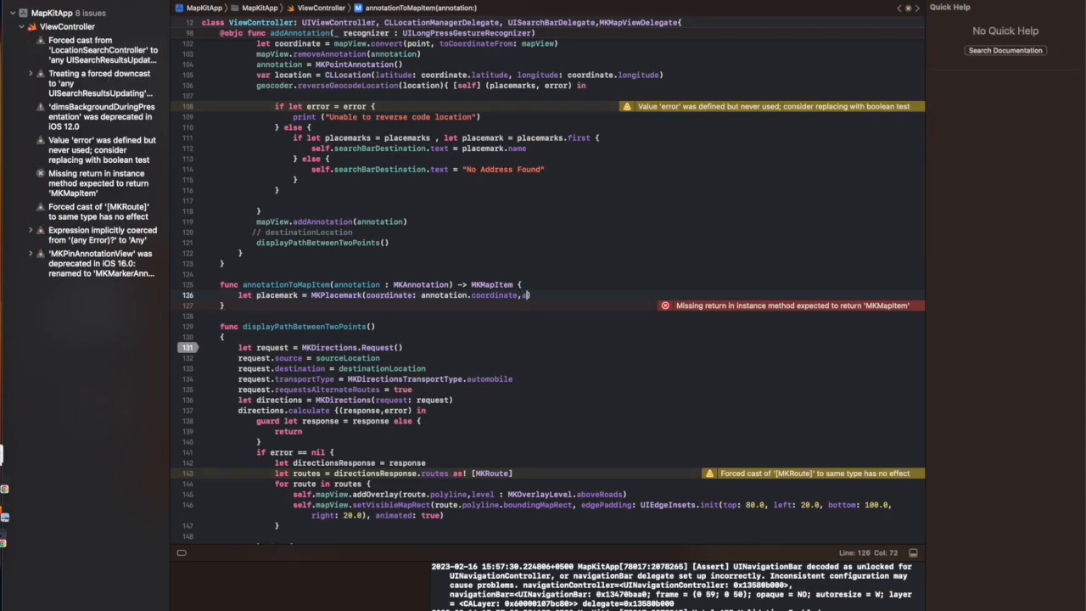
text(,addressDictionary: nil))
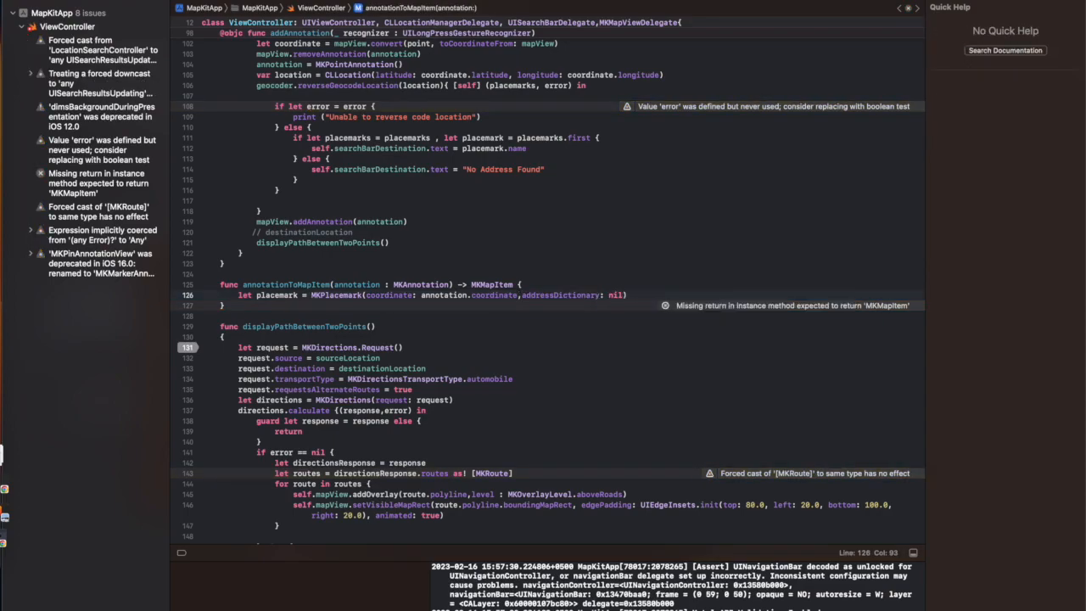
text(let item = MKMapItem(placemark: placemark)
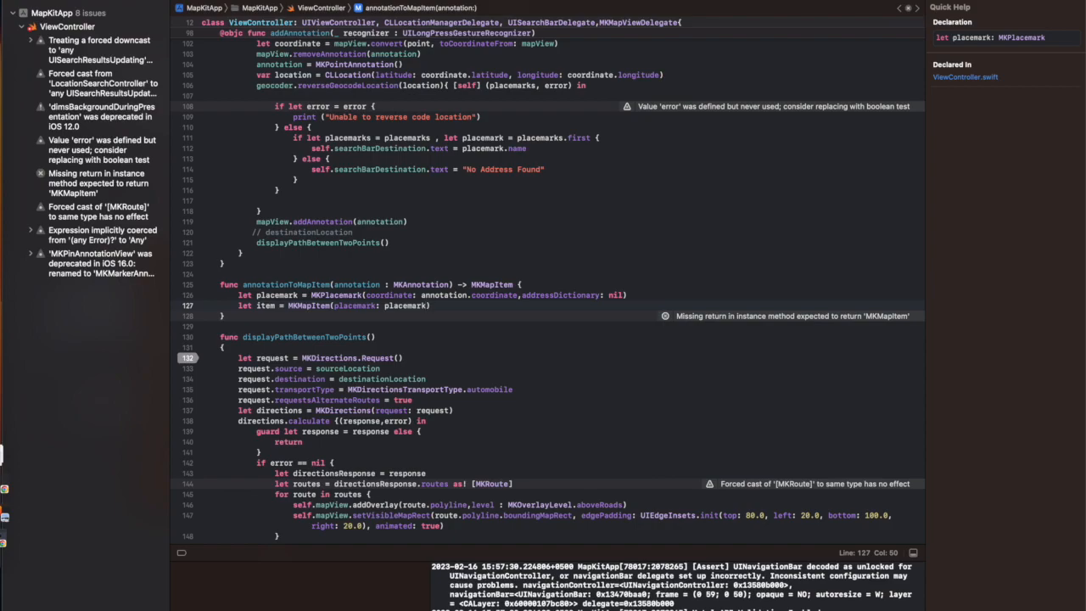
text(map)
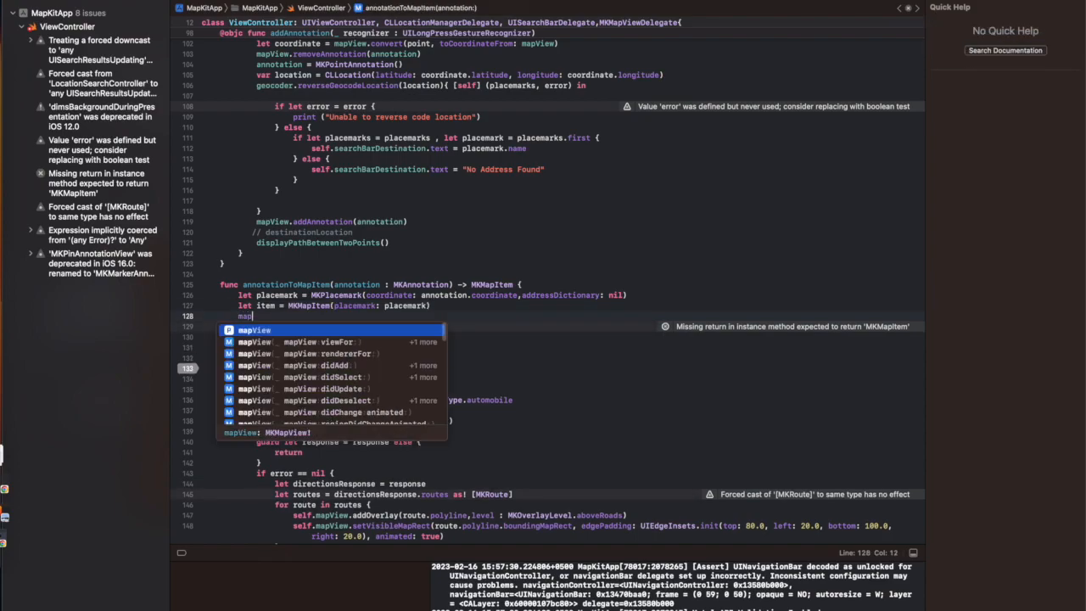
key(backspace)
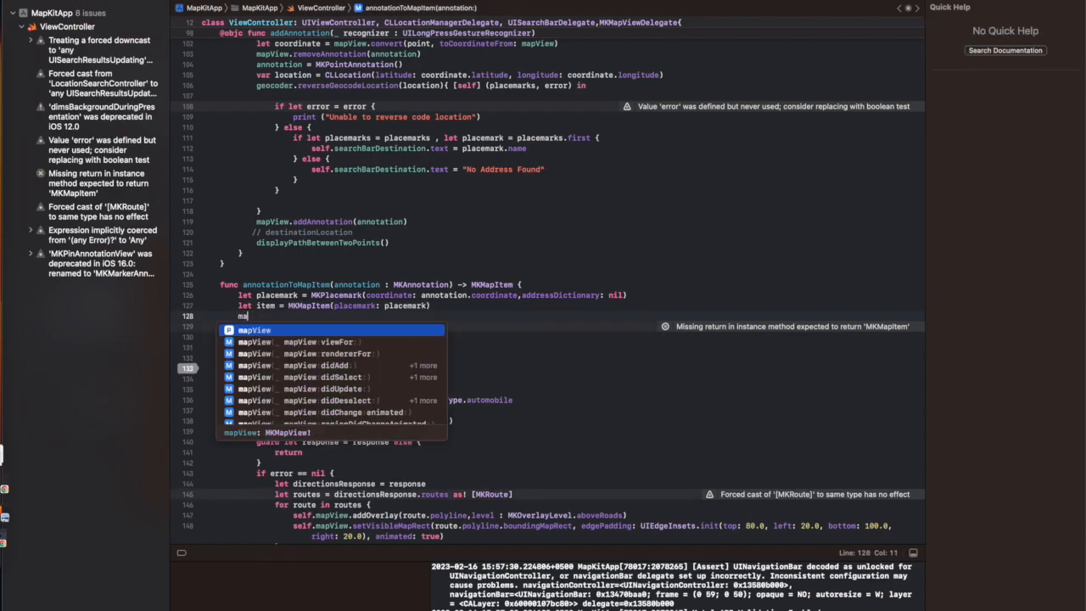
- Set item.name to the placemark name, falling back to "Annotation"
text(item.name = p)
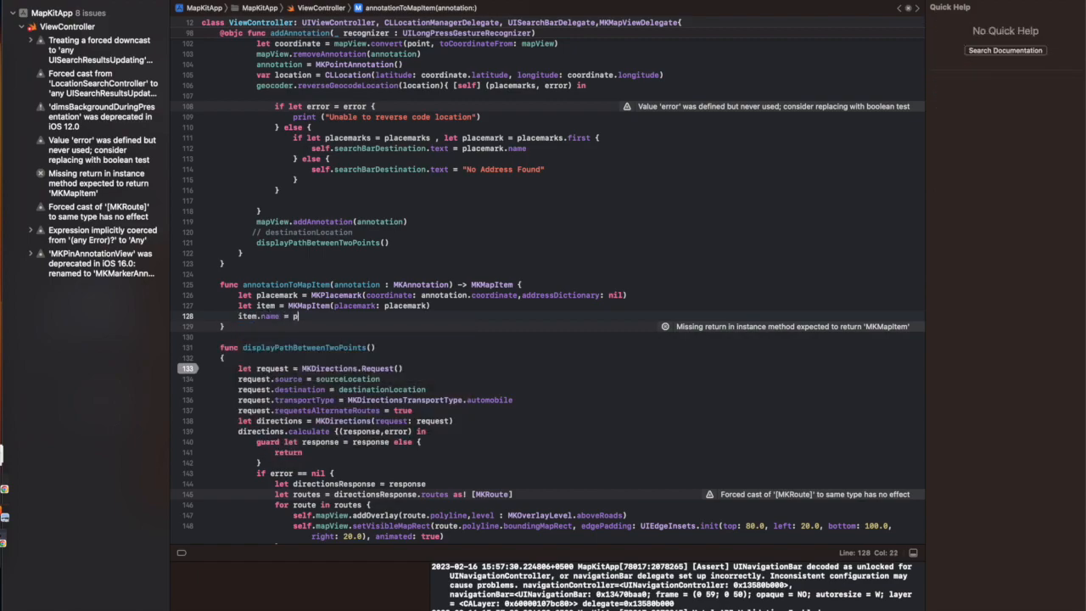
text(lacemark.name)
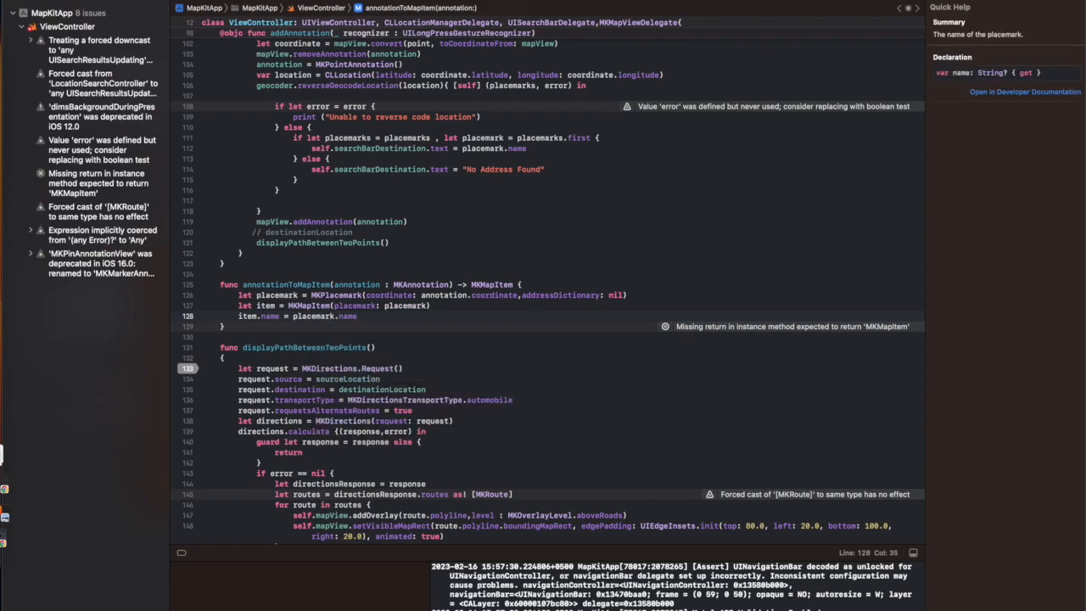
click(358, 315)
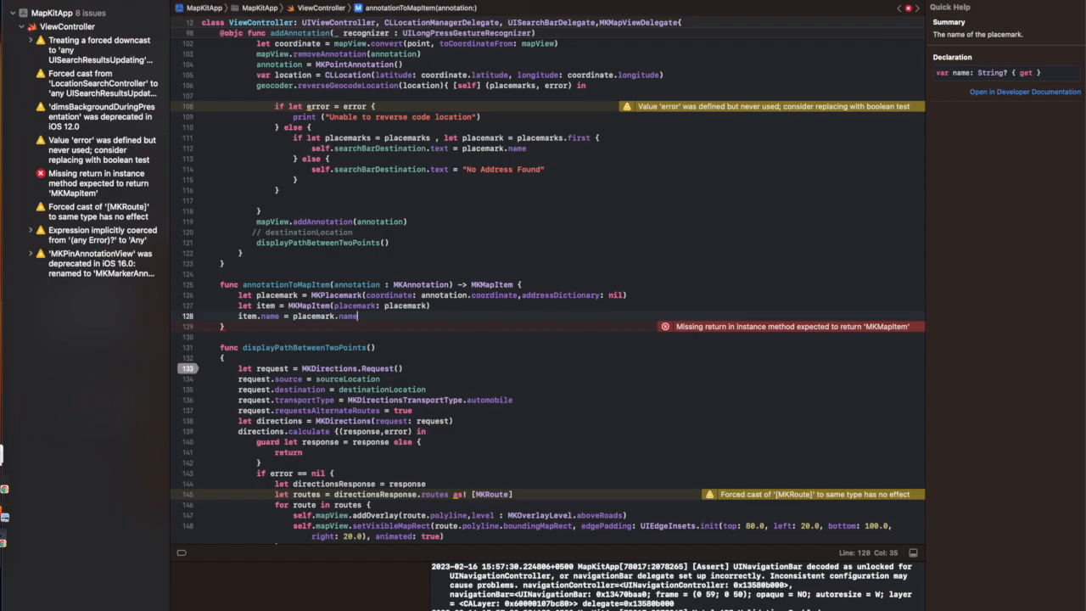
text(?? "A)
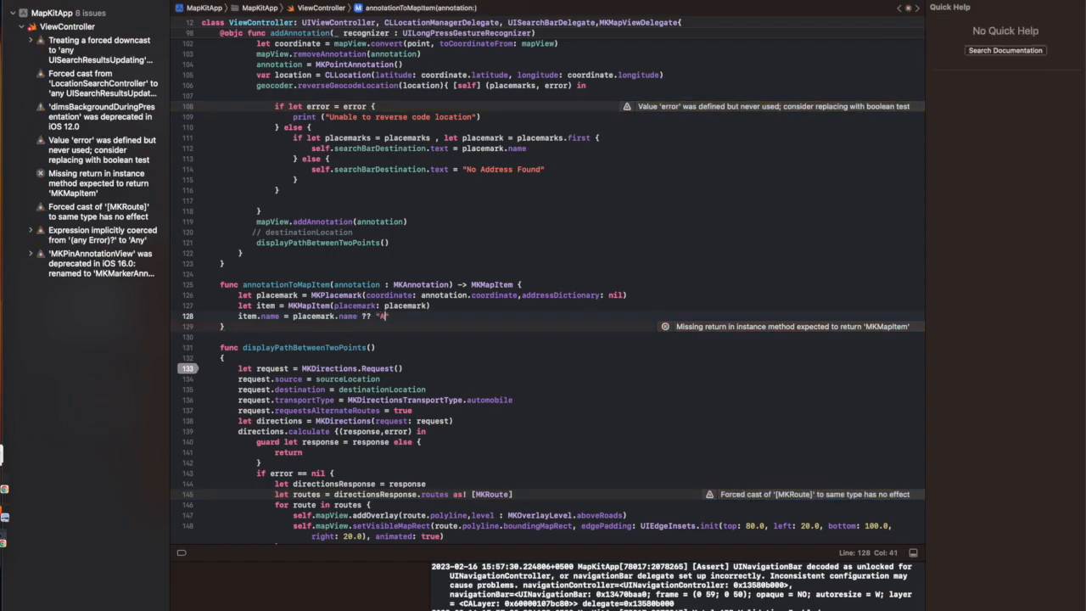
text(Annotation)
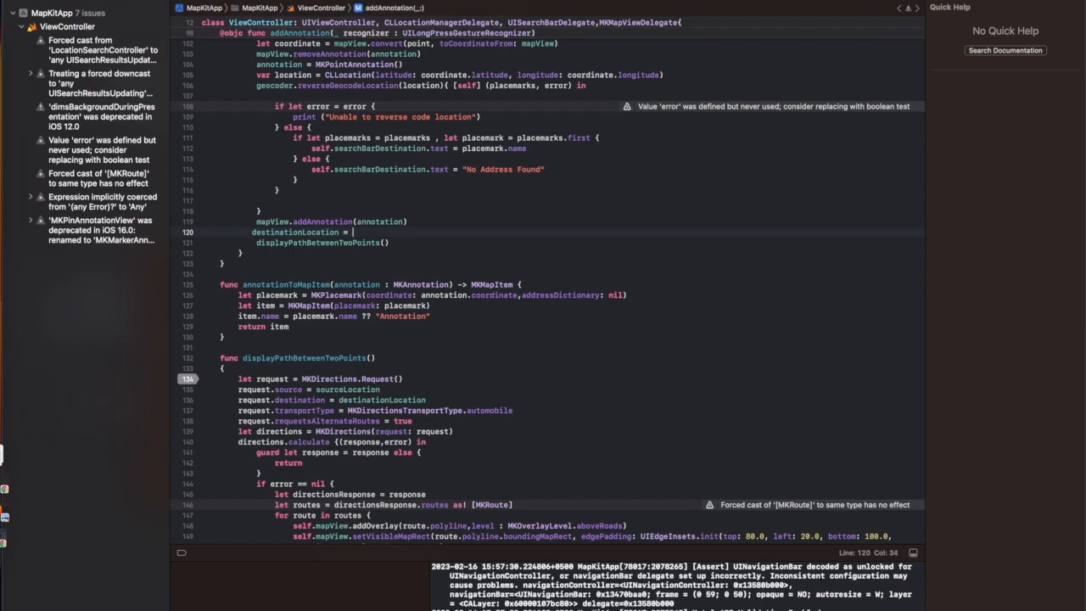
- Assign destinationLocation from annotationToMapItem(annotation:) and scroll up to viewDidLoad
text(annotationToMapItem(annotation: MKAnnotation))
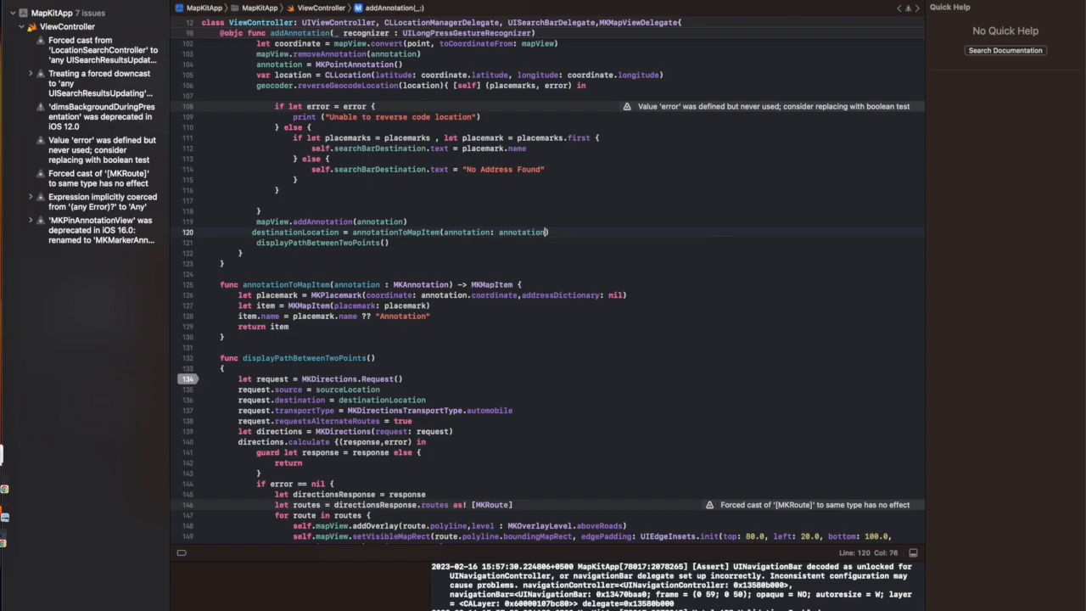
click(521, 231)
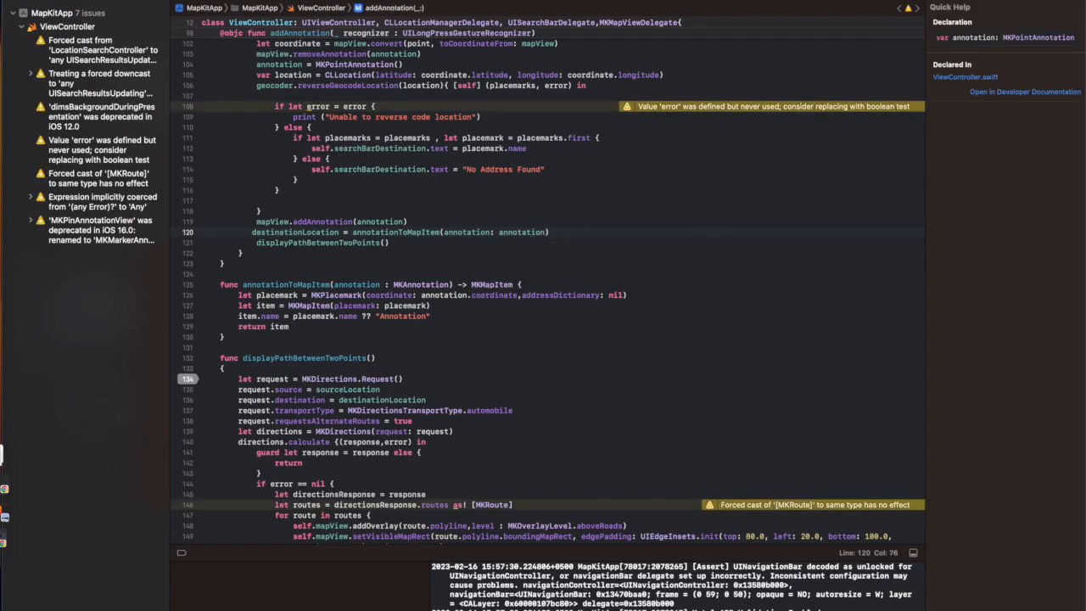
scroll(up, 3)
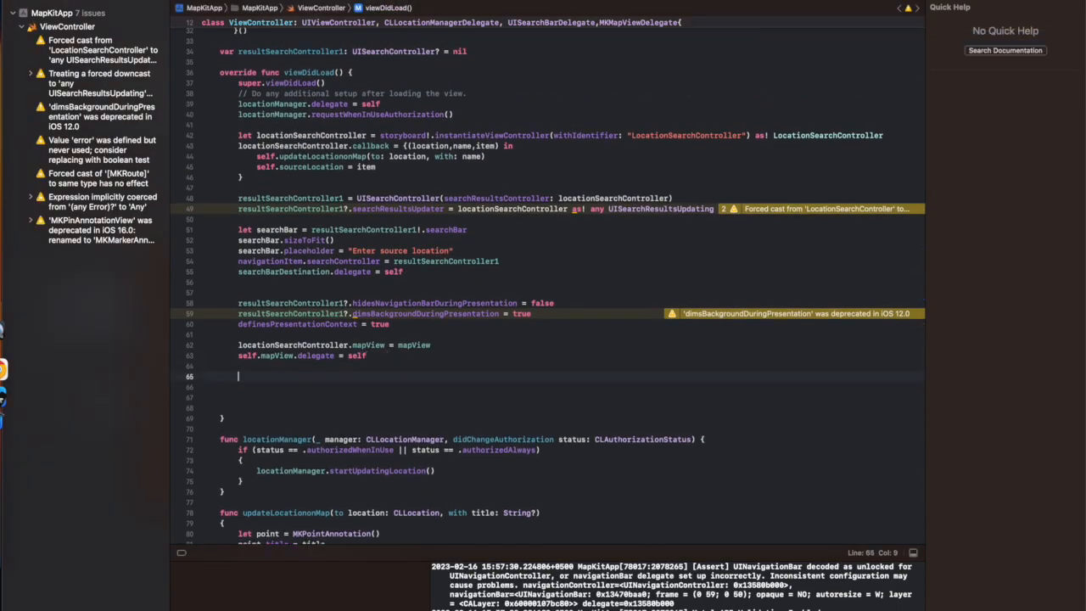
- Declare longPressRecognizer as a UILongPressGestureRecognizer with action #selector(addAnnotation(_:))
text(let longPressRec)
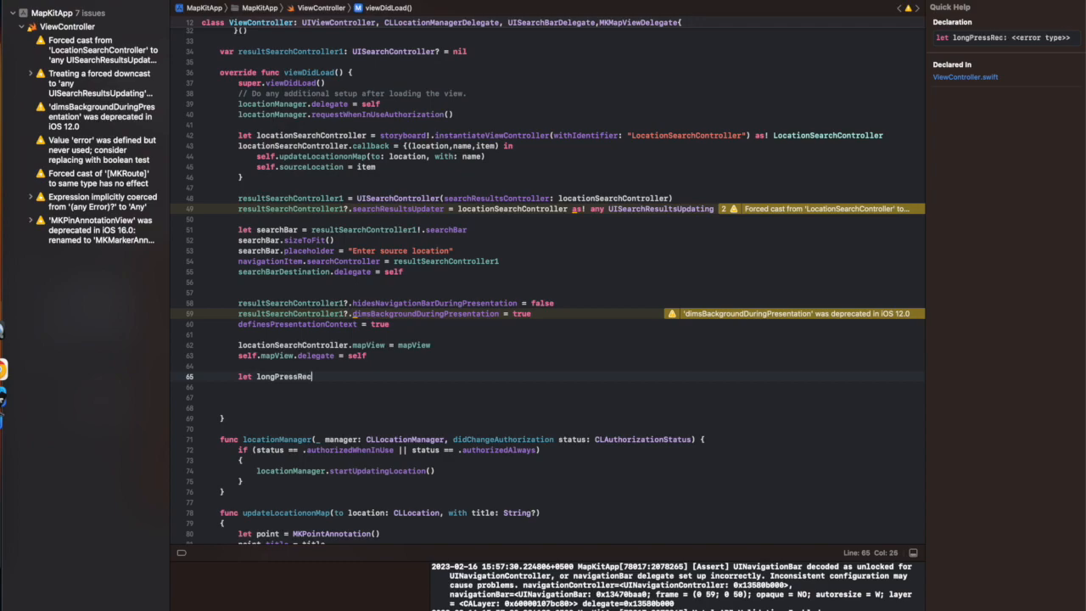
text(ognizer =)
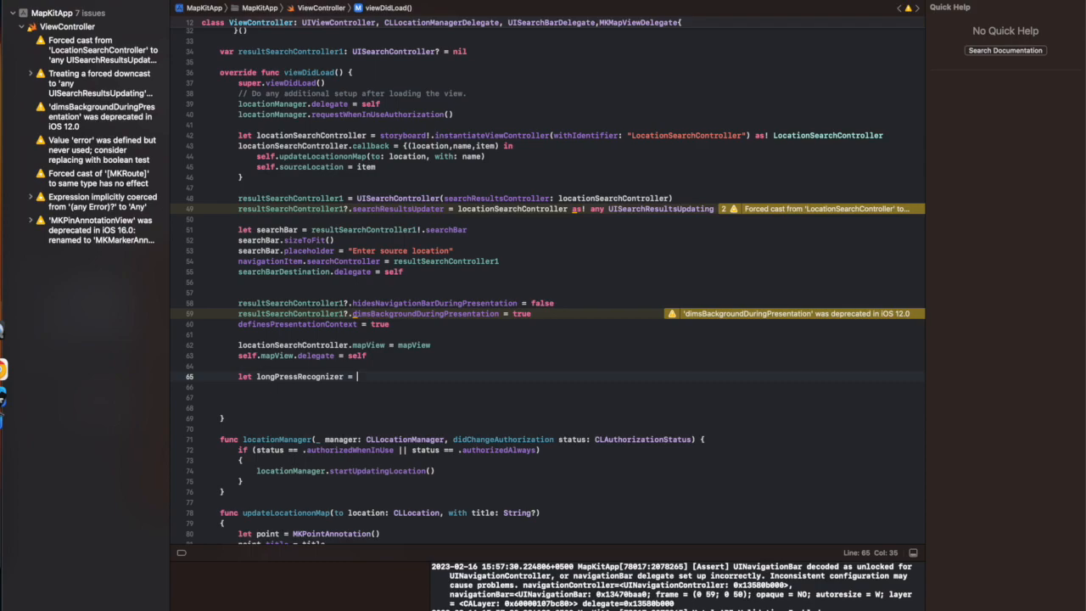
text(UILongPressGestureRecognizer(target: self, action: Selector?)
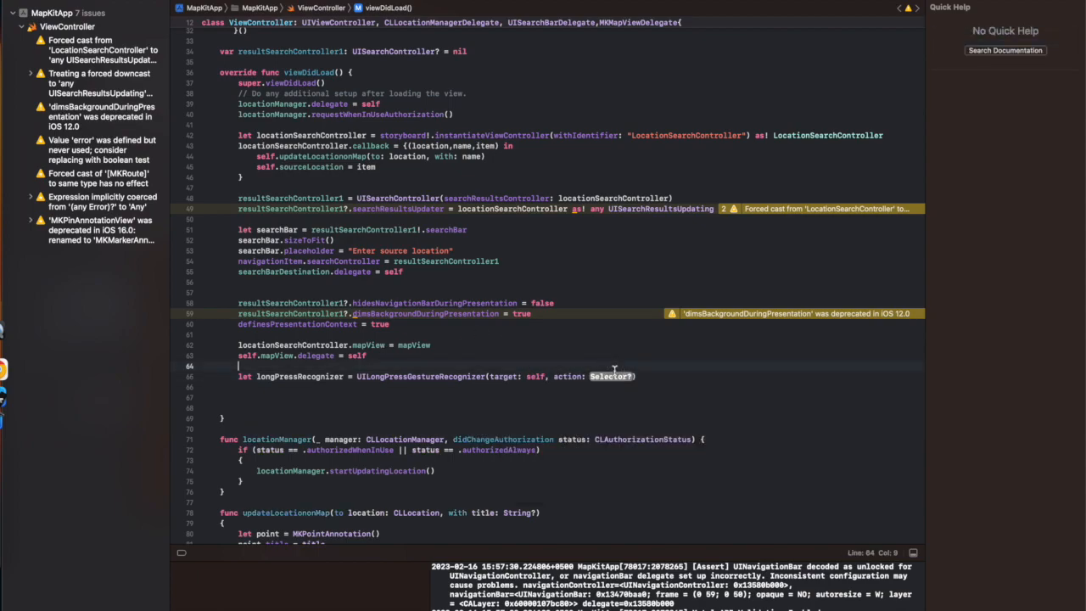
double_click(611, 376)
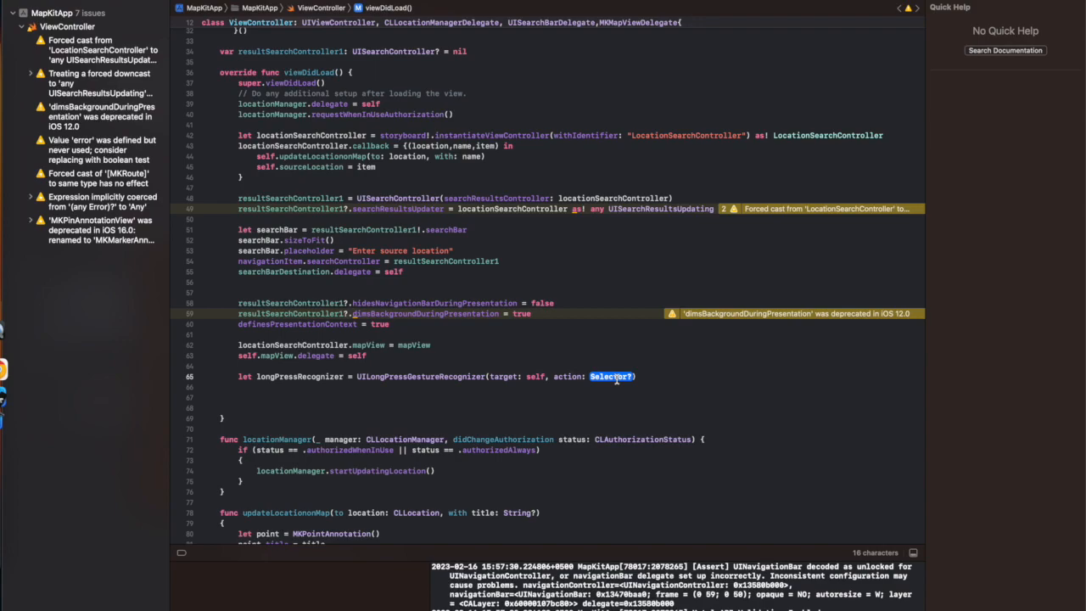
key(Delete)
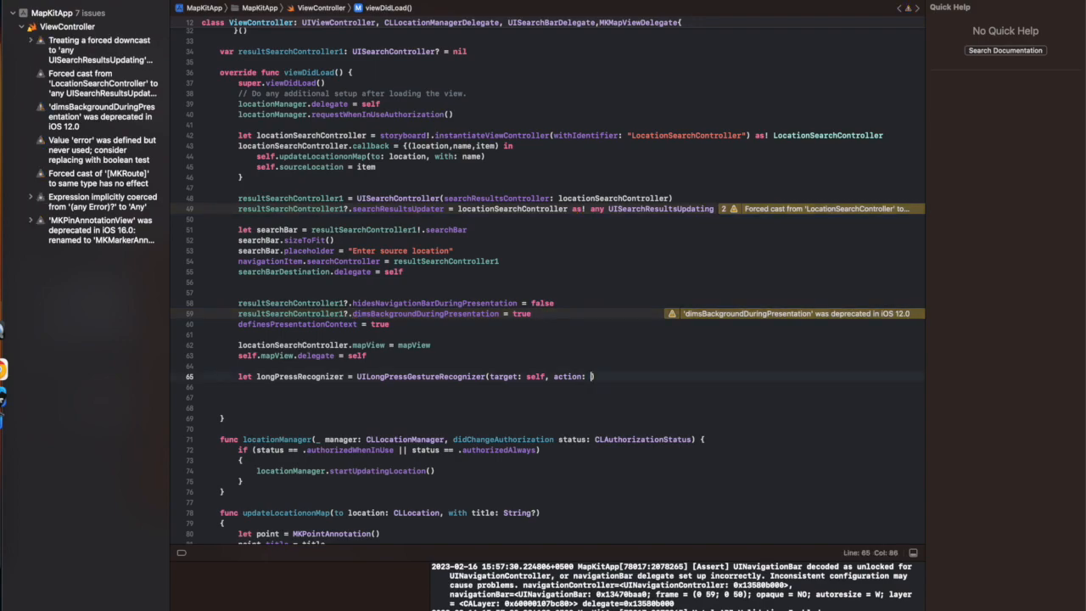
text(#selector(@objc method)
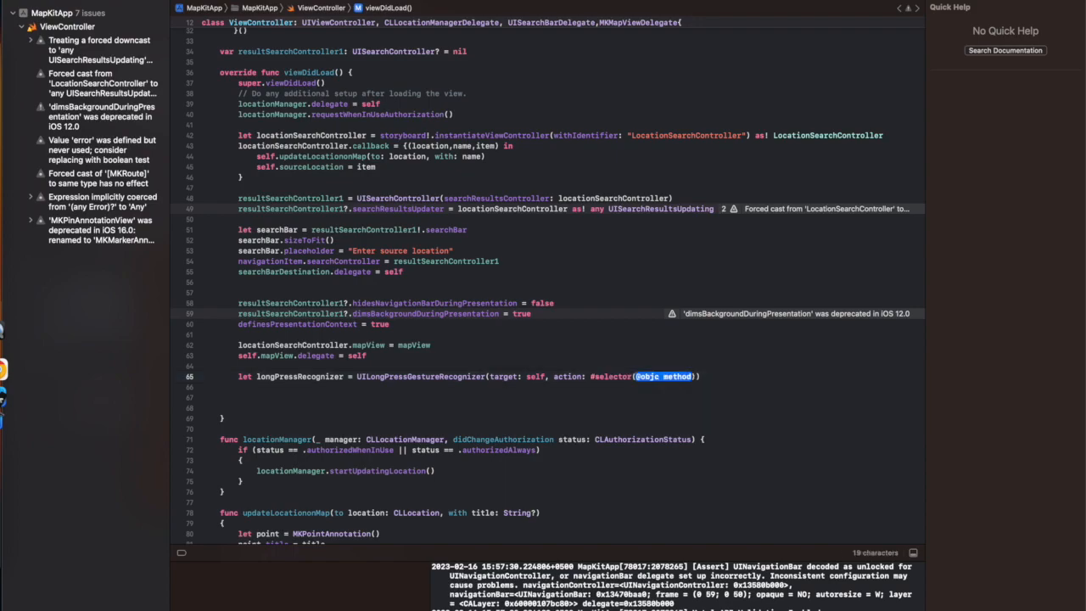
text(annotation()
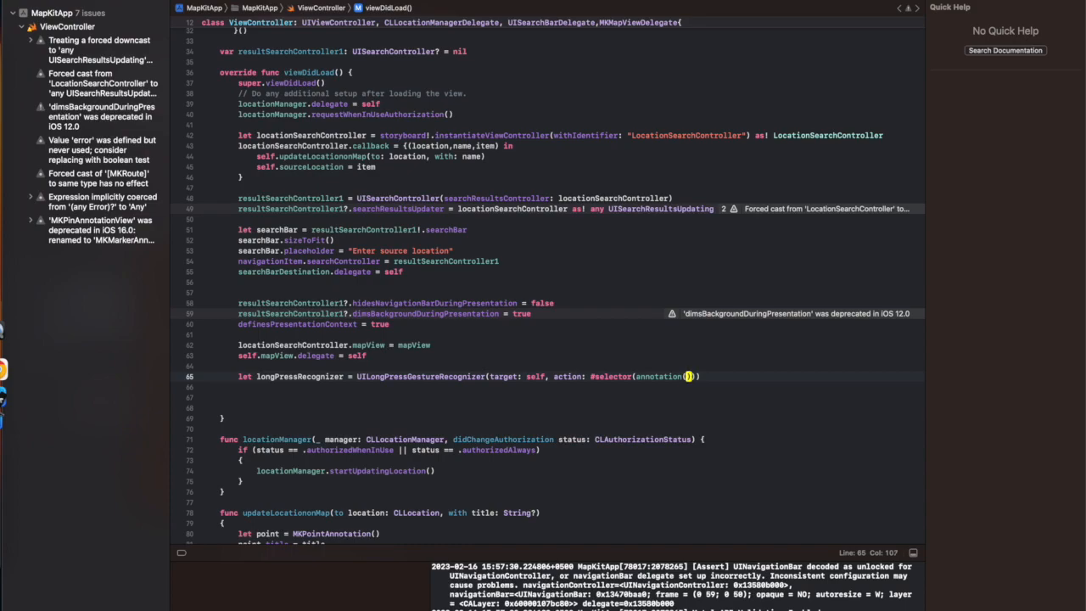
text(_:)
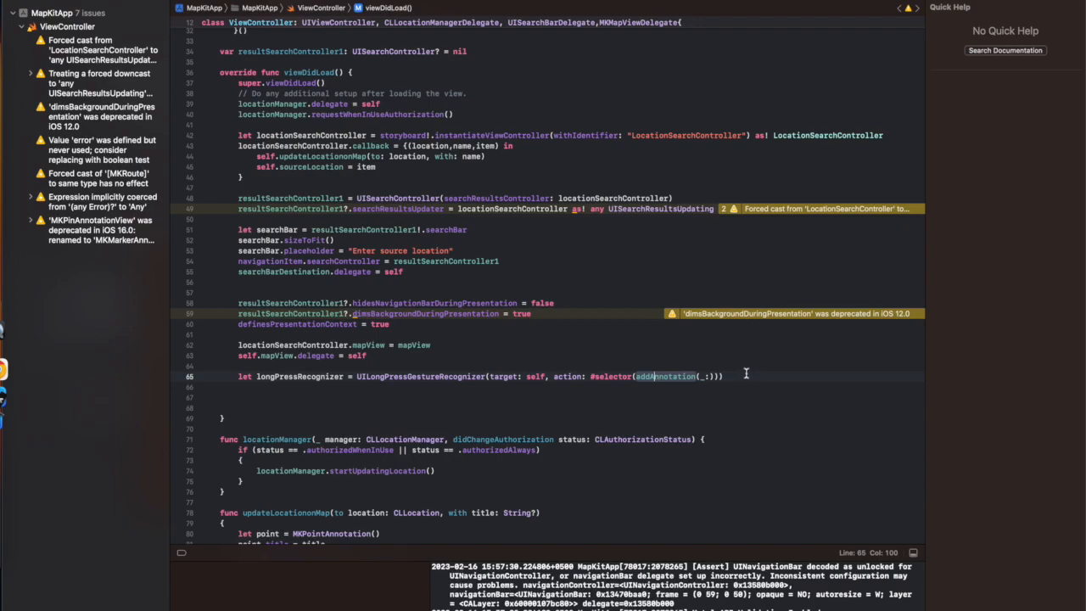
- Attach the recognizer to the map view with mapView.addGestureRecognizer
text(map)
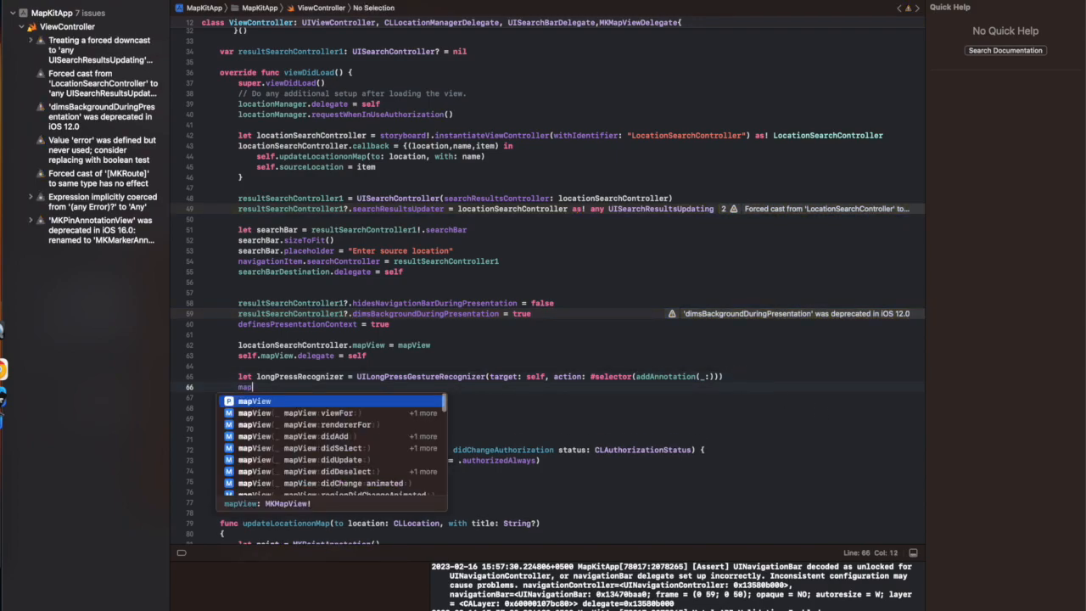
text(.)
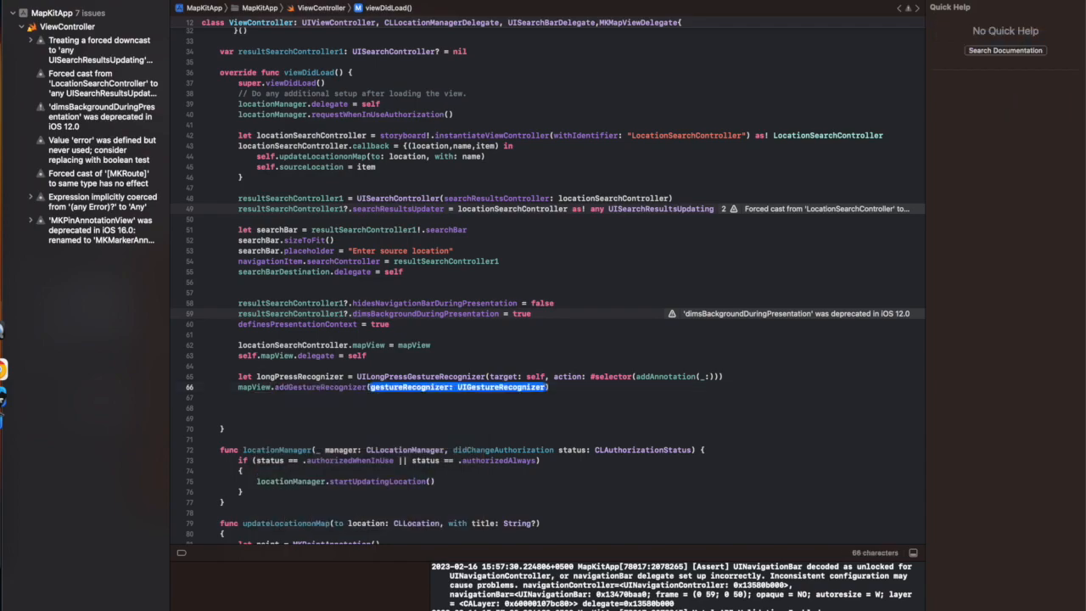
text(lo)
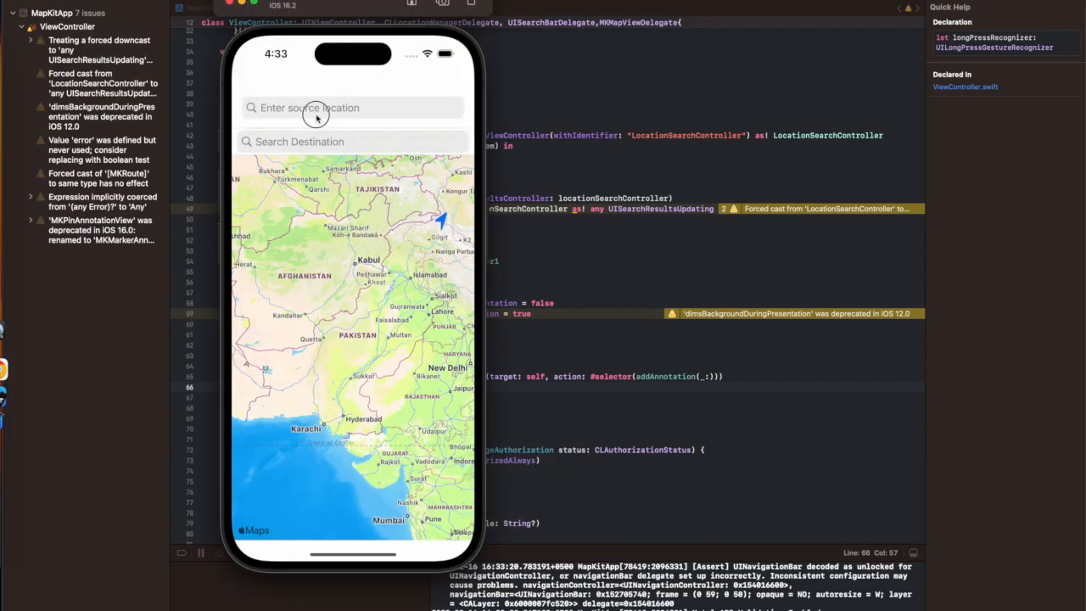
- Search London as the source, pan the map and long-press to pin Beormund Primary School as destination
text(London)
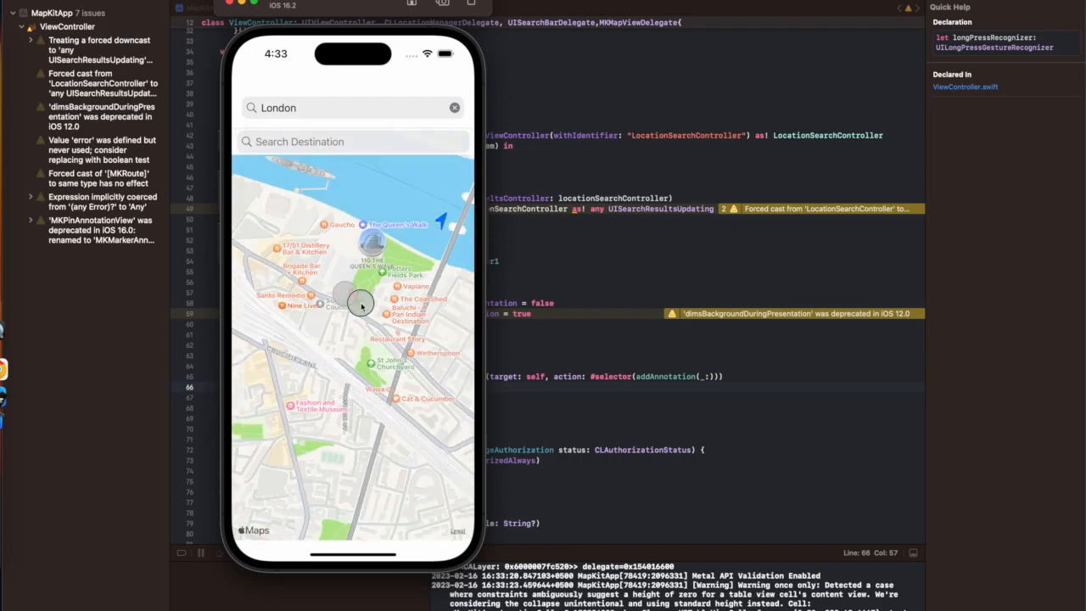
drag(360, 305, 343, 329)
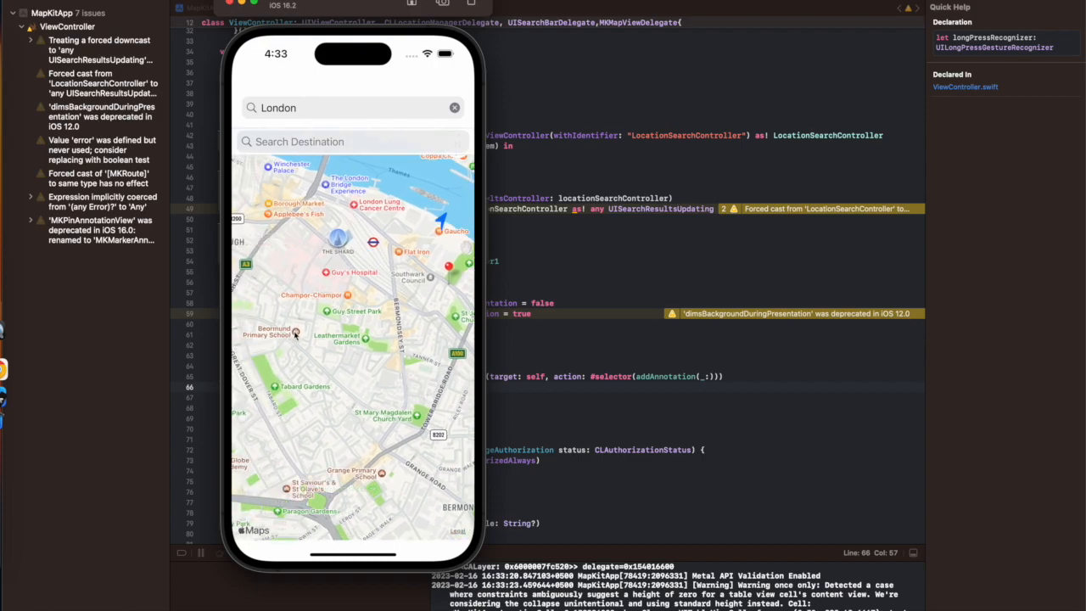
click(273, 331)
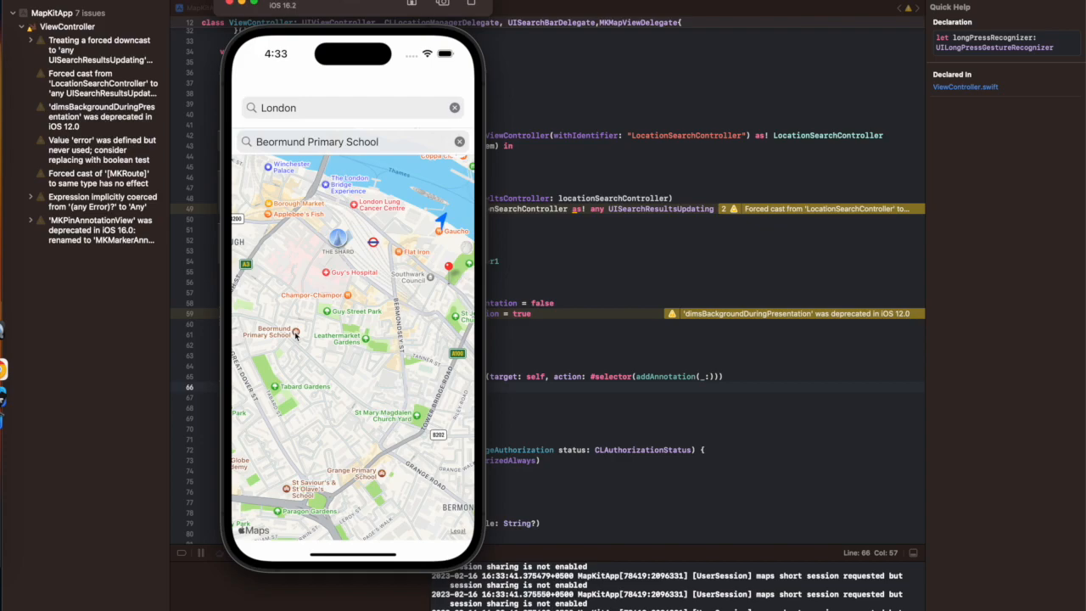
click(295, 332)
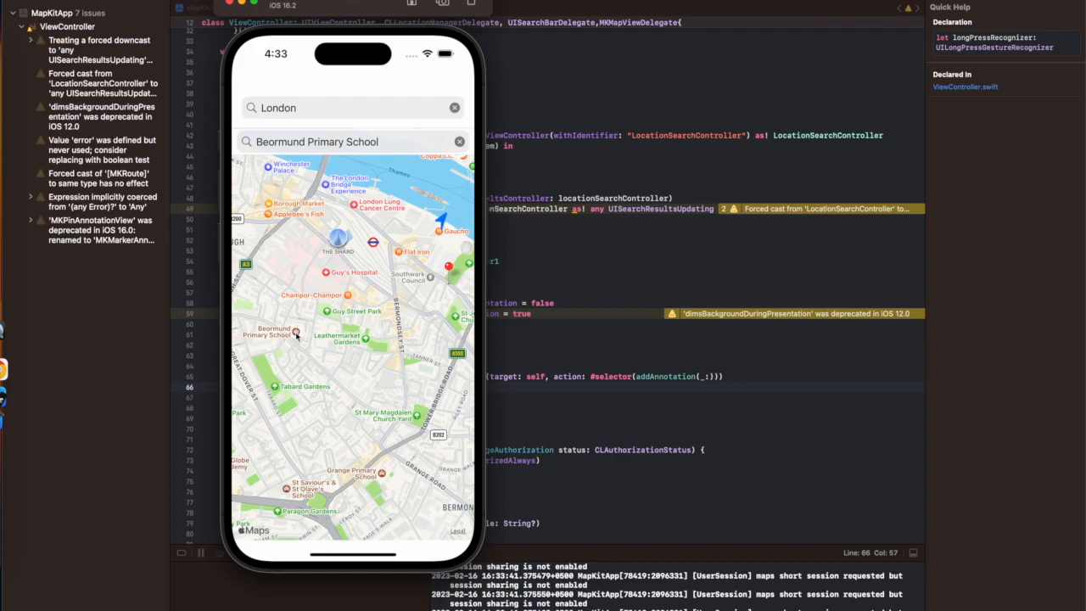
mouse_move(346, 354)
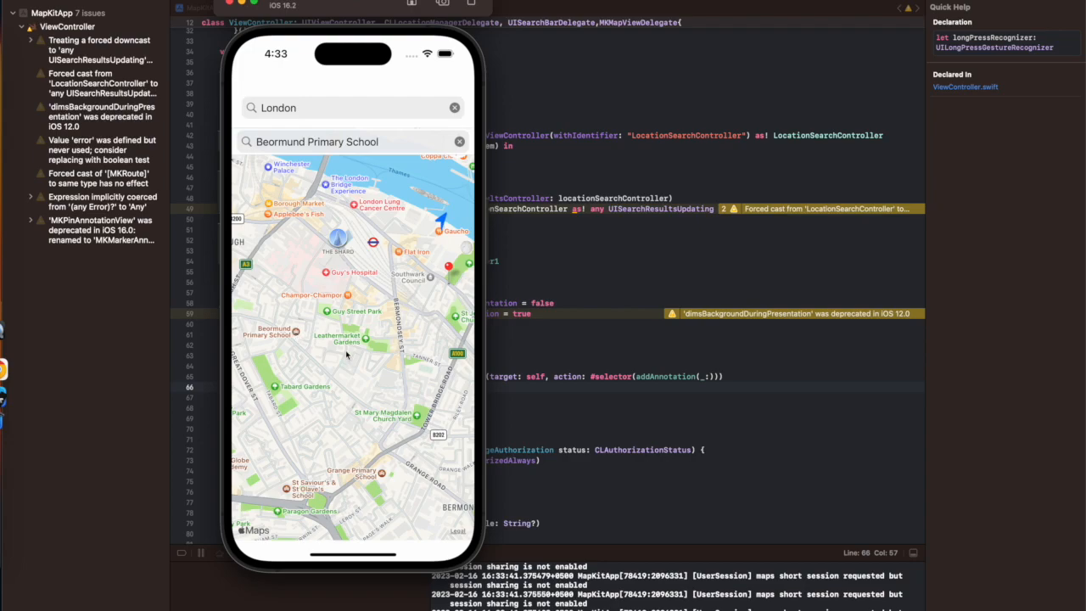
mouse_move(512, 336)
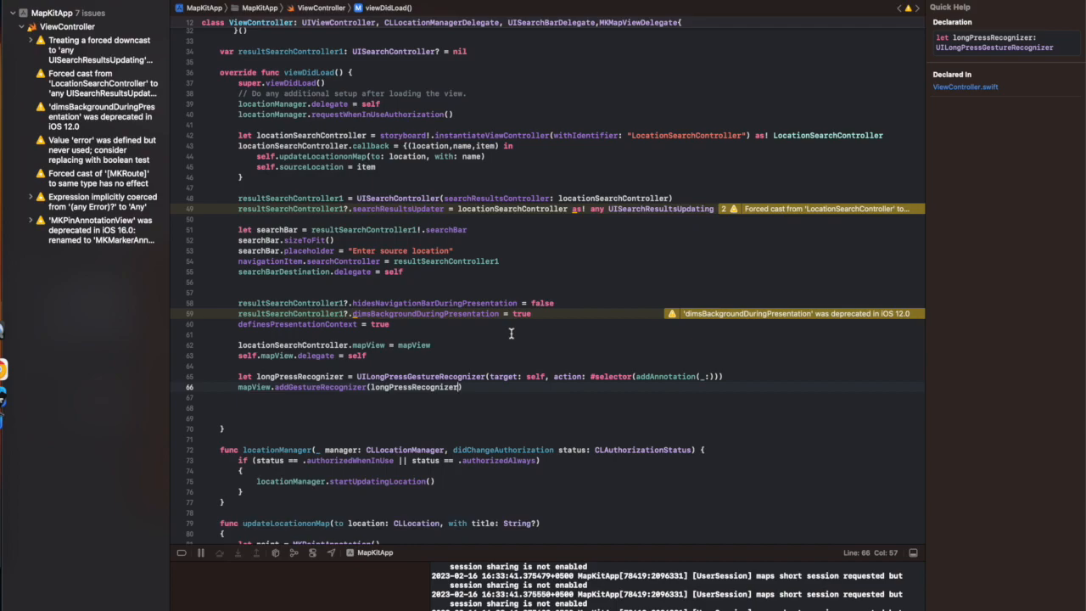
scroll(down, 3)
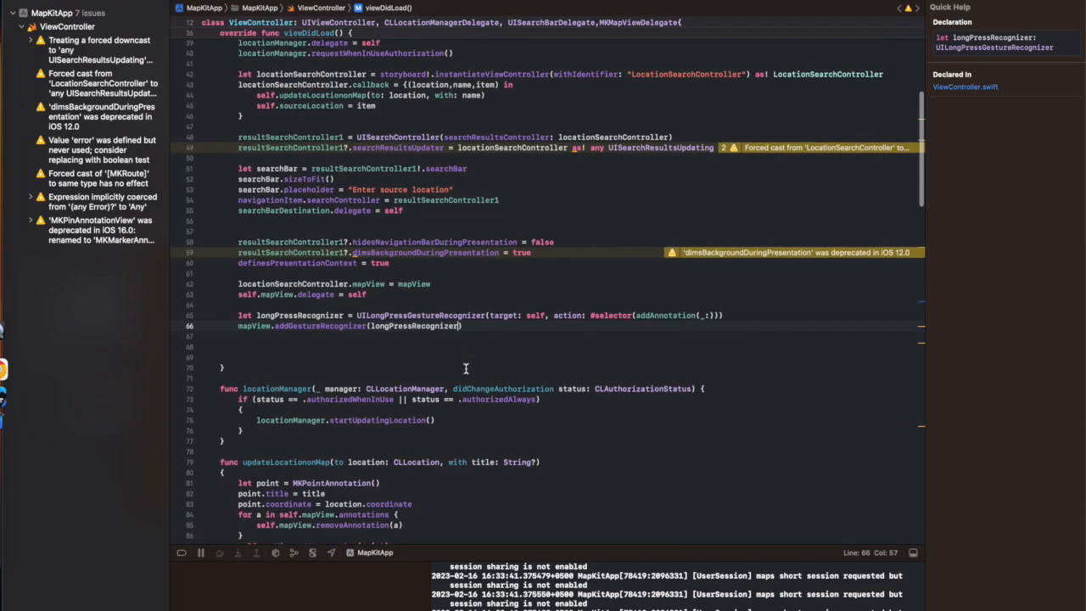
scroll(down, 3)
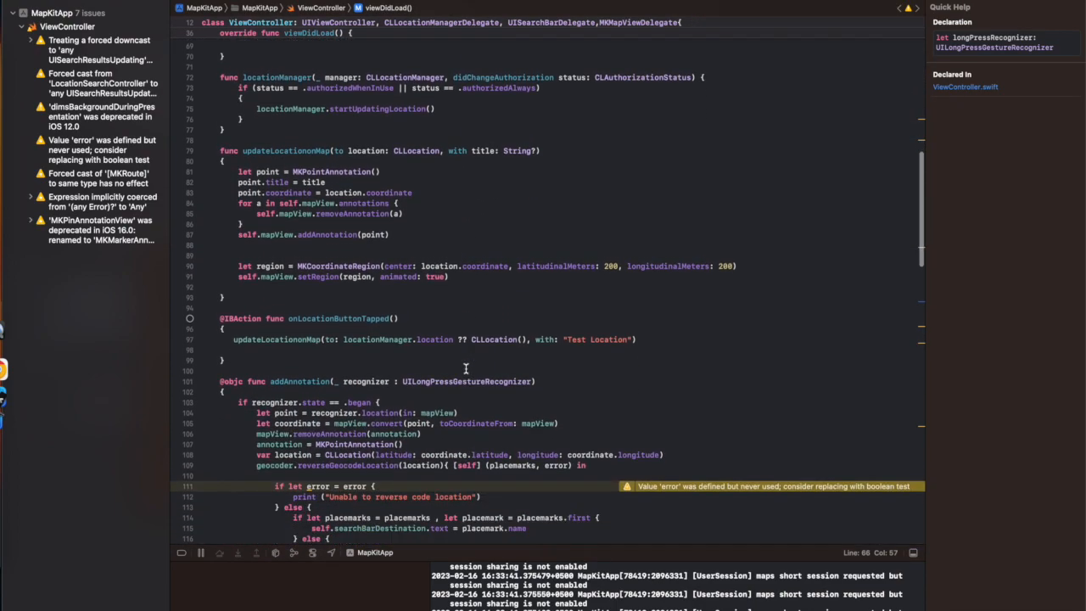
scroll(down, 3)
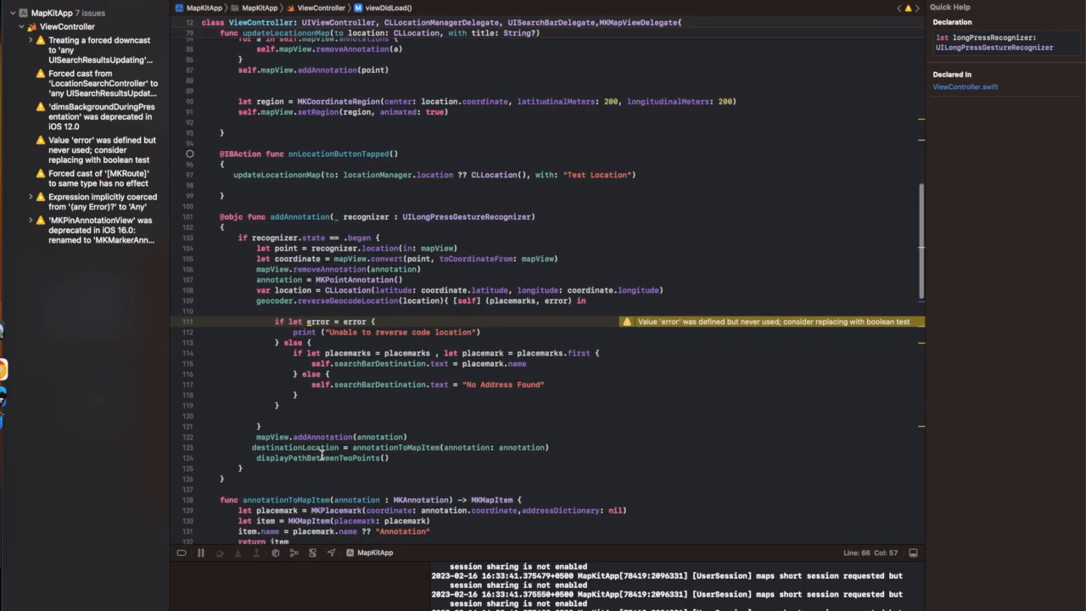
click(319, 458)
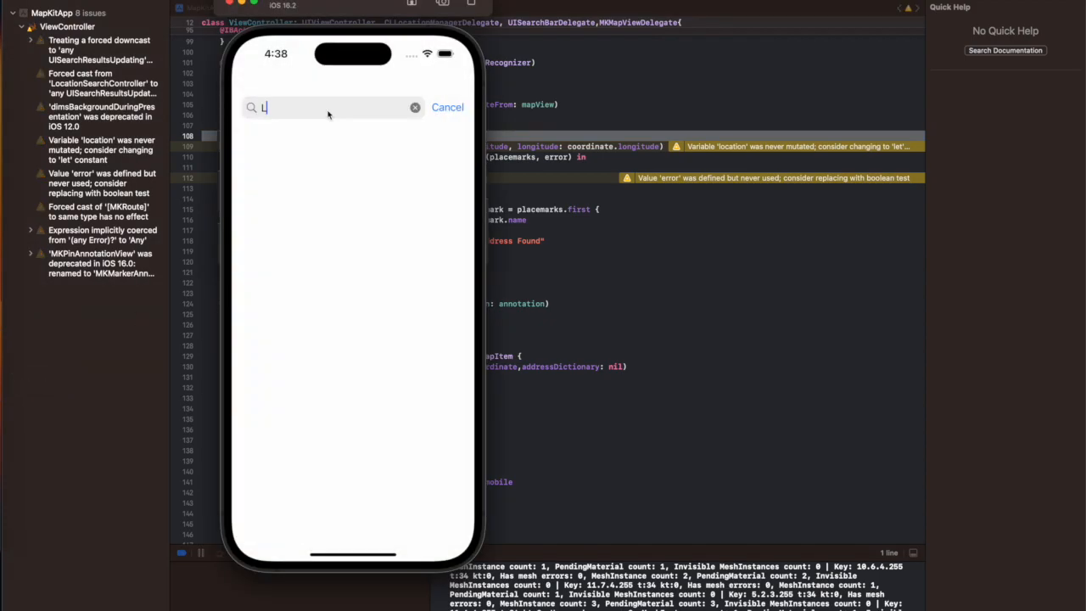
text(ondon)
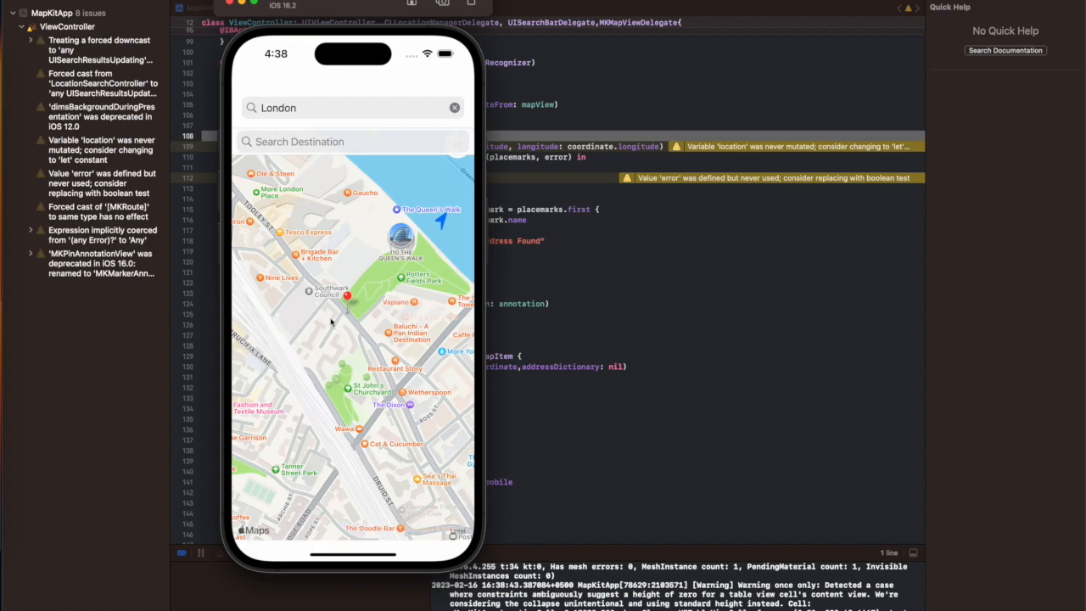
click(356, 427)
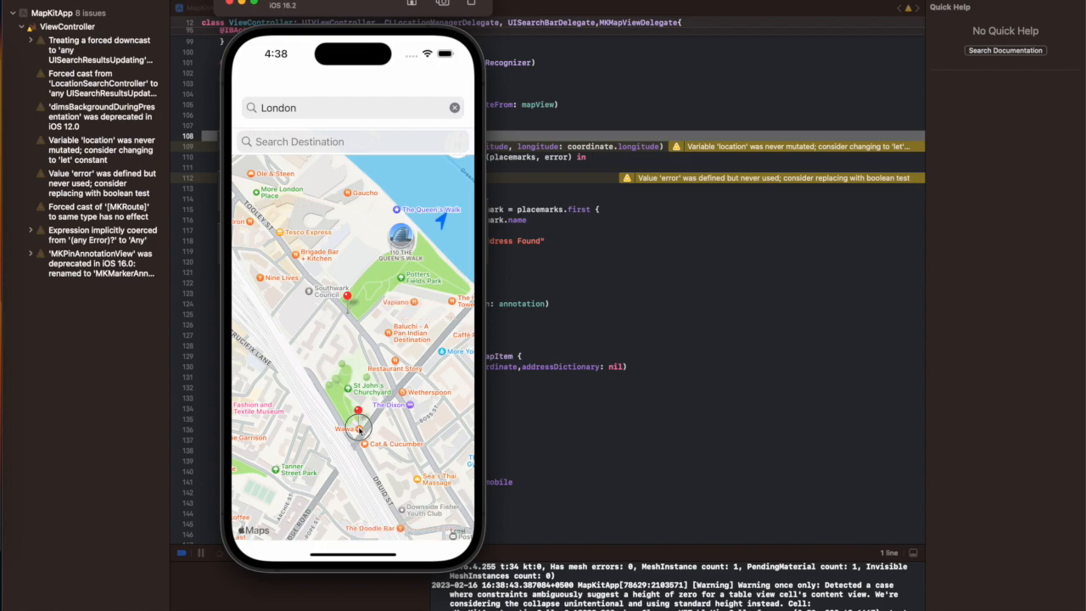
click(356, 413)
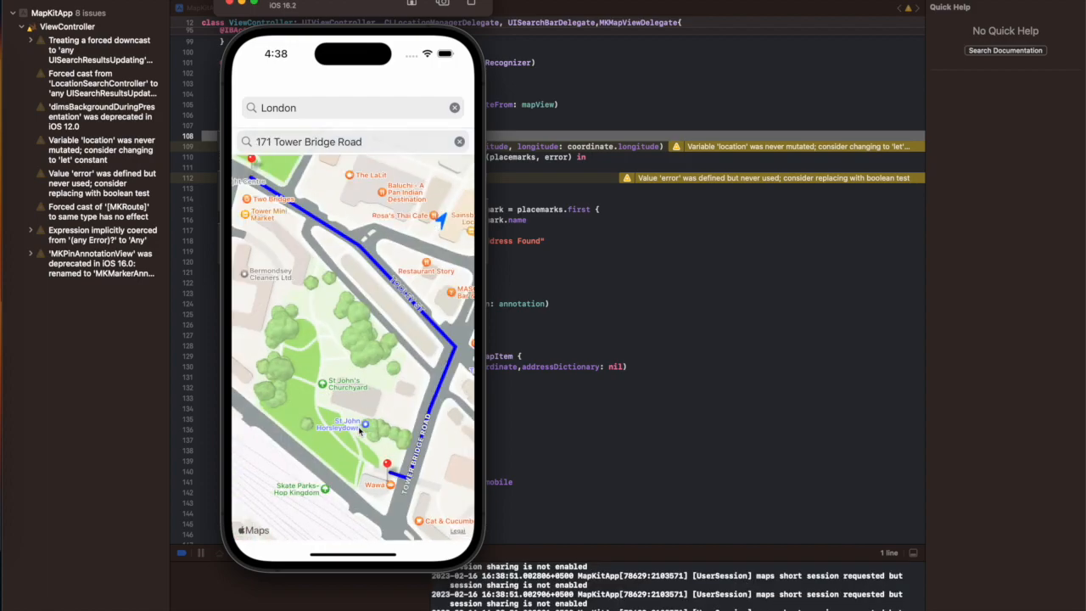